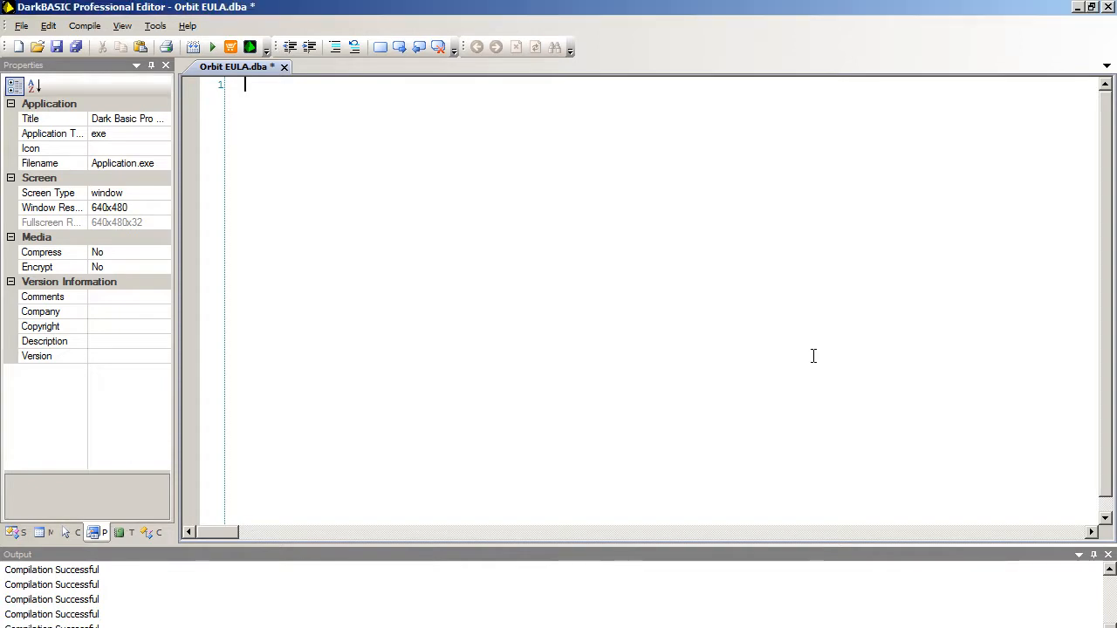
- Declare radius = 15 on its own line
type("radius")
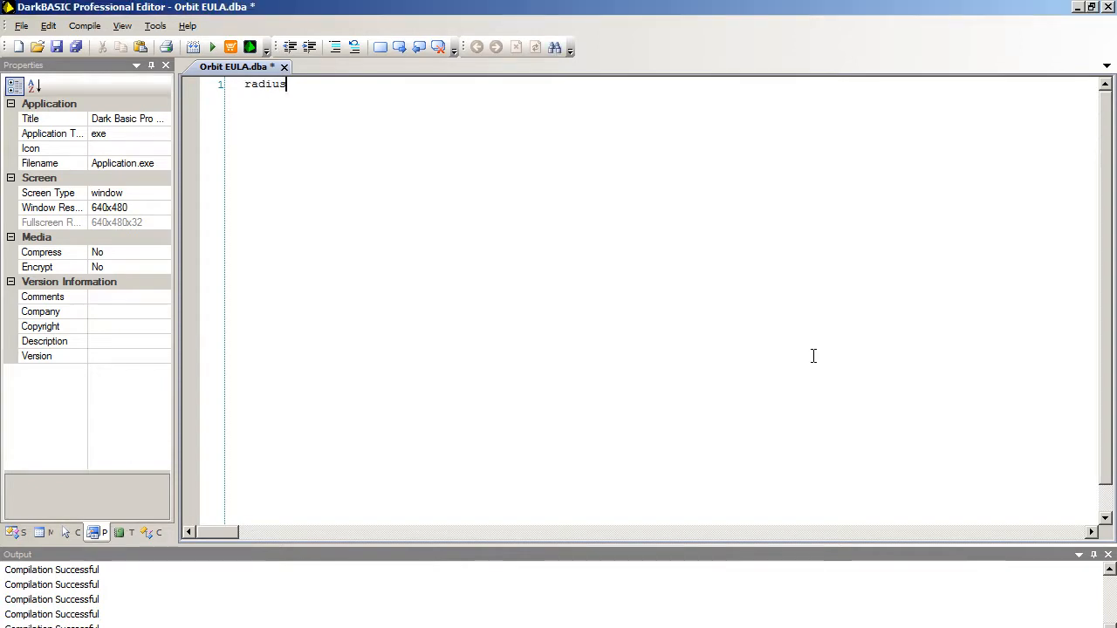
type("=")
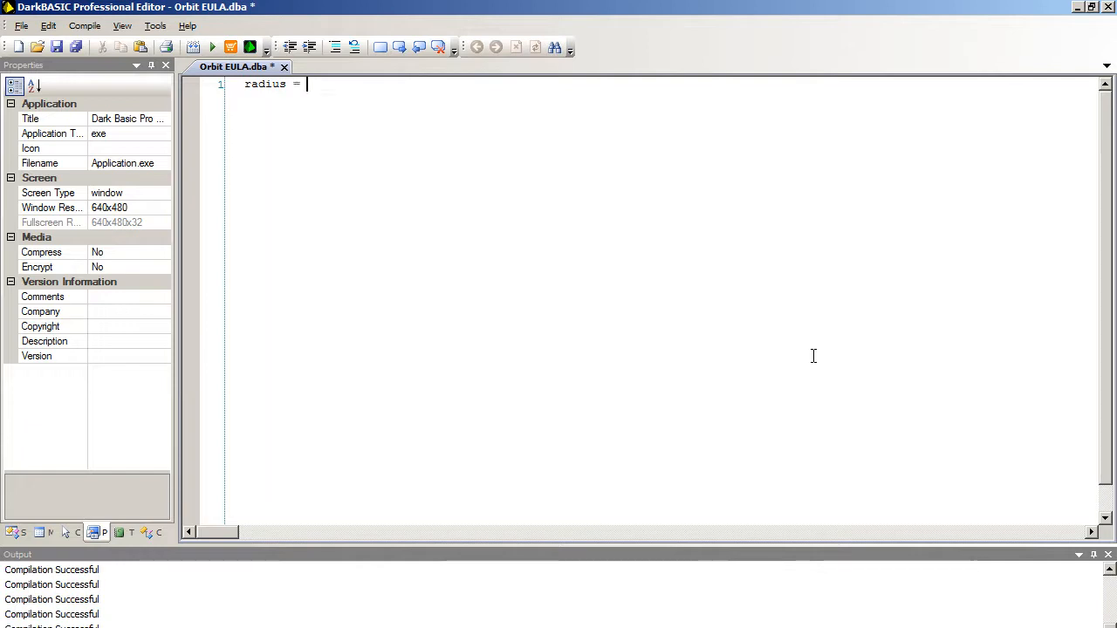
type("15")
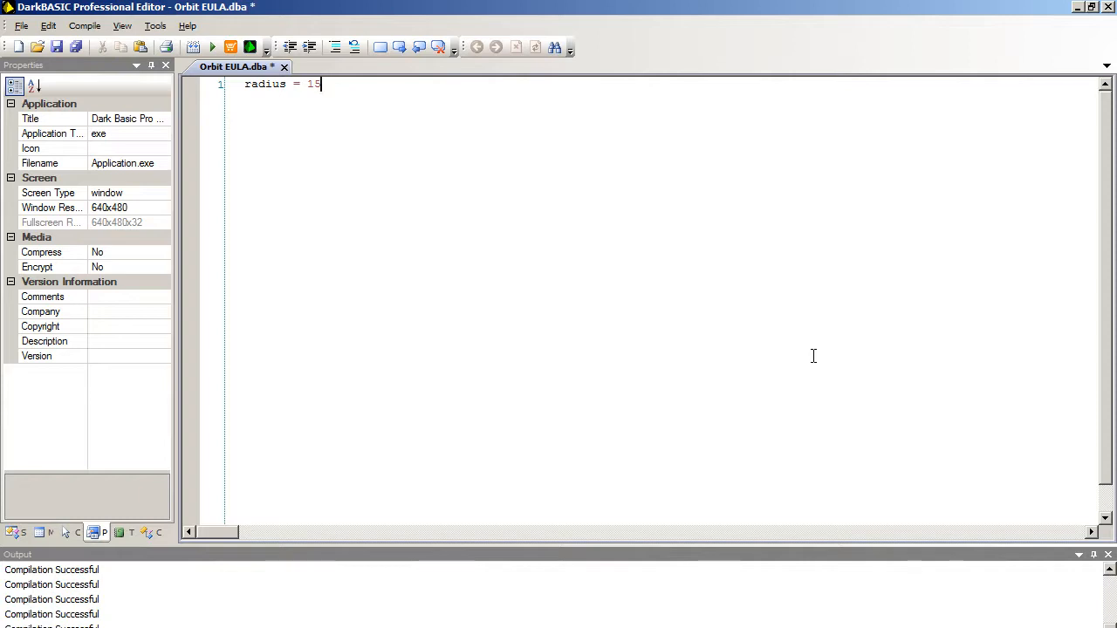
key("Enter")
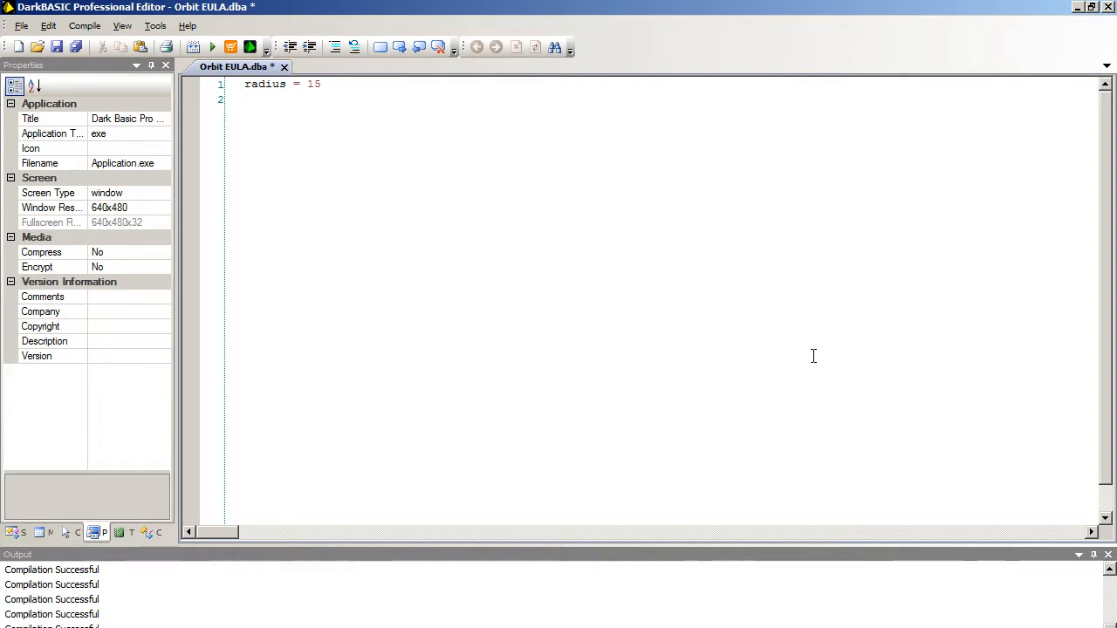
- Declare degrees as float = 0, plus float xpos and ypos, leaving a blank line after
type("degrees as float = 0")
type("x")
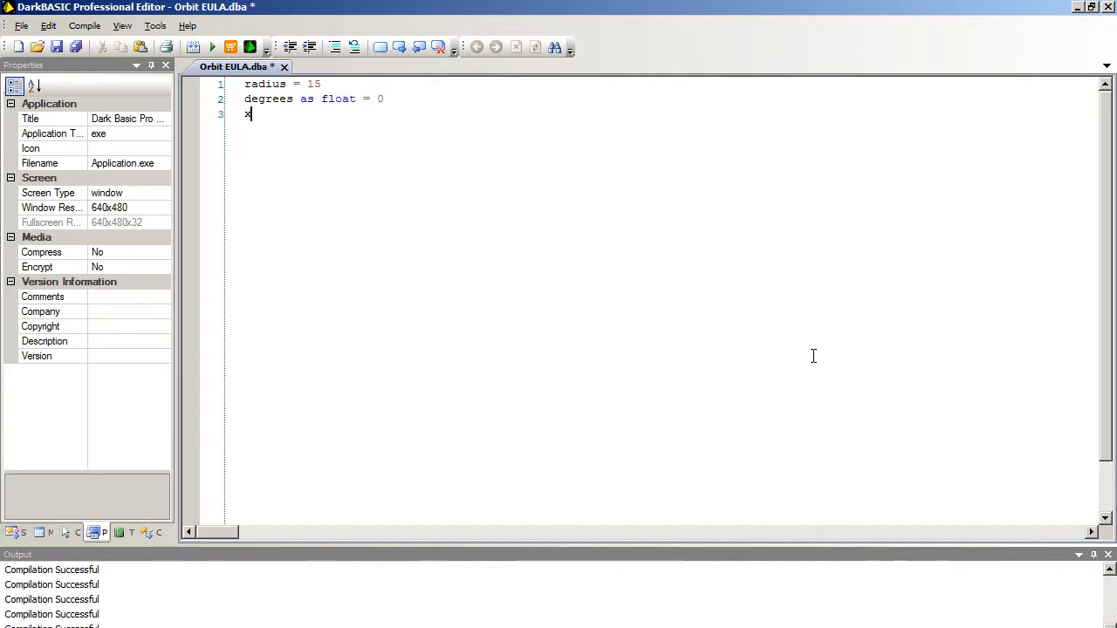
type("pos")
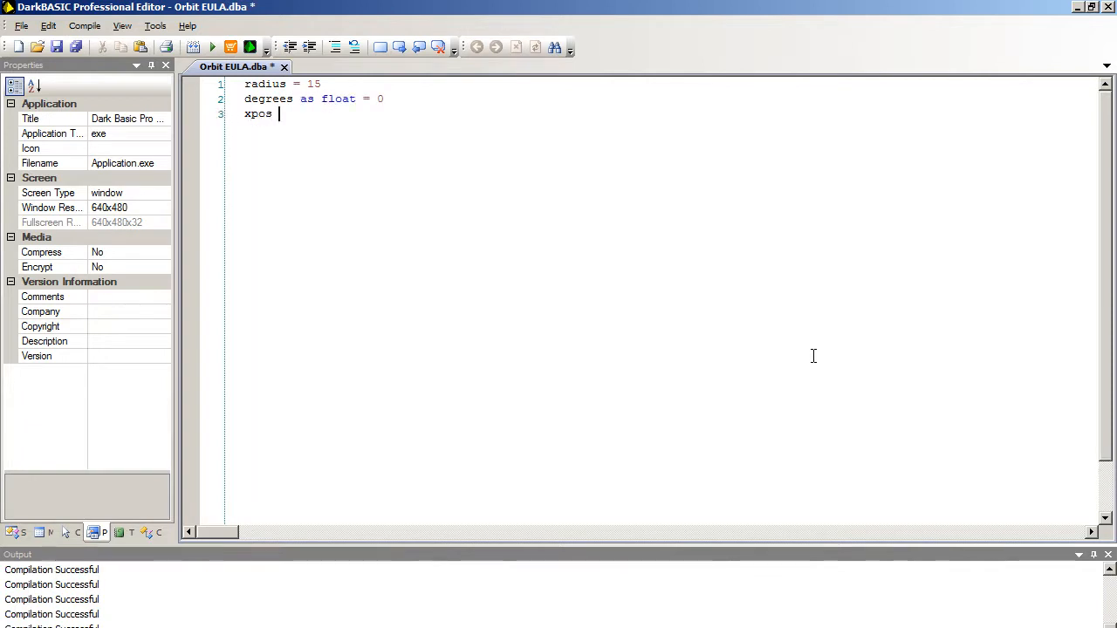
type("as f")
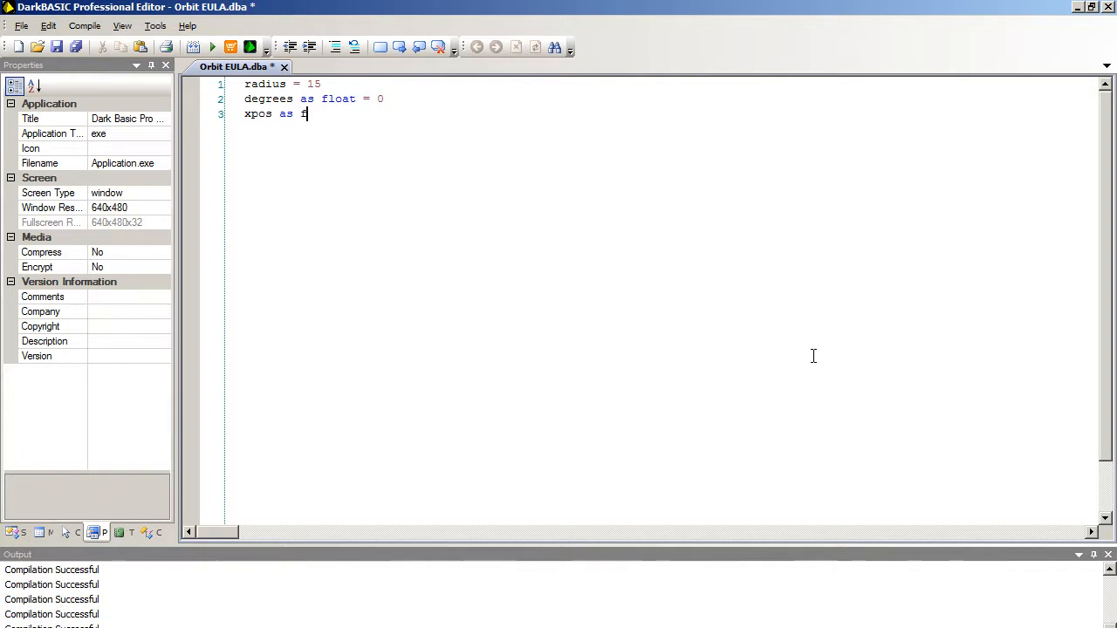
type("loat")
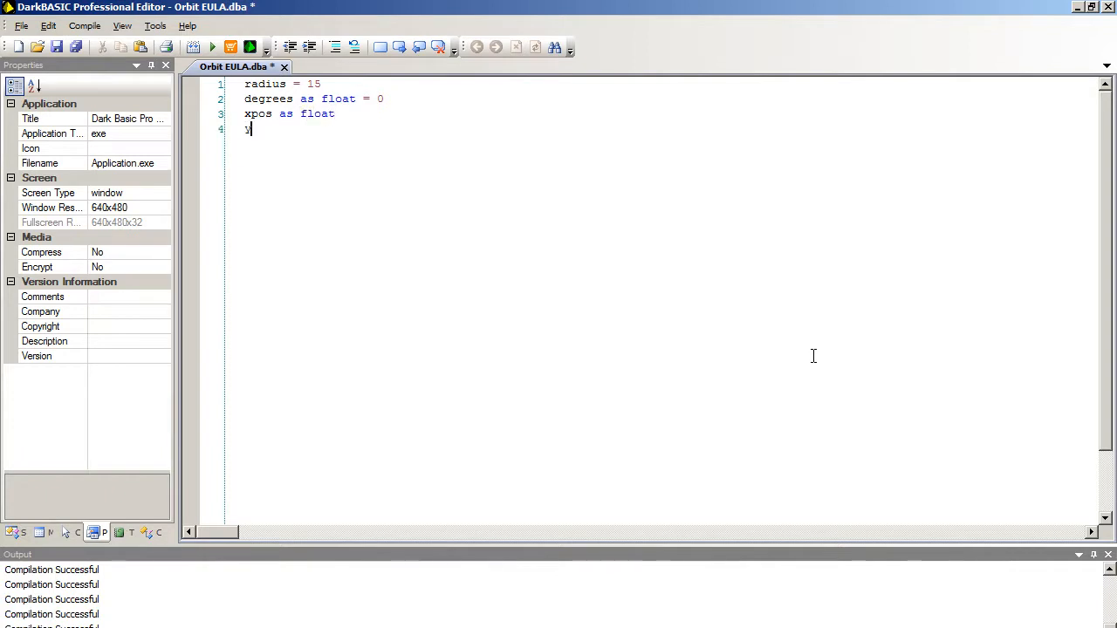
type("pos as floa")
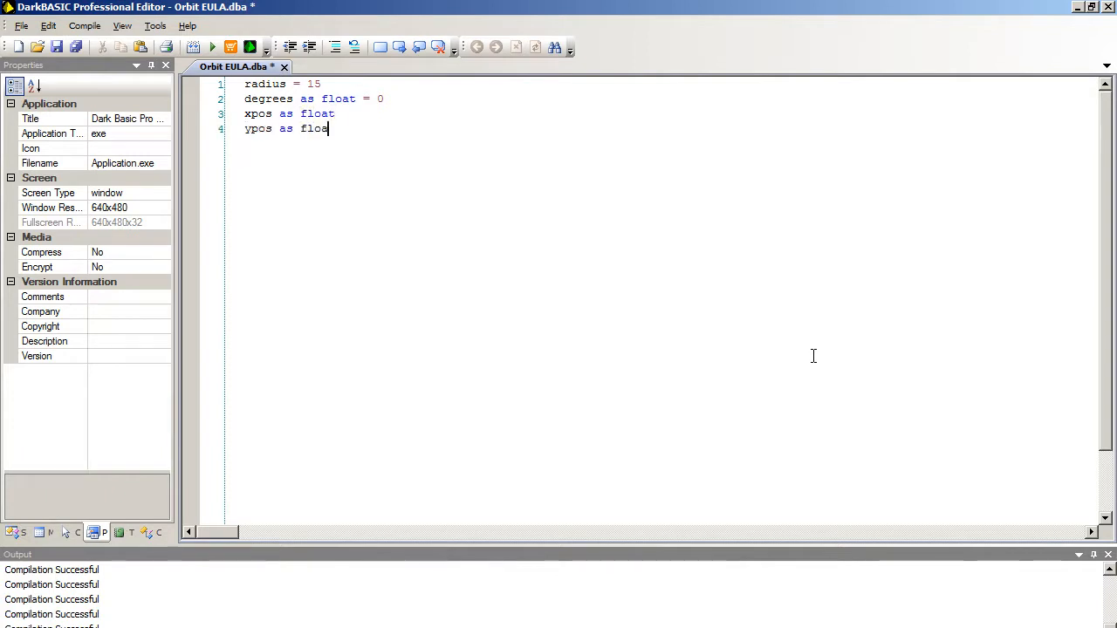
type("t")
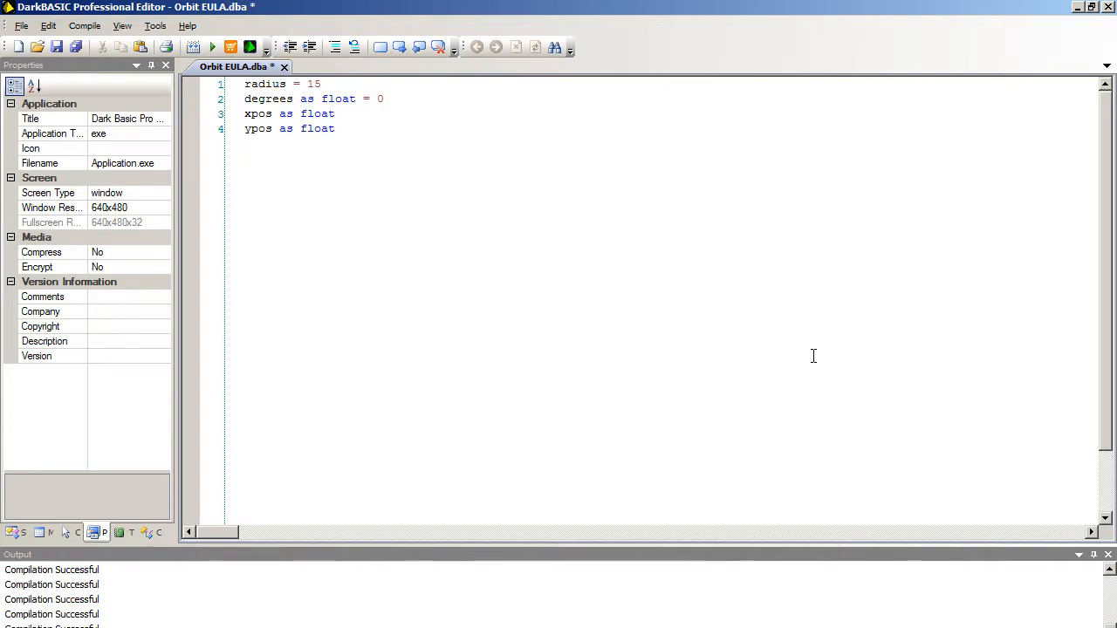
key("Enter")
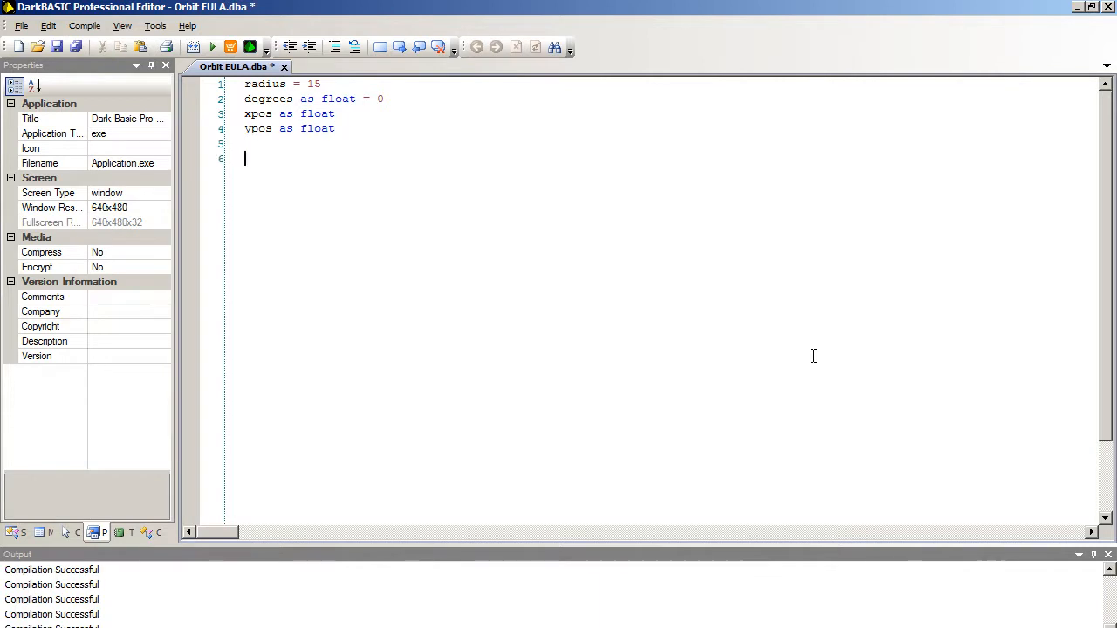
- Write Sync On, Sync Rate 60, Backdrop On, Color Backdrop 0 and Autocam Off
type("Sync On")
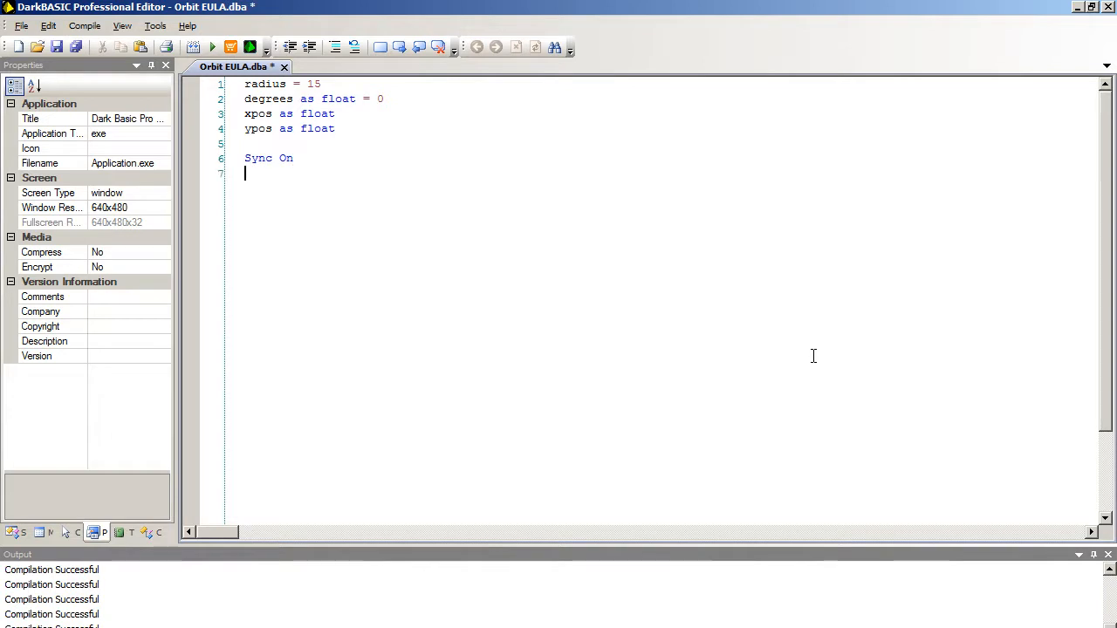
type("Sync Rat")
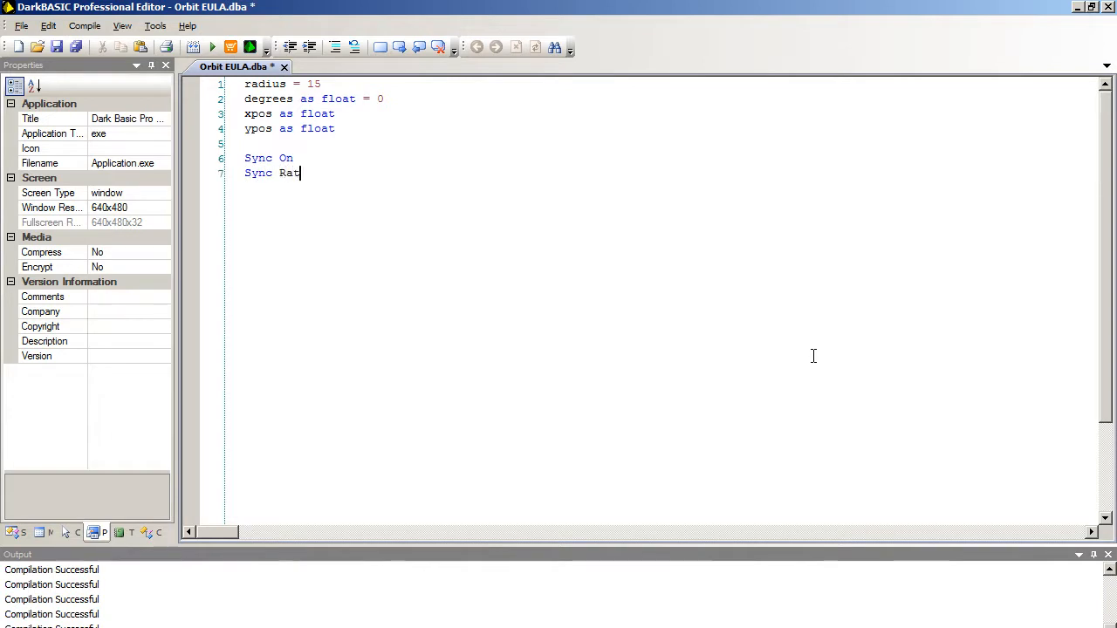
type("e 60")
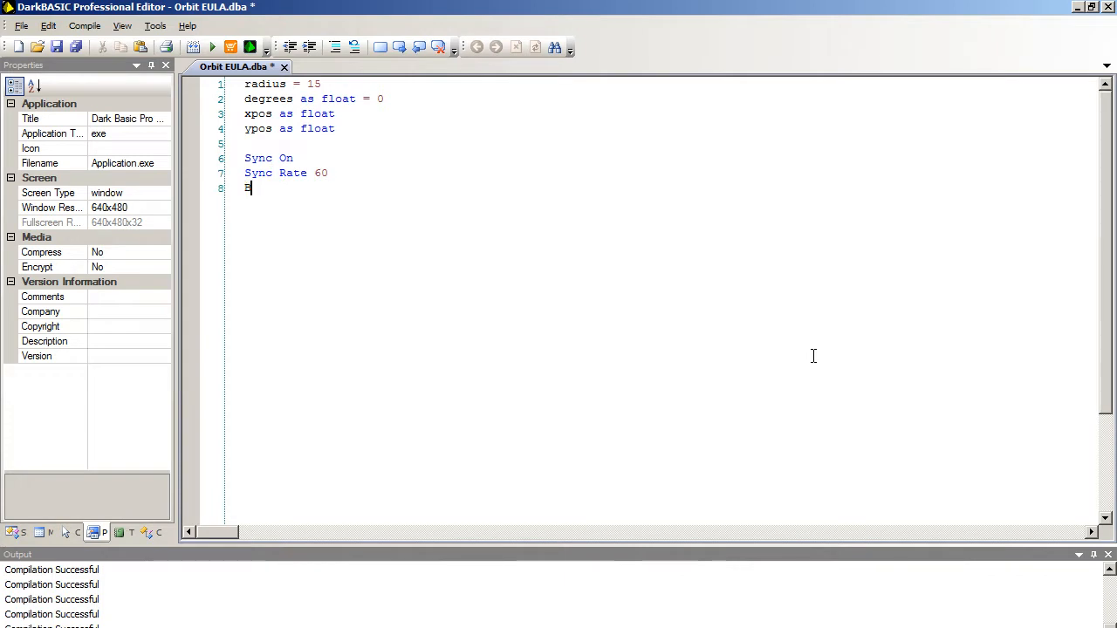
type("Backdrop")
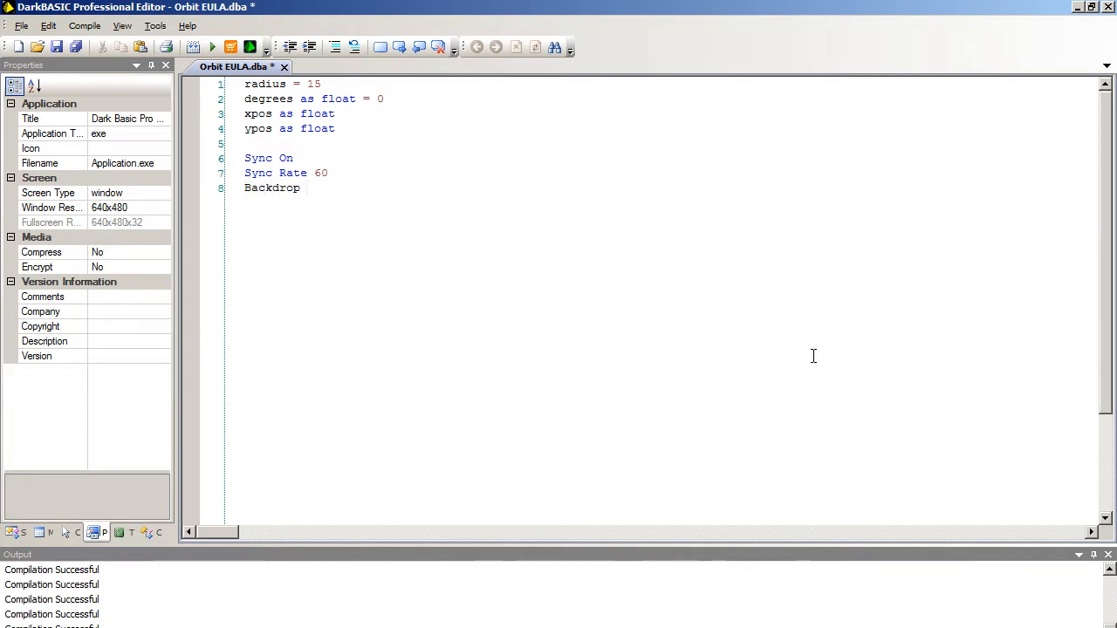
type("On")
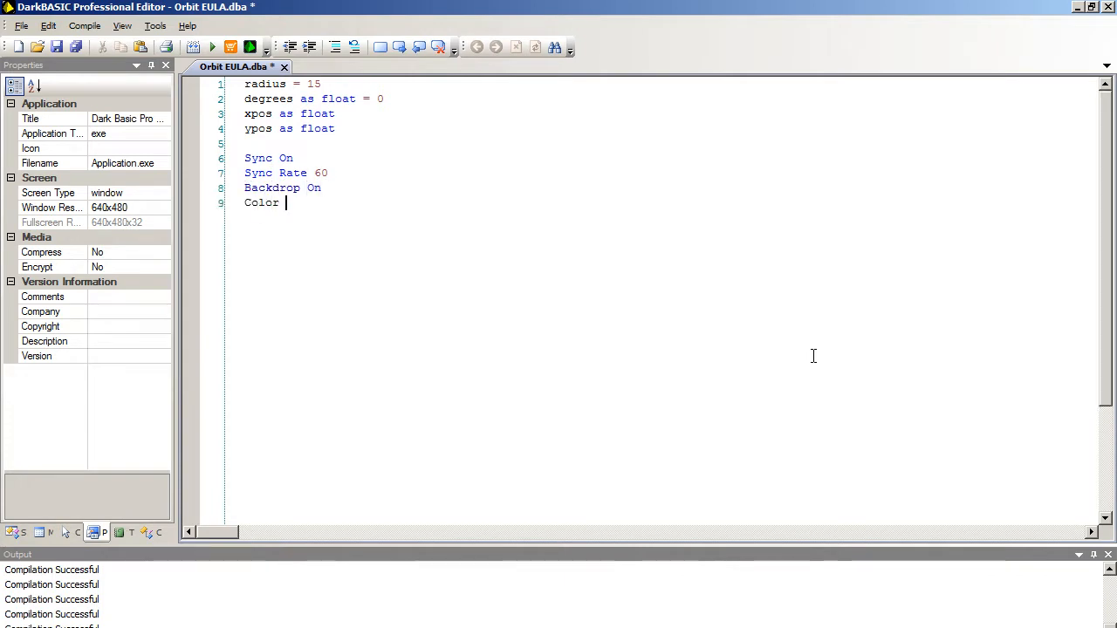
type("Backdrop")
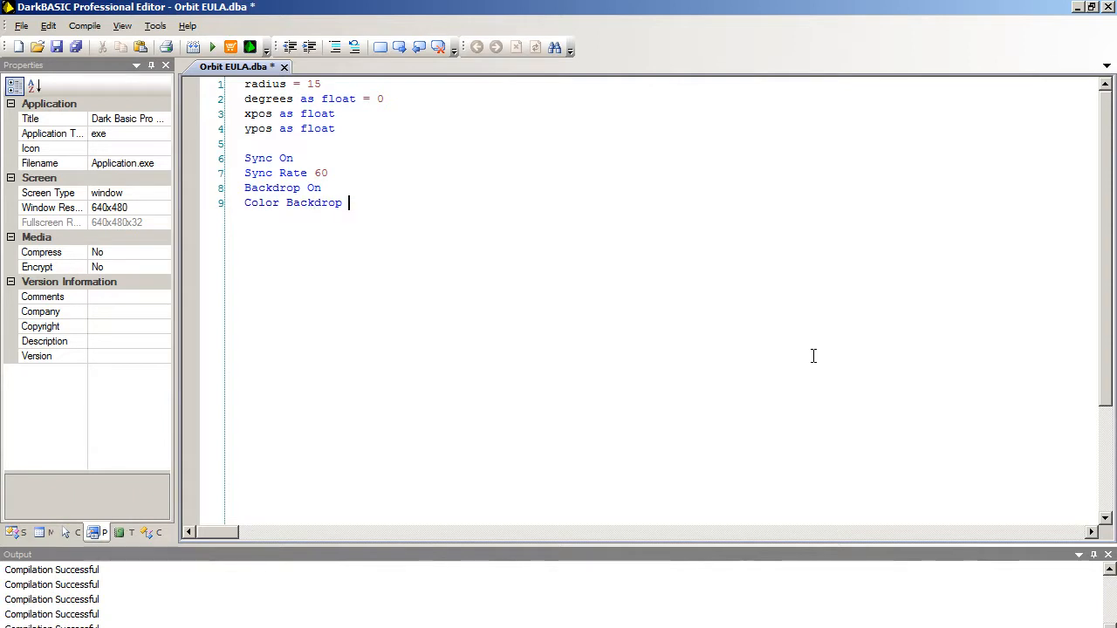
type("0")
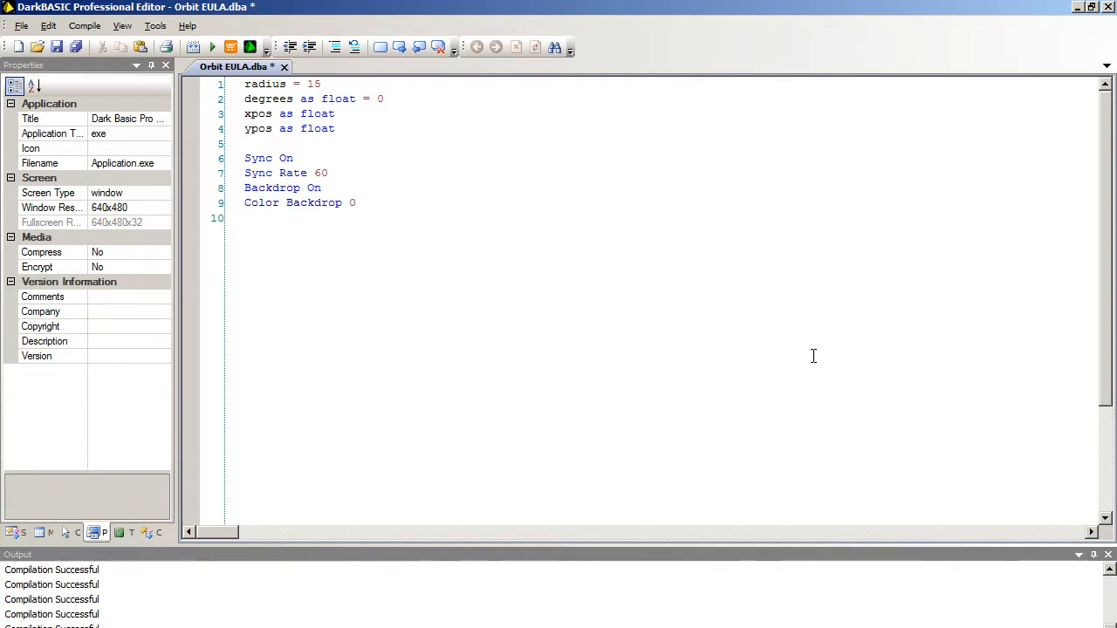
type("Autocam Off")
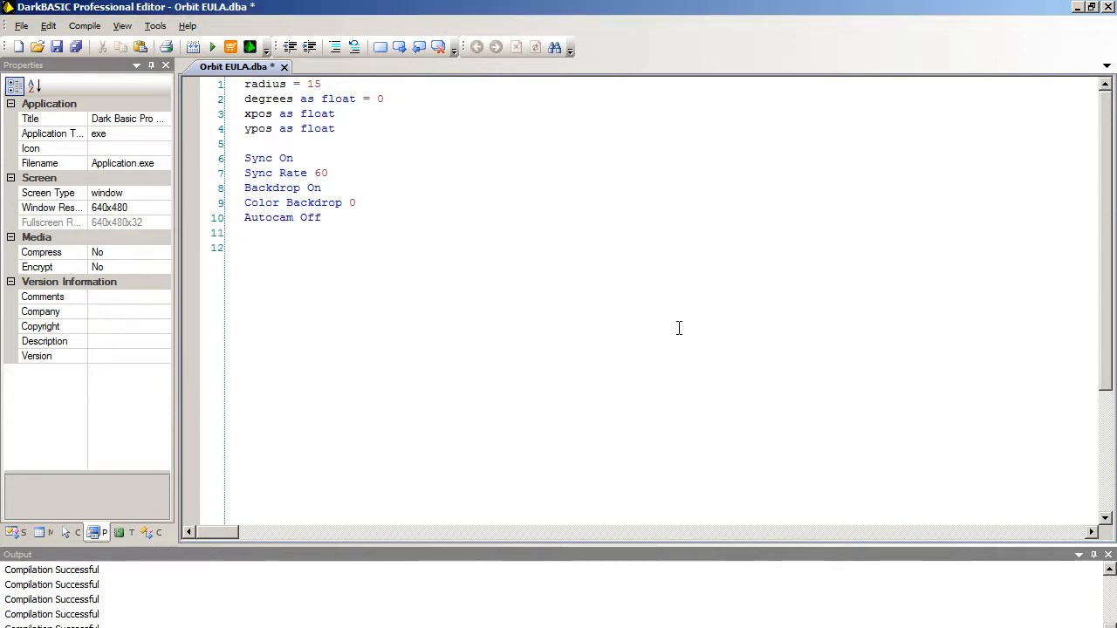
- Write Position Camera 0, 0, 0, 50 and Point Camera 0, 0, 0, 0, then a blank line
type("Position cma")
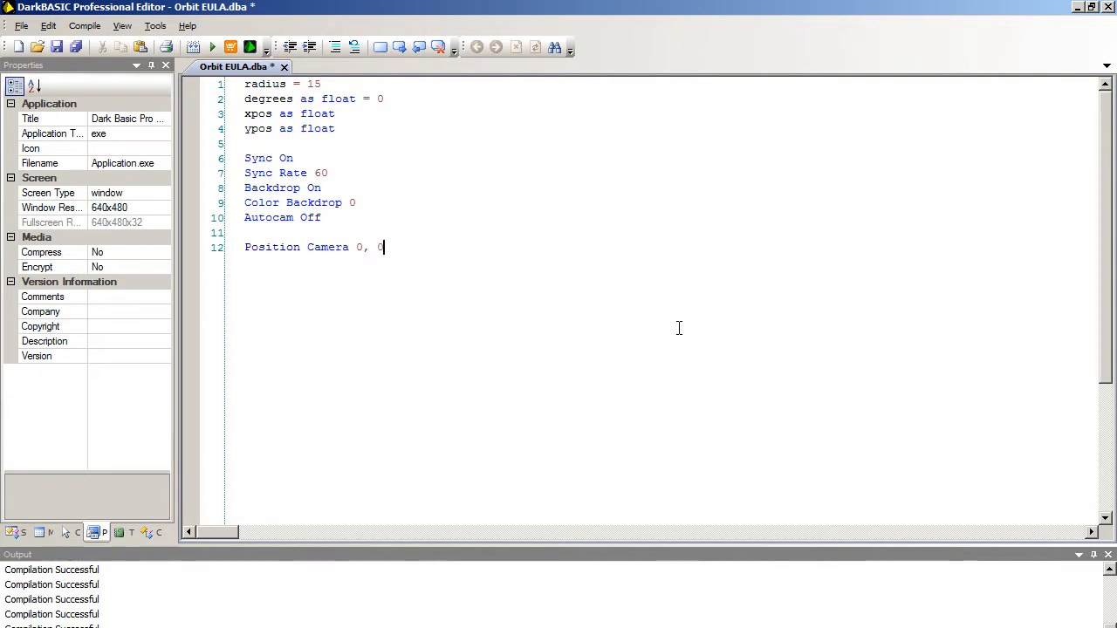
type(", 0, 50")
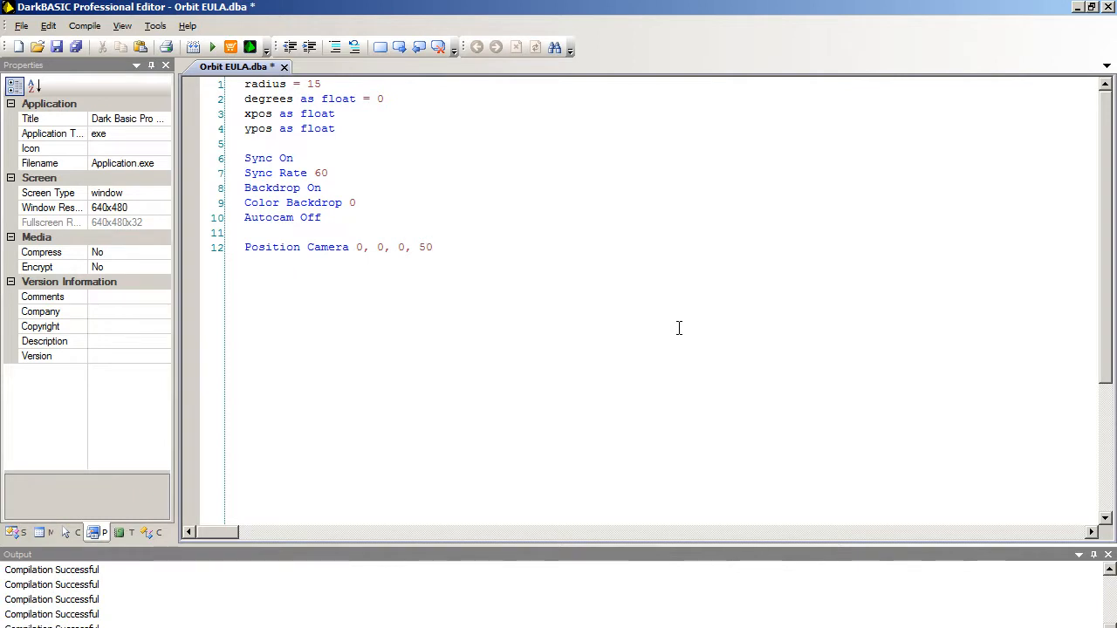
type("PO")
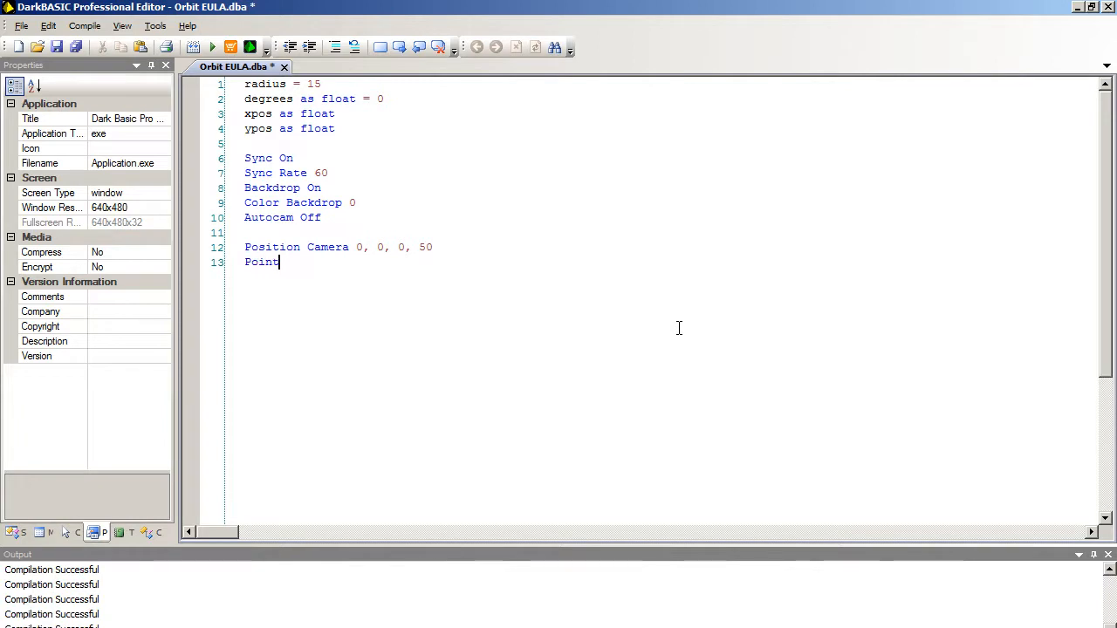
type("C")
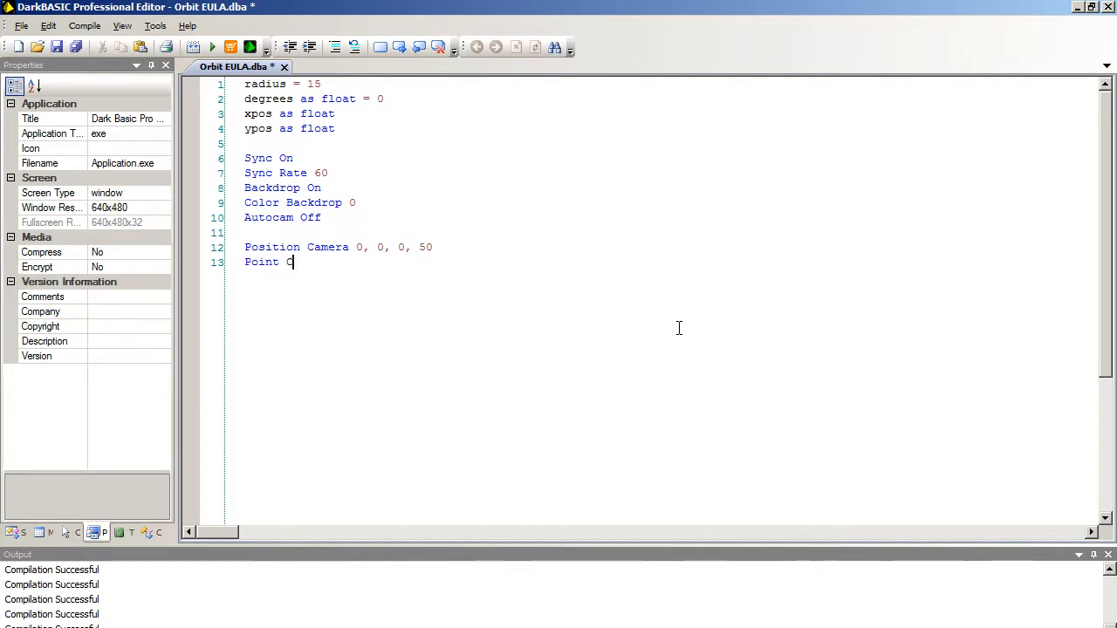
type("amera 0,")
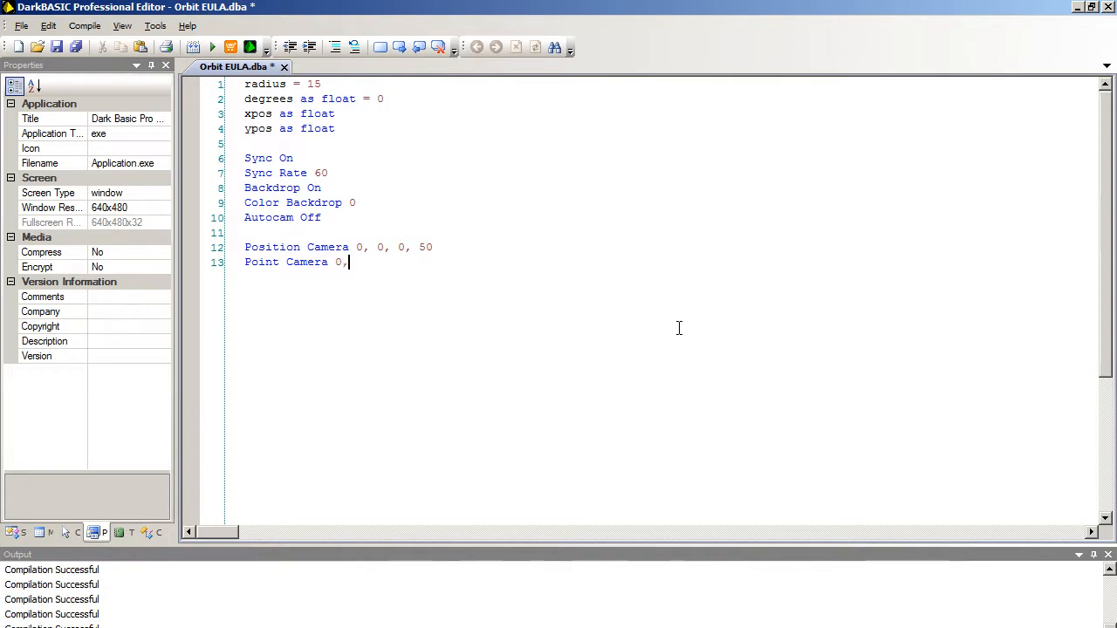
type("0, 0, 0")
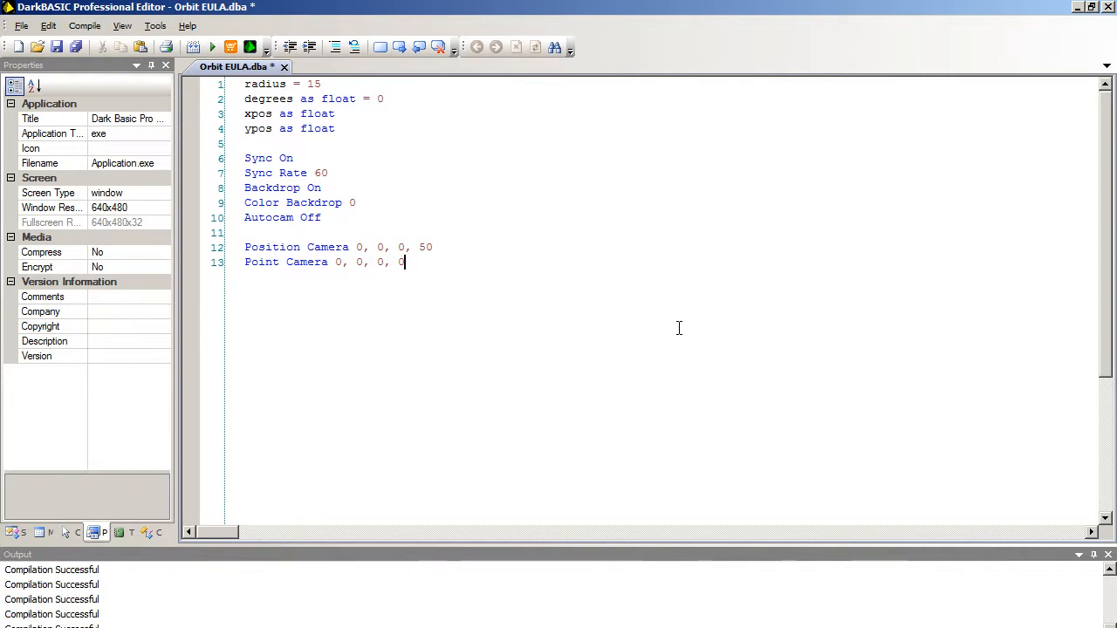
key("Enter")
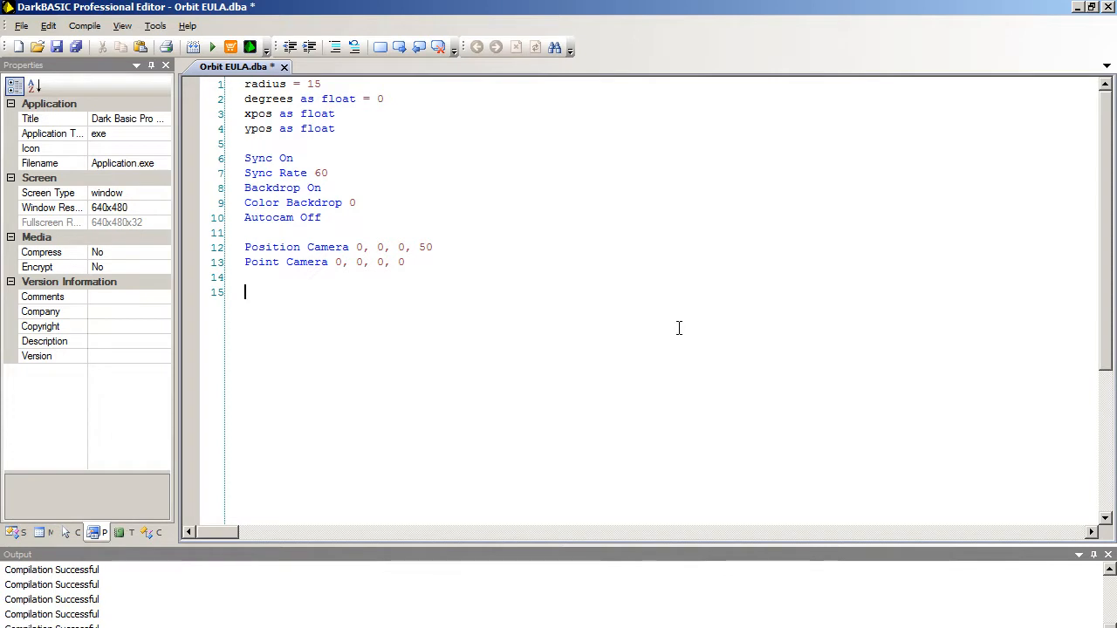
- Write Make Object Sphere 1, 10 and Make Object Sphere 2, 1
type("Make")
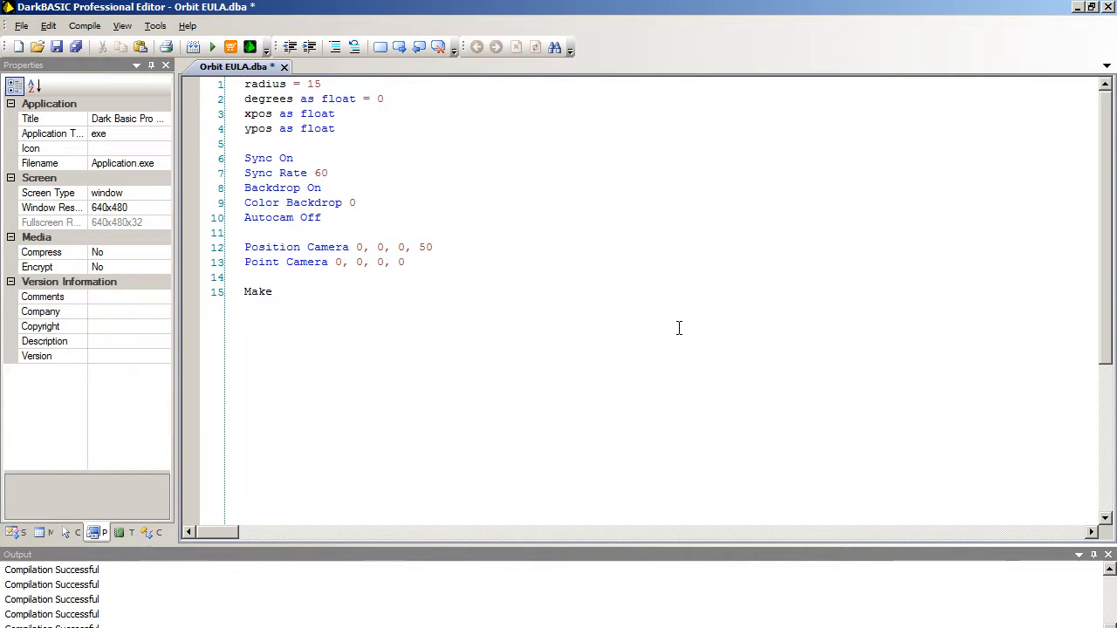
type("Object")
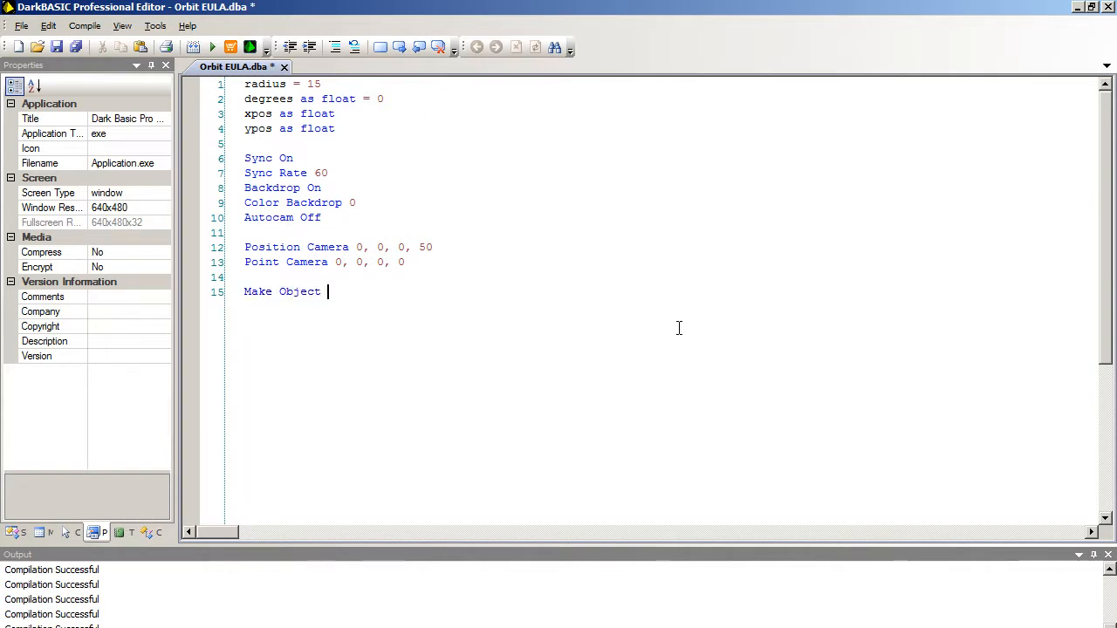
type("Sphere 1, 10")
type("M")
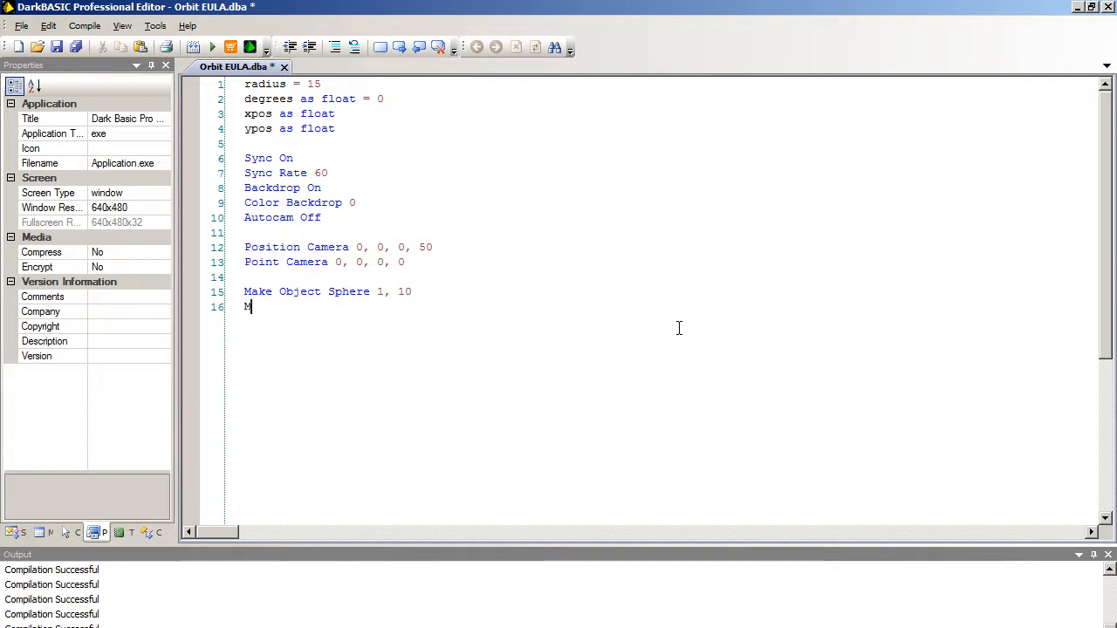
type("ake Object Sph")
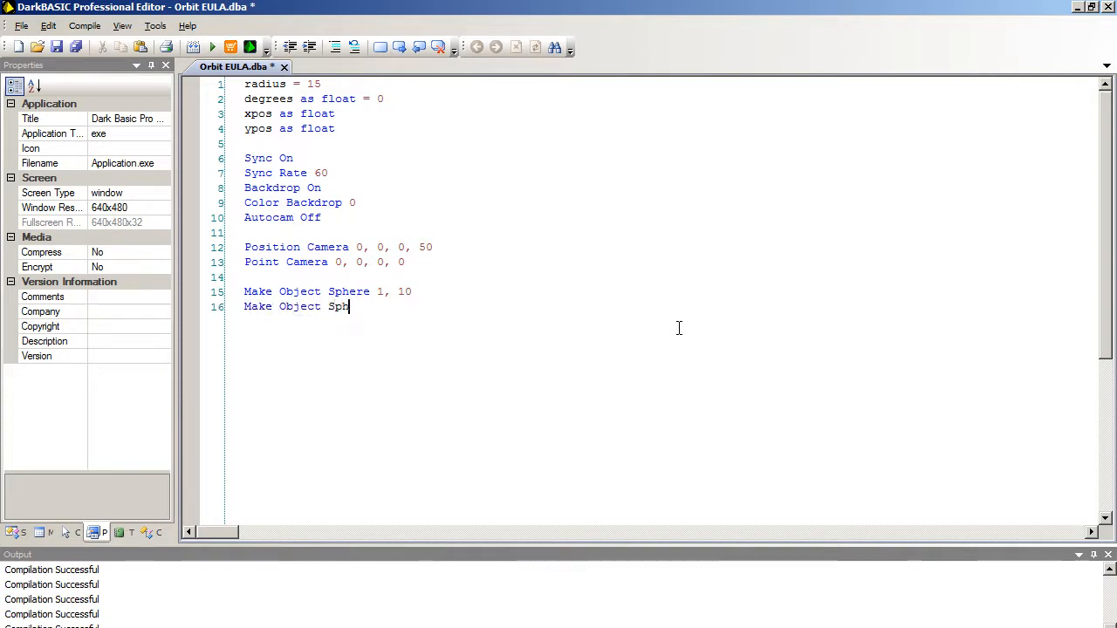
type("ere 2, 1")
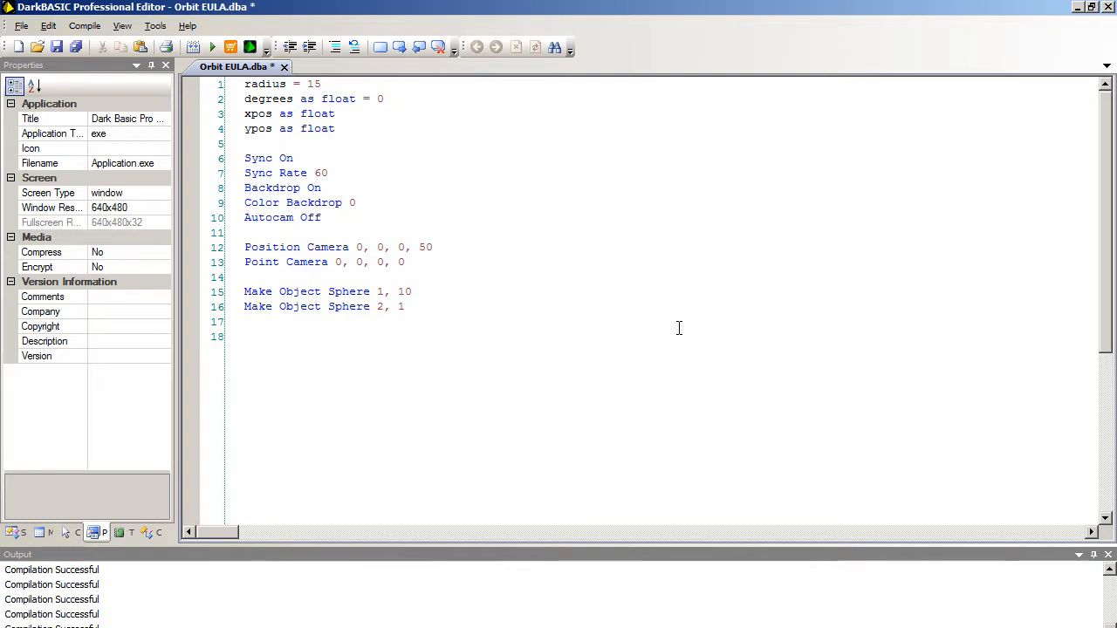
- Begin the Do loop and add Inc degrees, 1
type("Do")
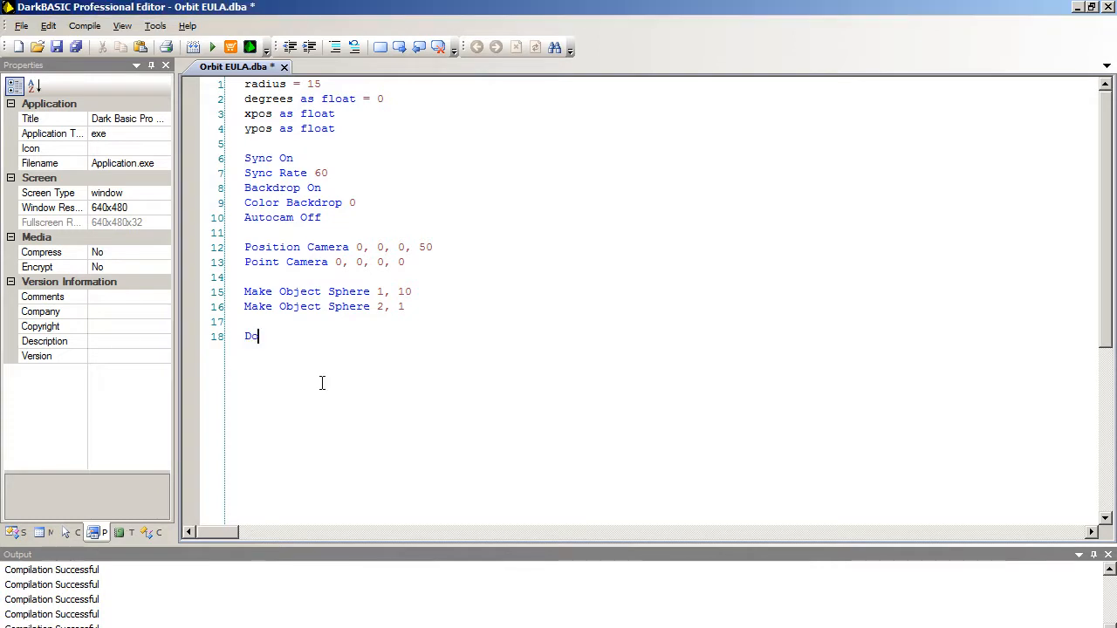
key("Enter")
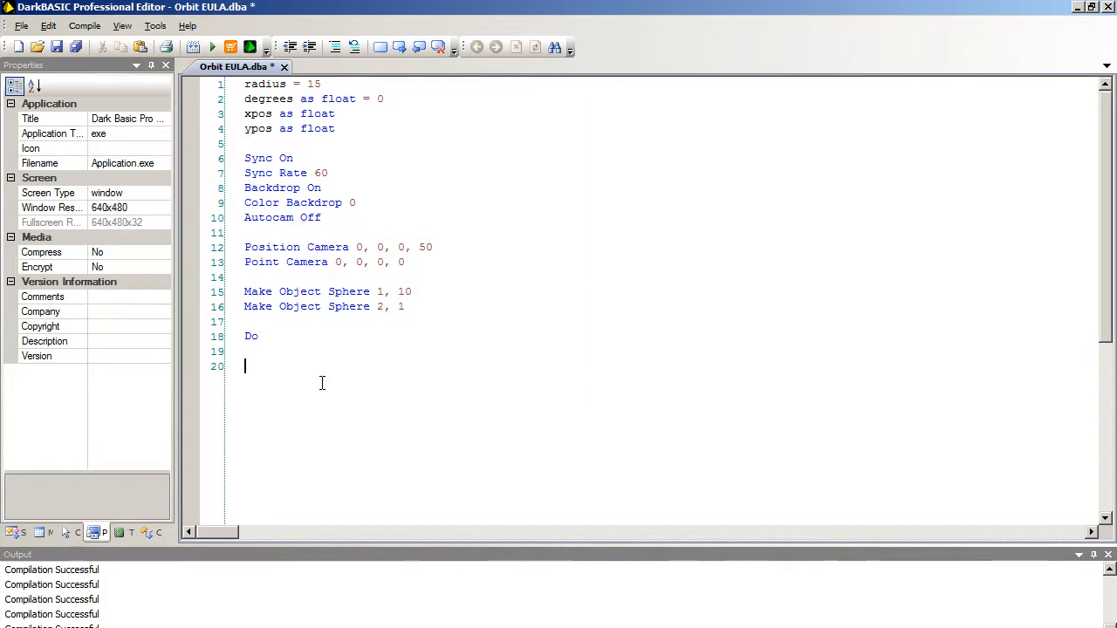
type("Inc")
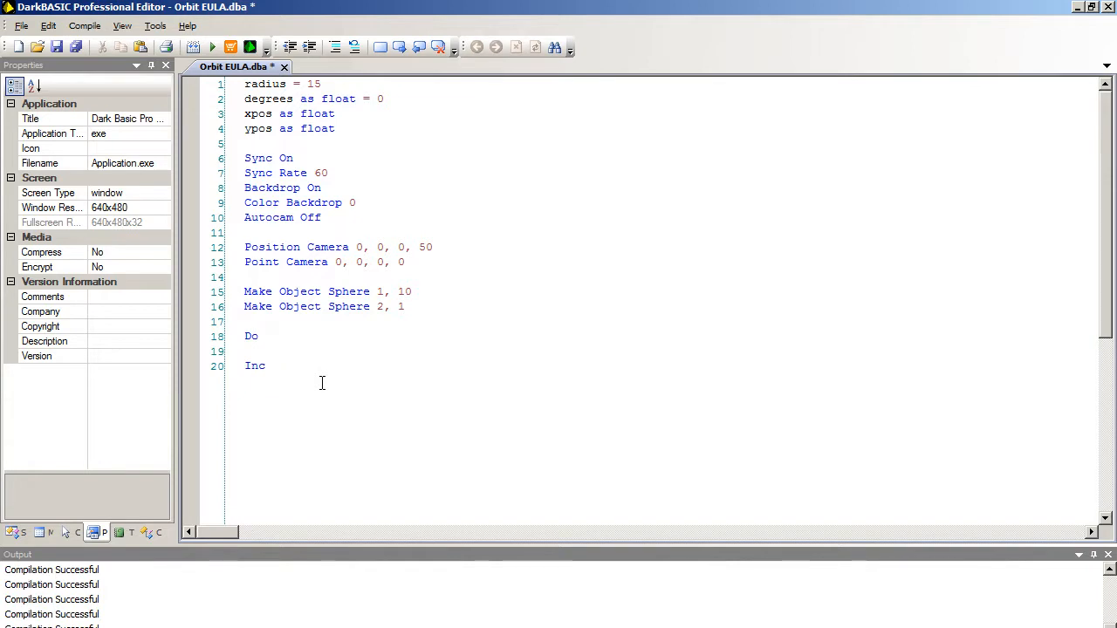
type("degree")
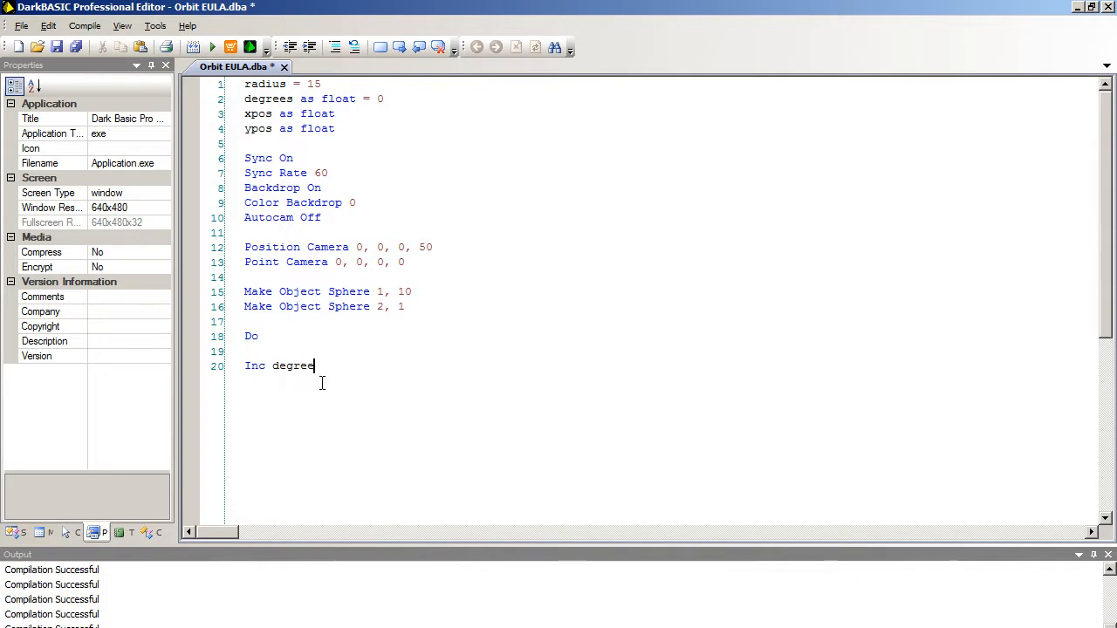
type("s, 1")
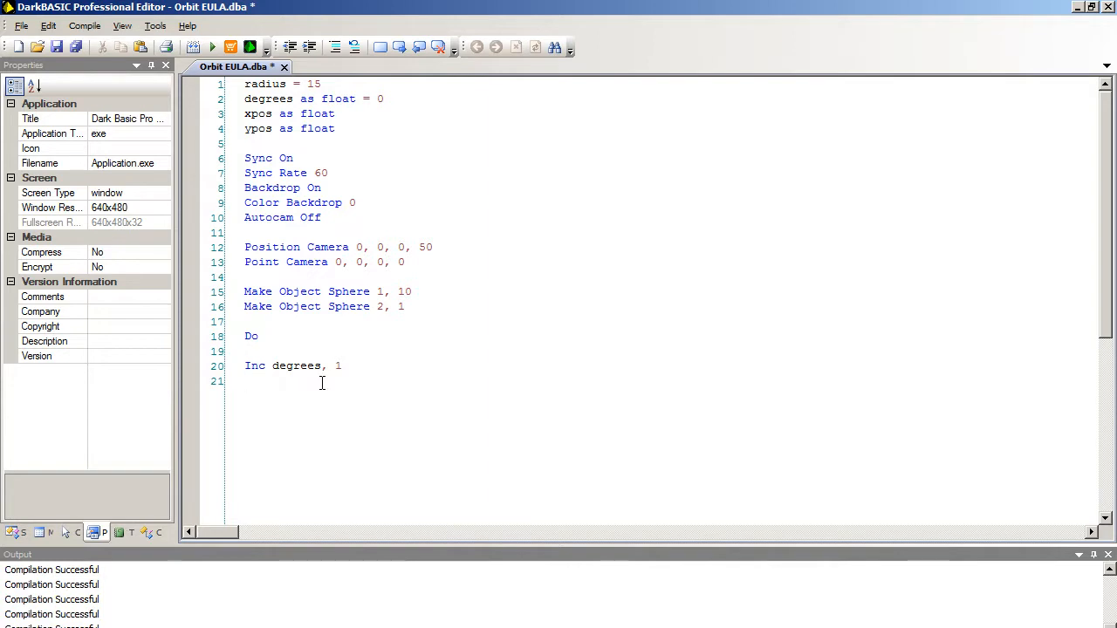
- Add degrees = wrapvalue(degrees) on the next line of the loop
left_click(246, 381)
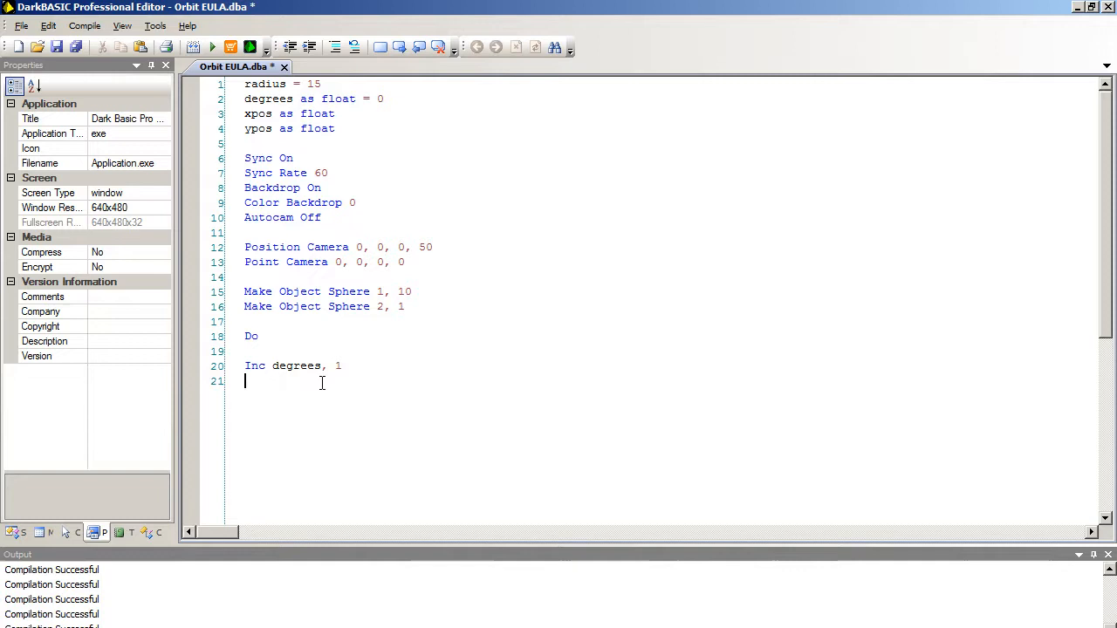
type("de")
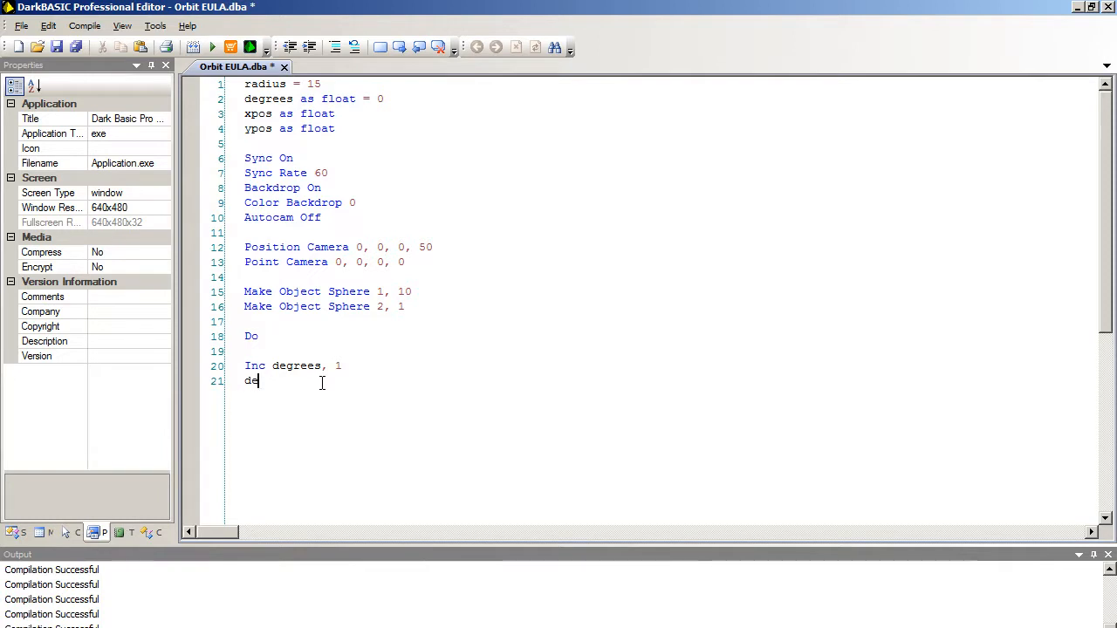
type("grees =")
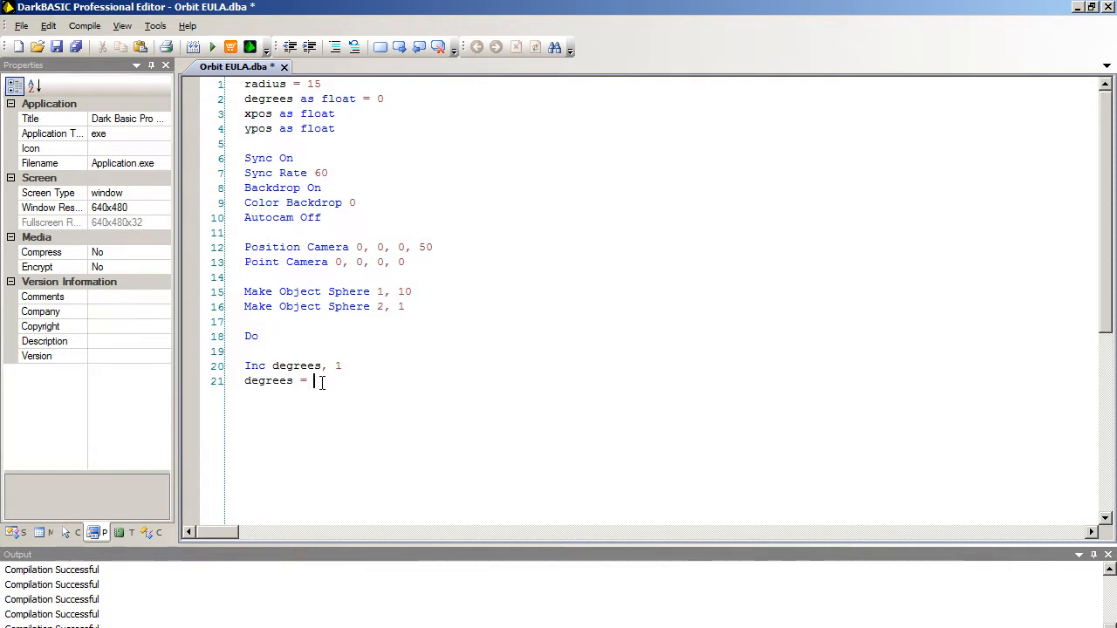
type("wrapvalue")
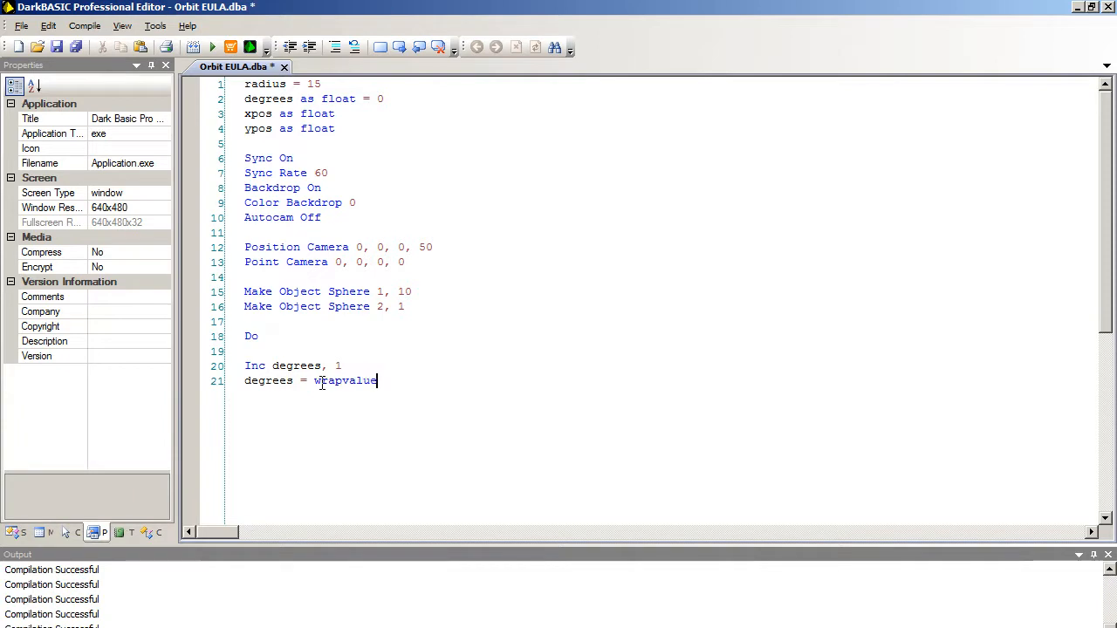
type("(degrees")
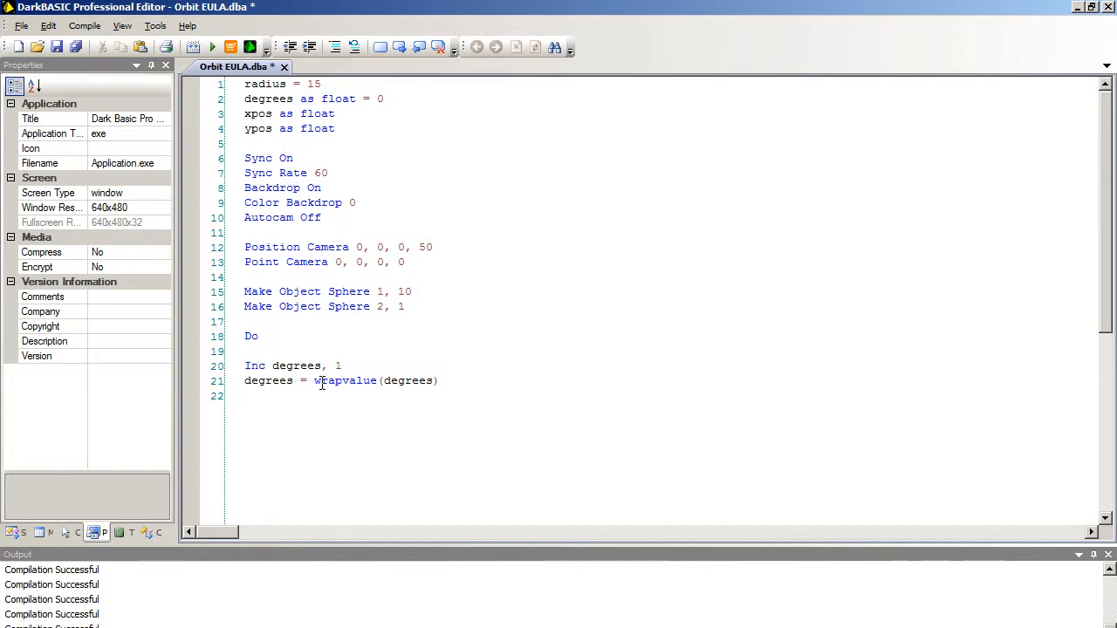
key("Enter")
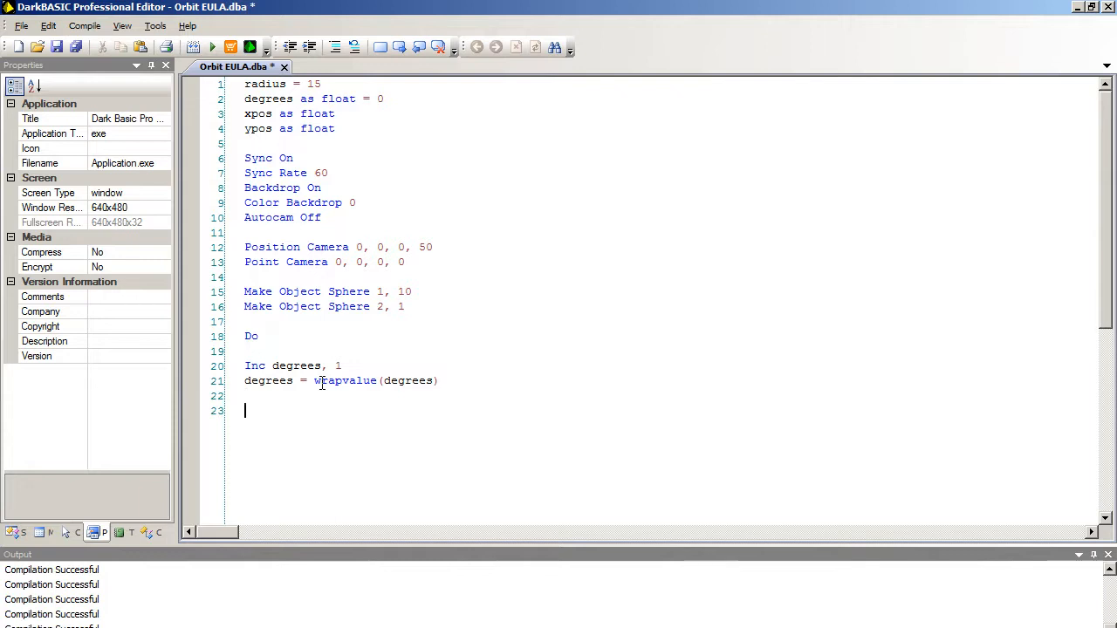
- Write xpos = radius * cos(degrees) inside the loop
type("xpos")
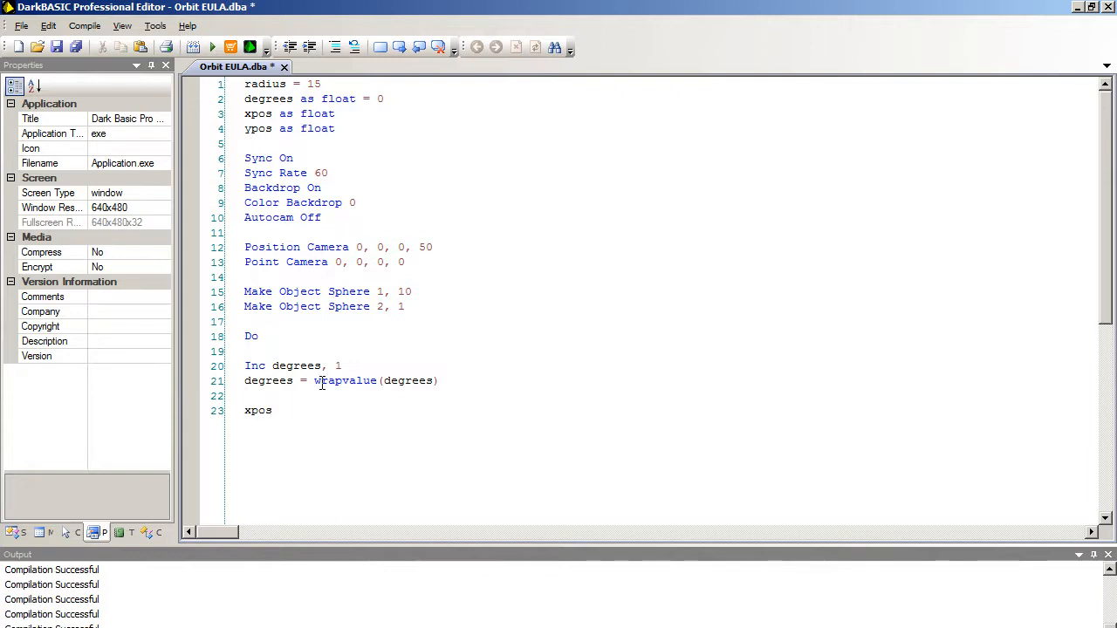
type("= radius")
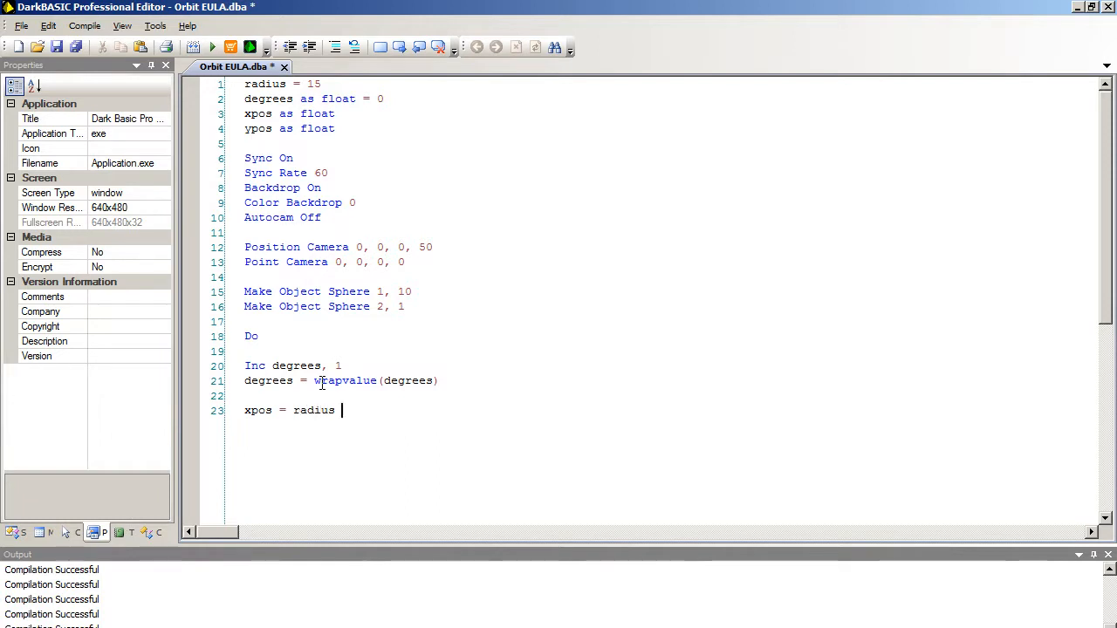
type("* cos(")
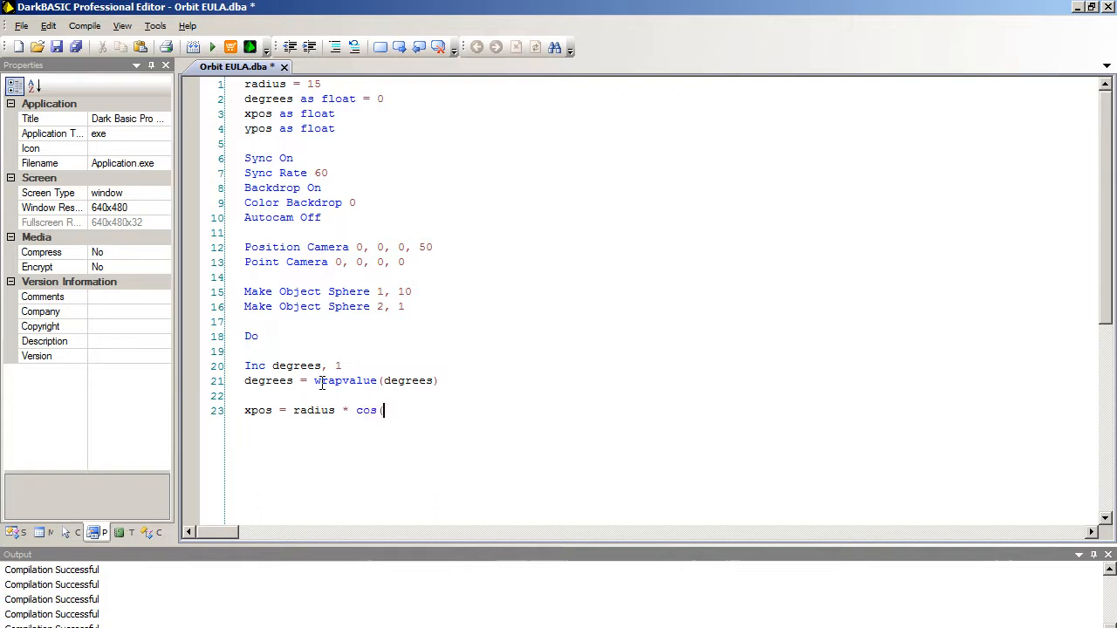
type("degrees)")
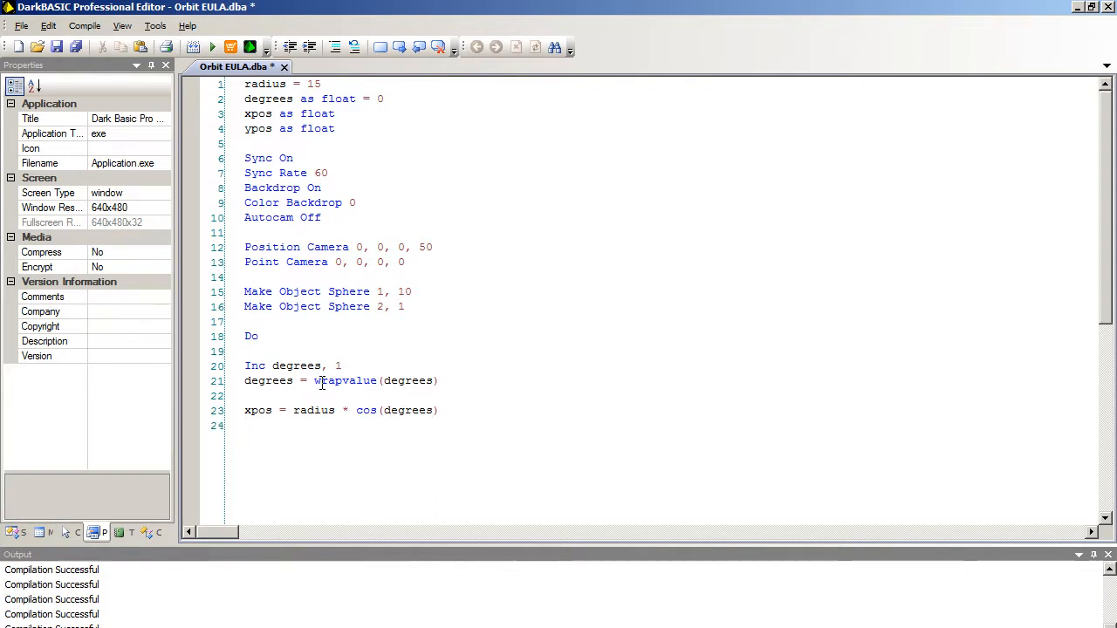
- Write ypos = radius * sin(degrees), fixing a doubled equals sign
type("ypos =")
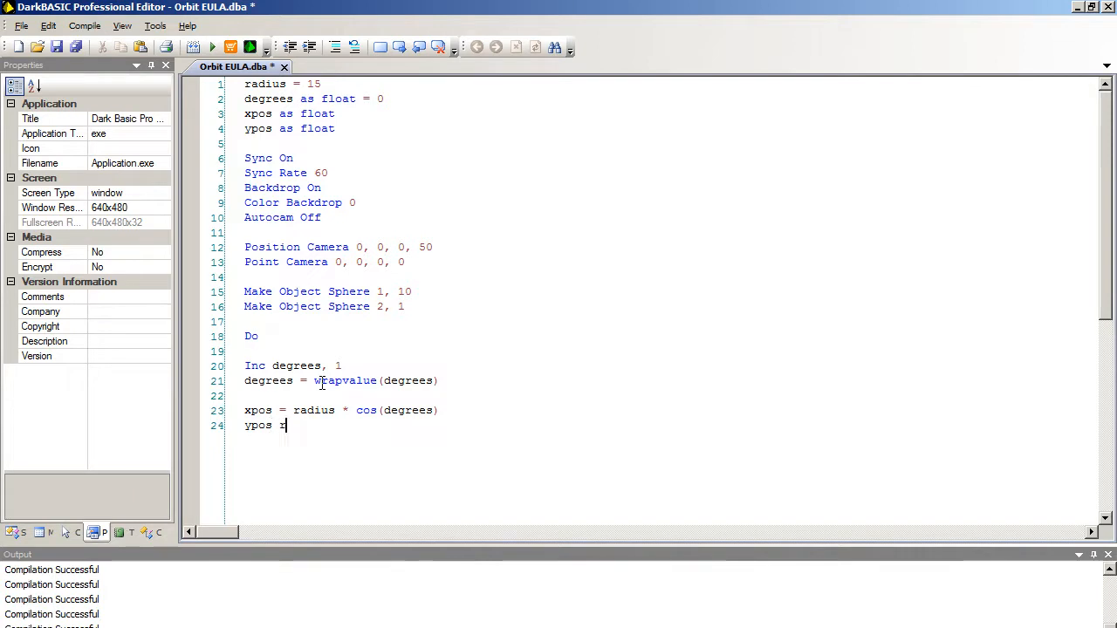
key("BackSpace")
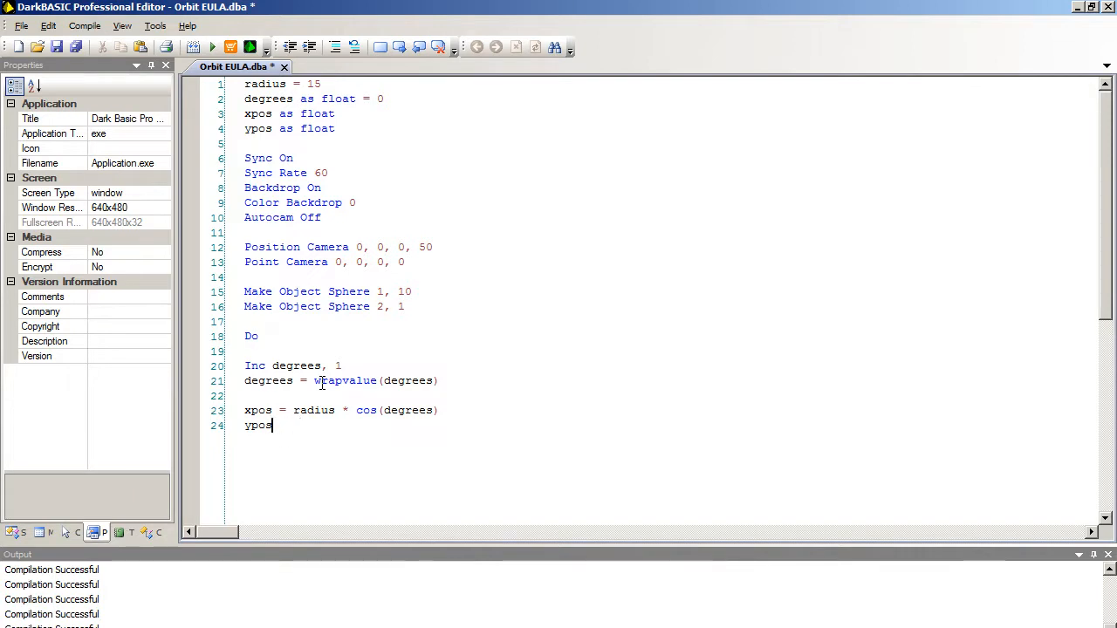
type("= rad")
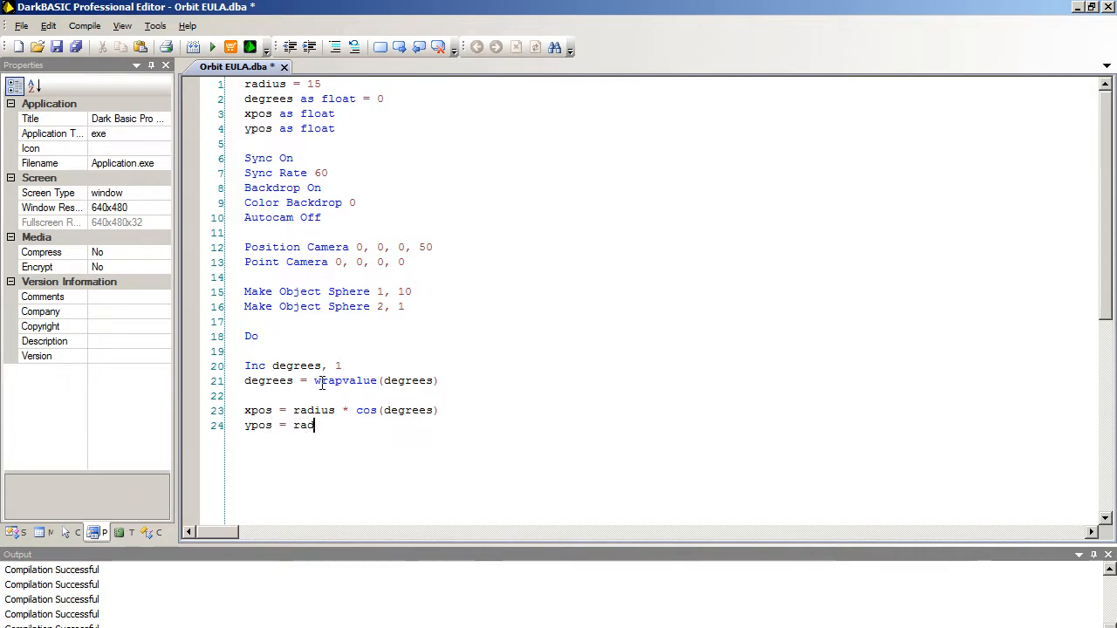
type("ius *")
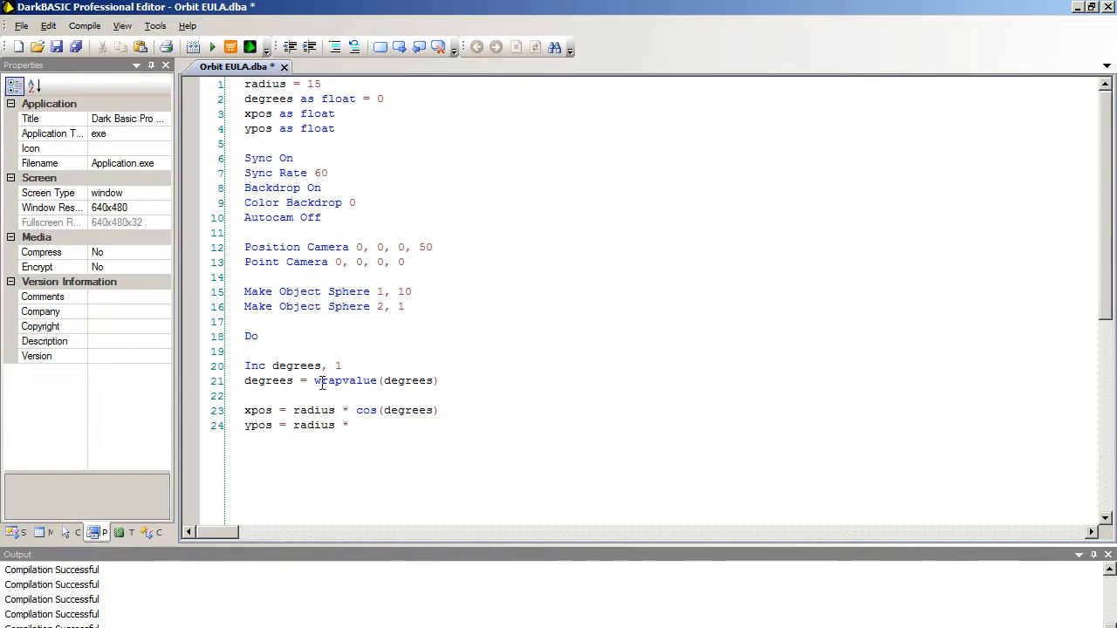
type("sin(")
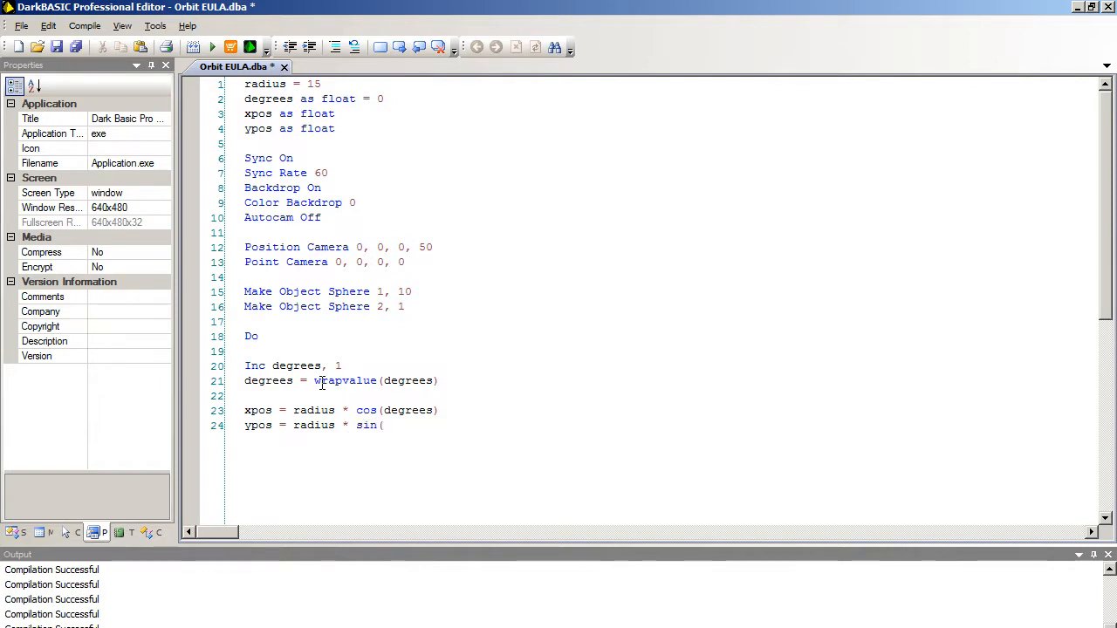
type("degrees")
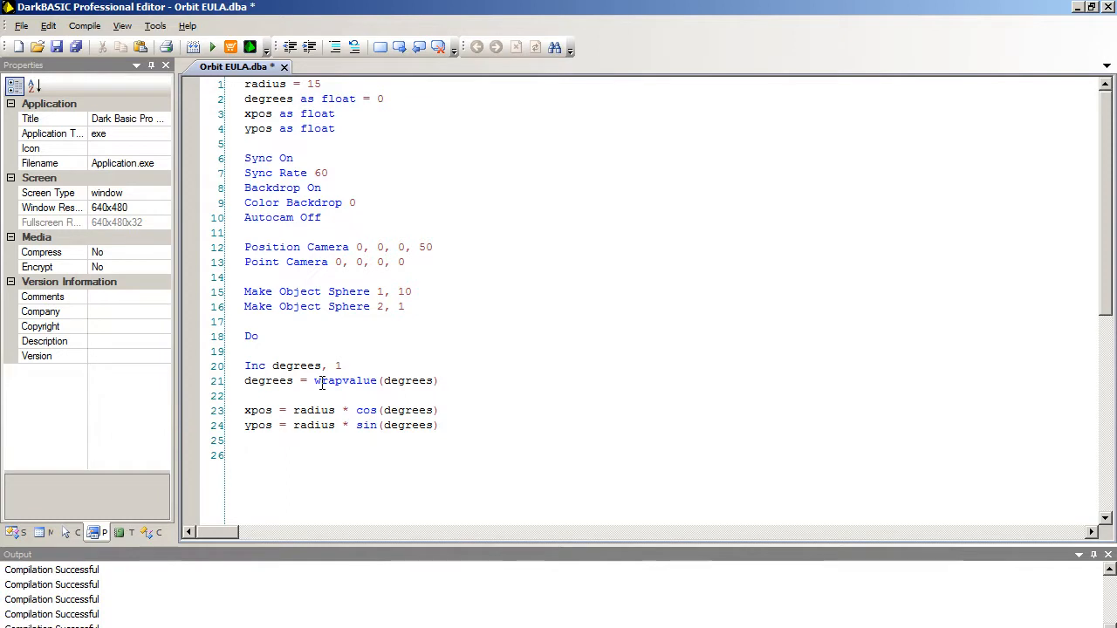
- Add Position Object 2, xpos, ypos, 0, Sync and Loop, then select the loop body to indent it
type("Position Object")
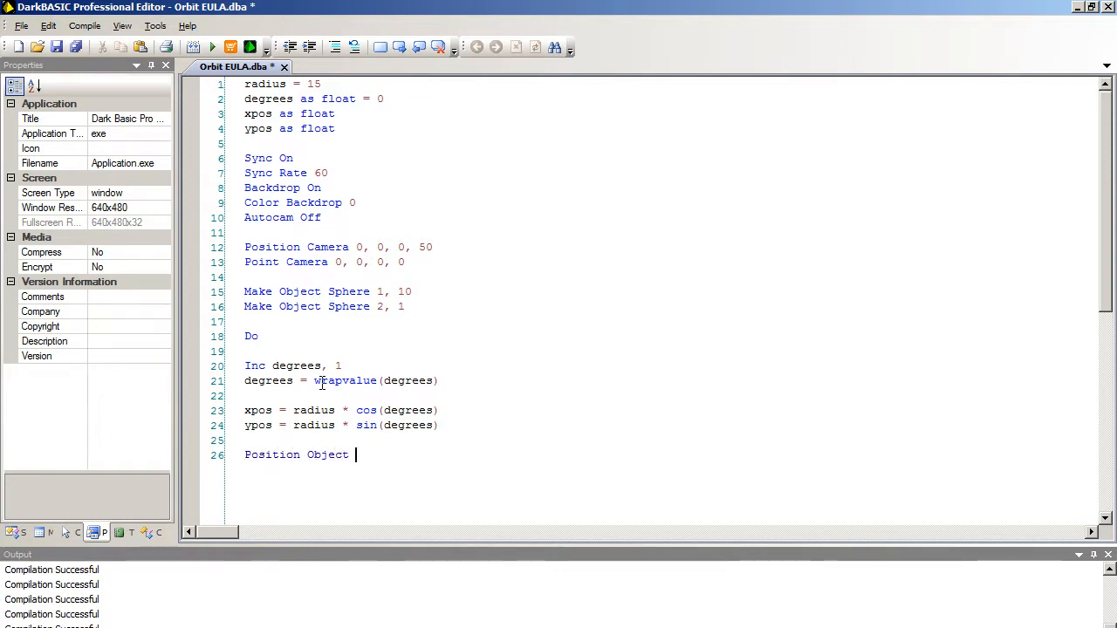
type("2, xpos,")
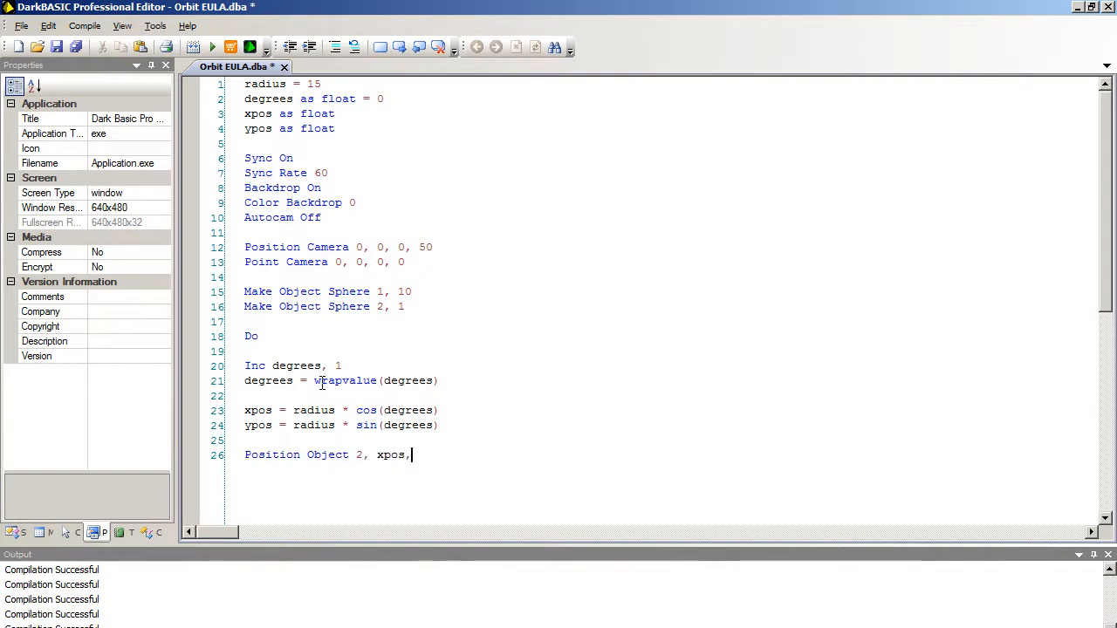
type("ypos,")
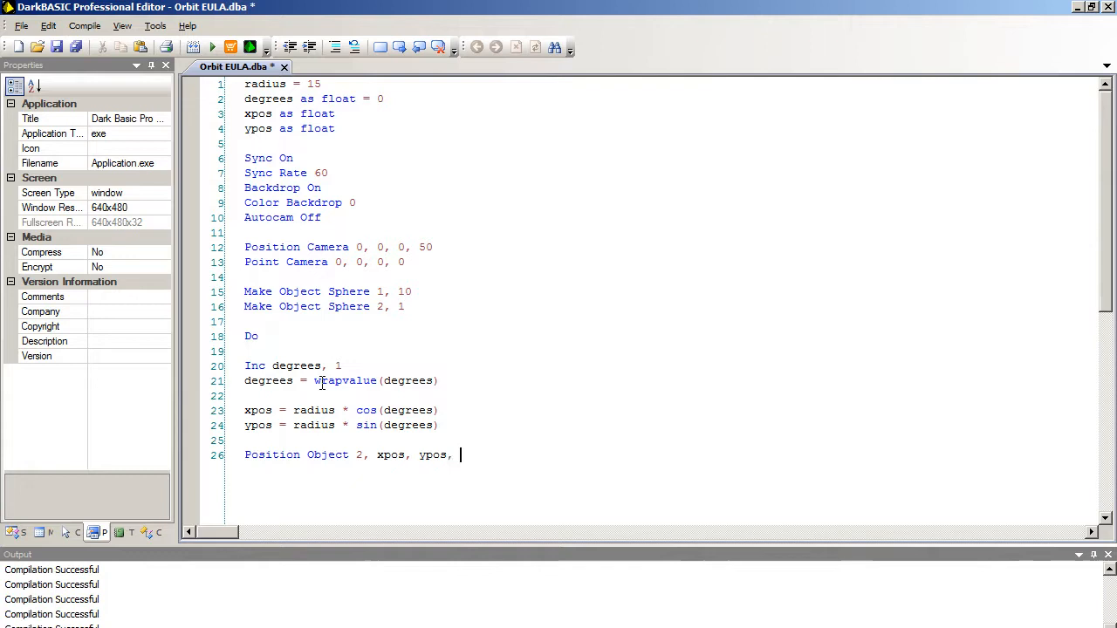
type("0")
type("S")
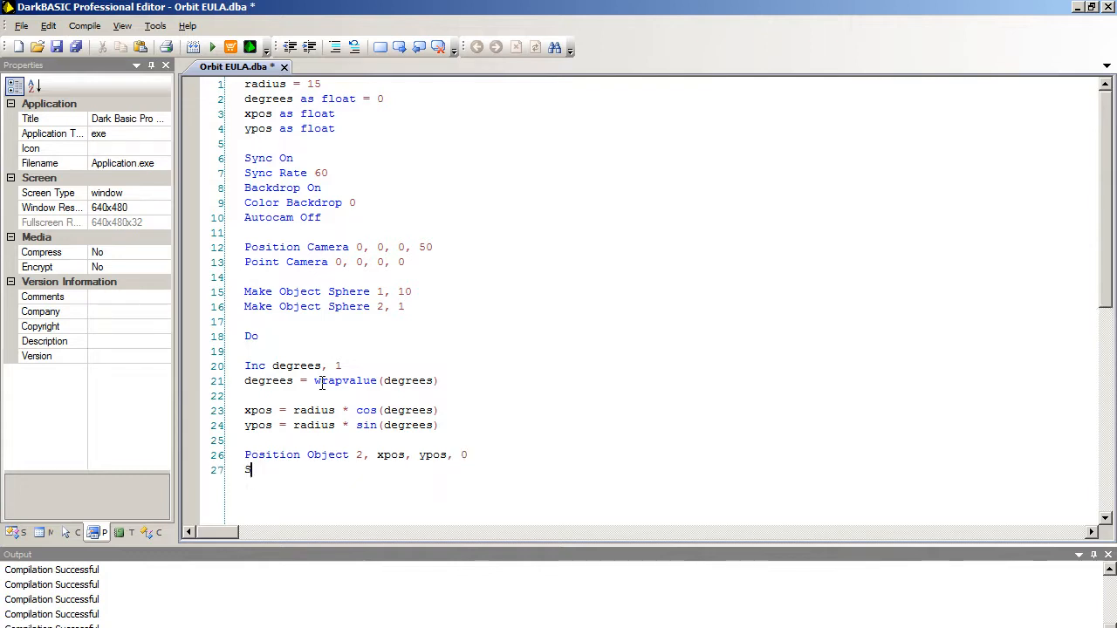
type("ync")
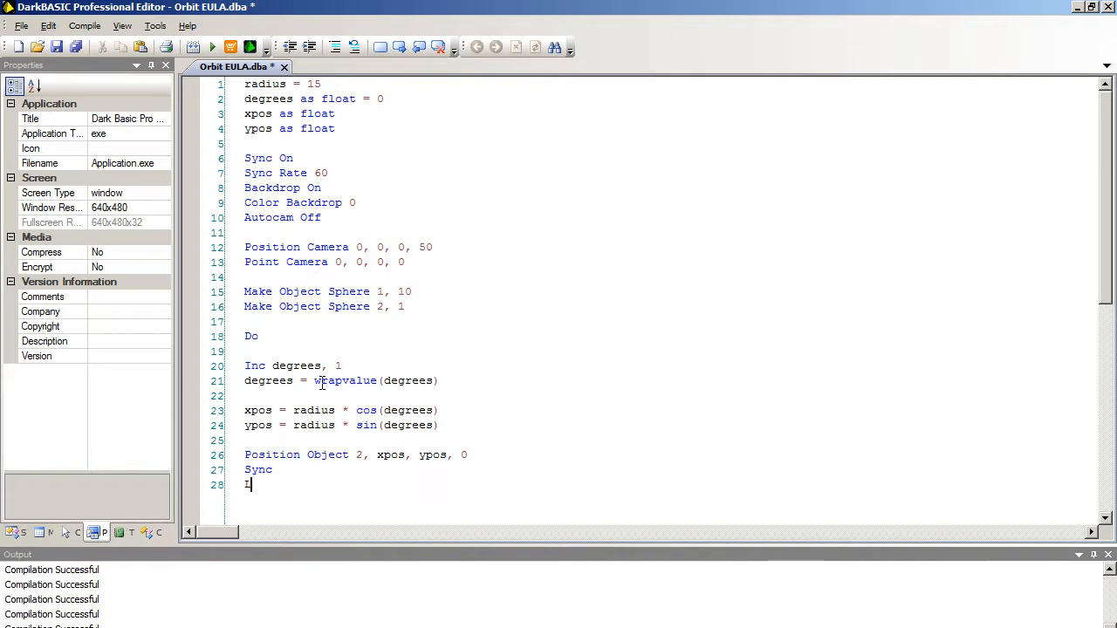
type("oop")
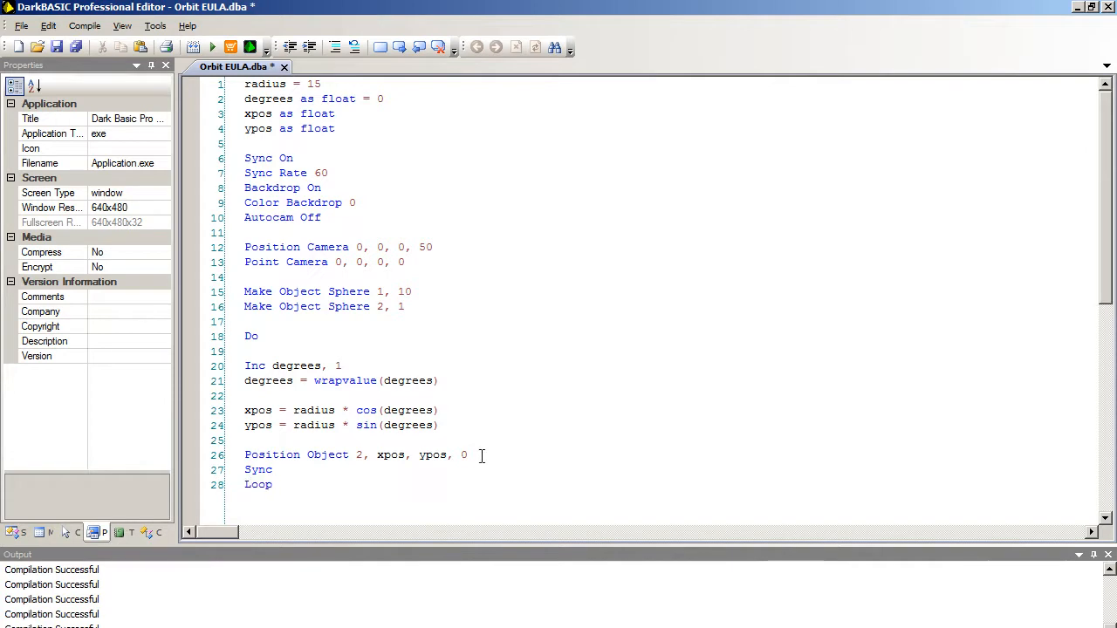
left_click_drag(258, 365, 475, 454)
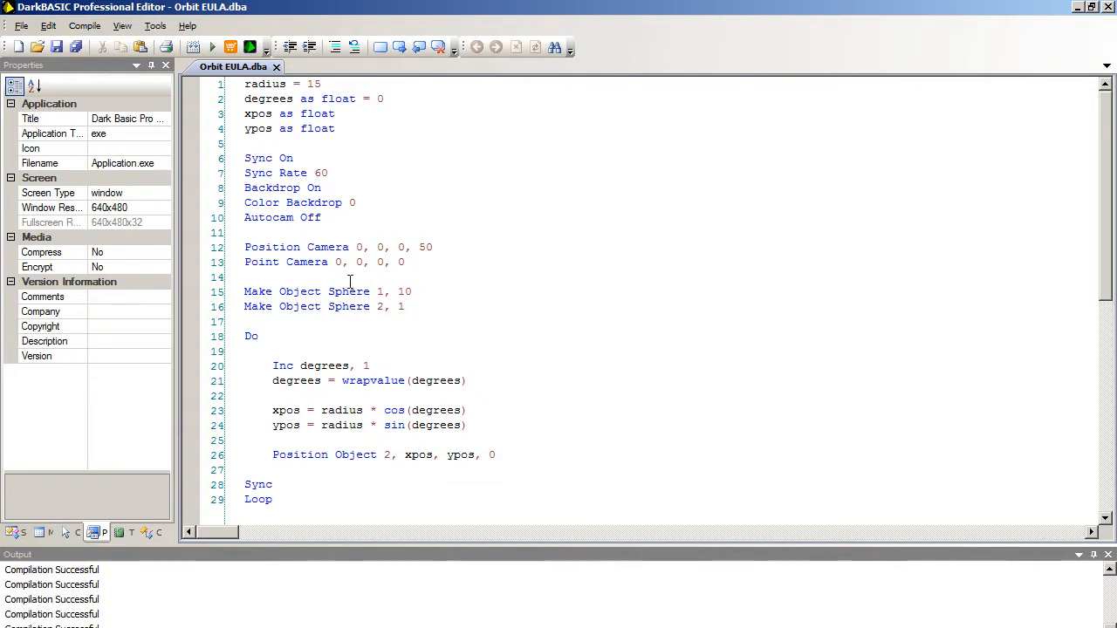
left_click(213, 47)
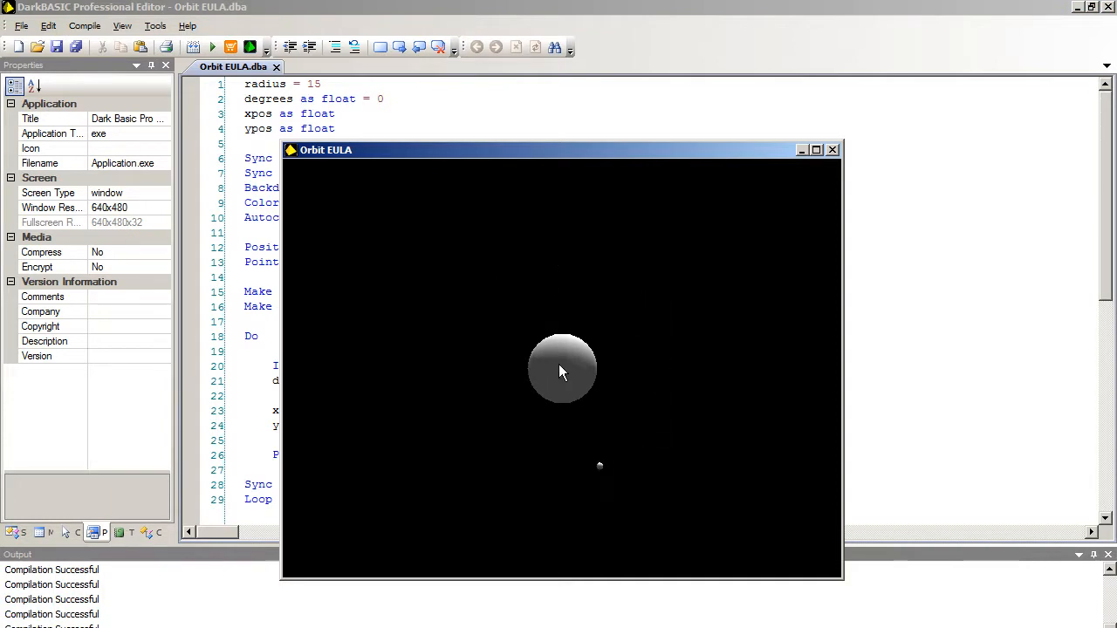
mouse_move(467, 349)
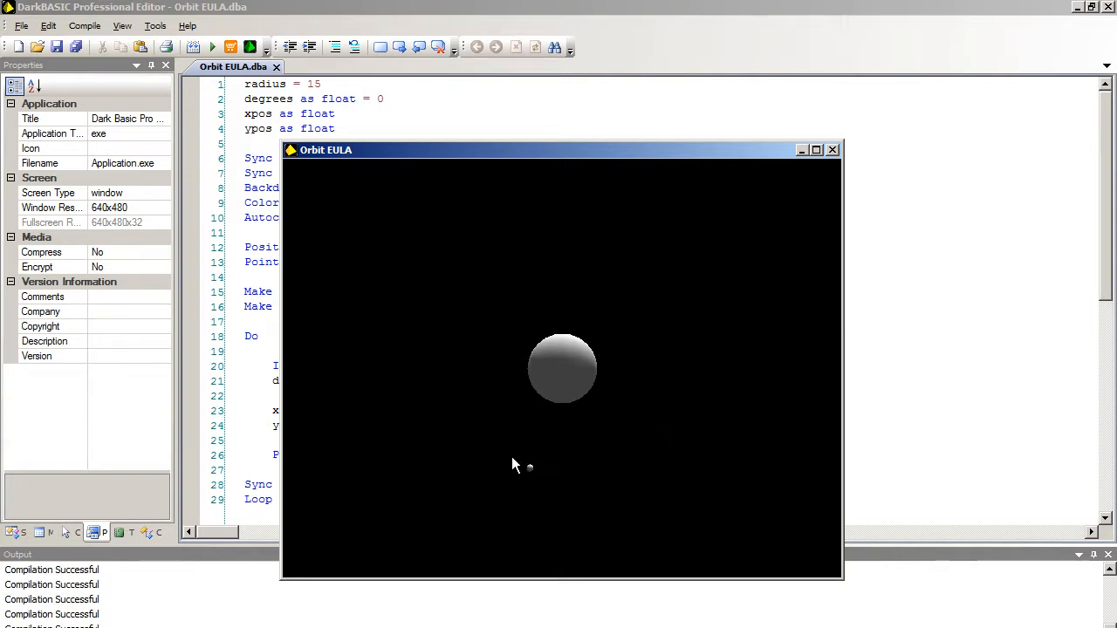
mouse_move(527, 314)
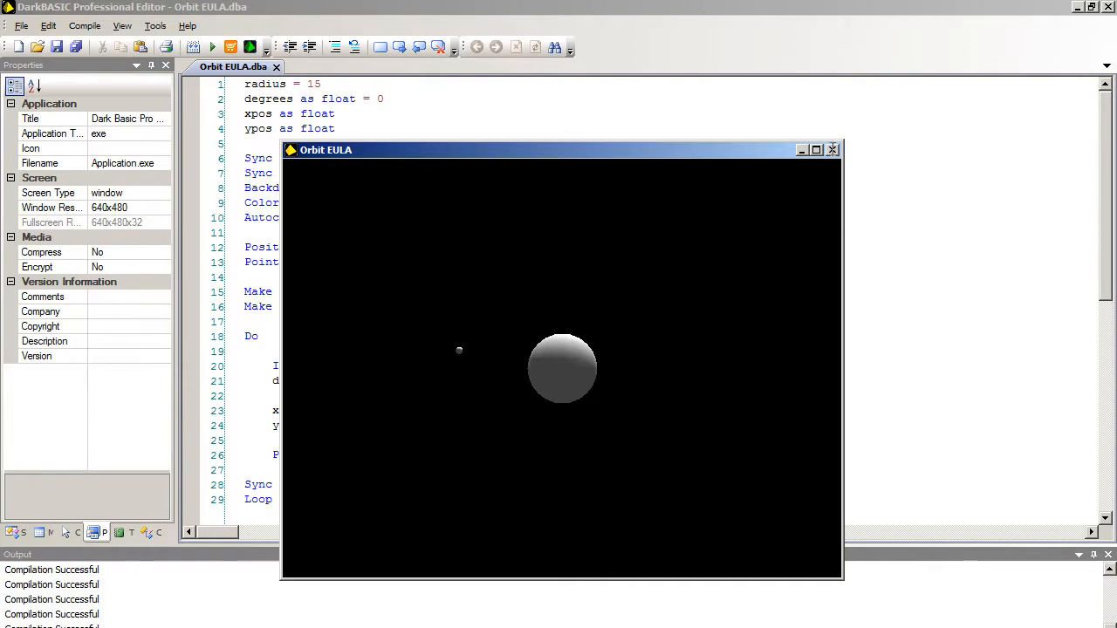
left_click(831, 150)
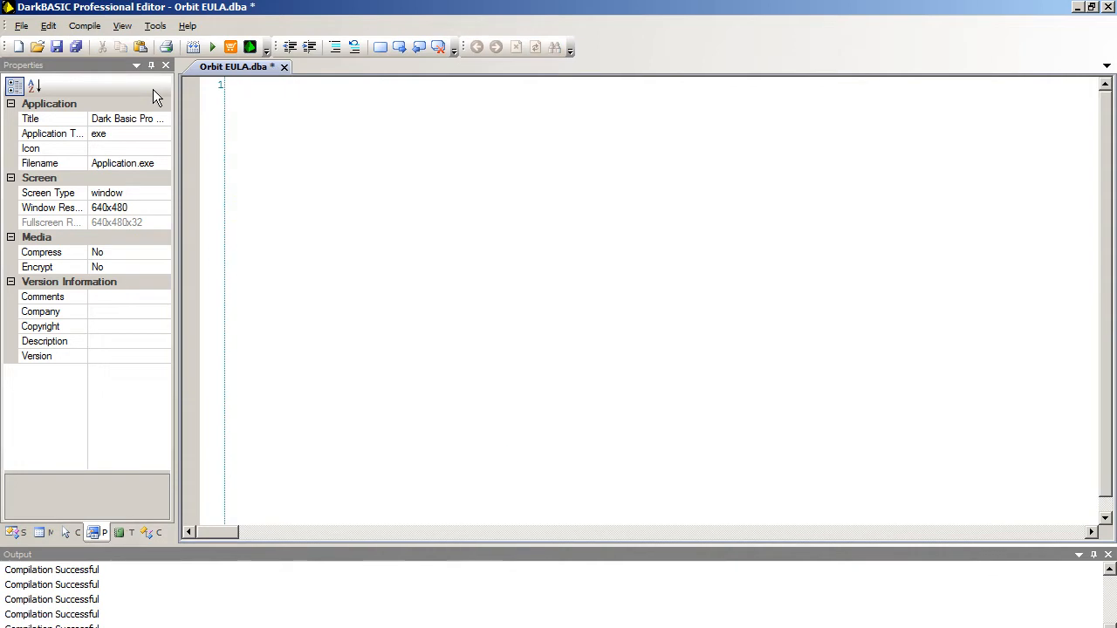
mouse_move(466, 307)
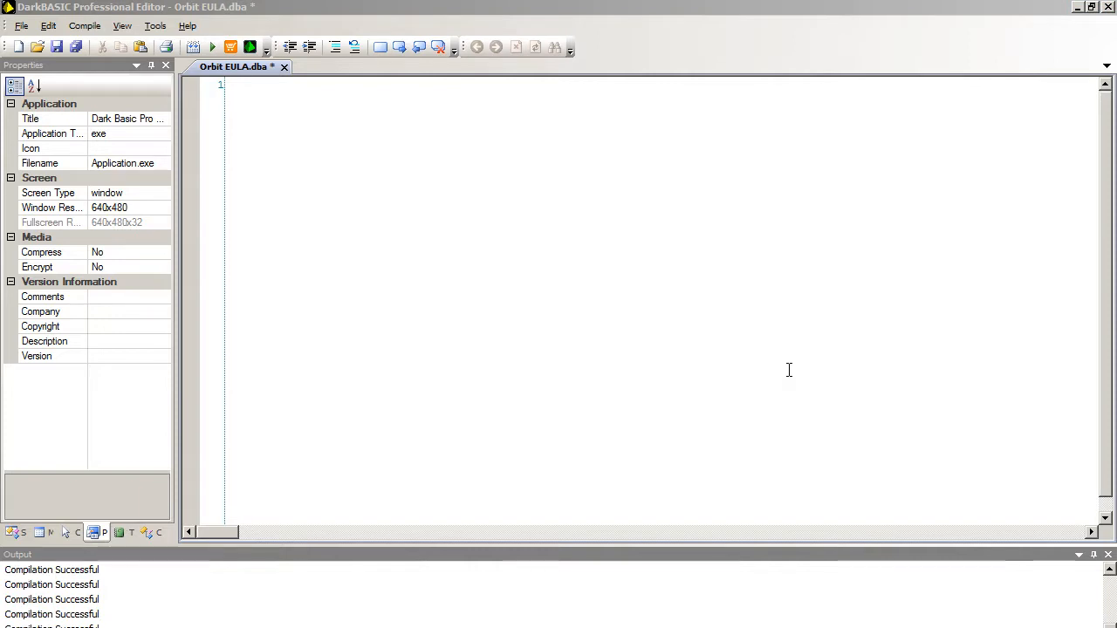
- Focus the emptied code area ready for the new version
left_click(248, 84)
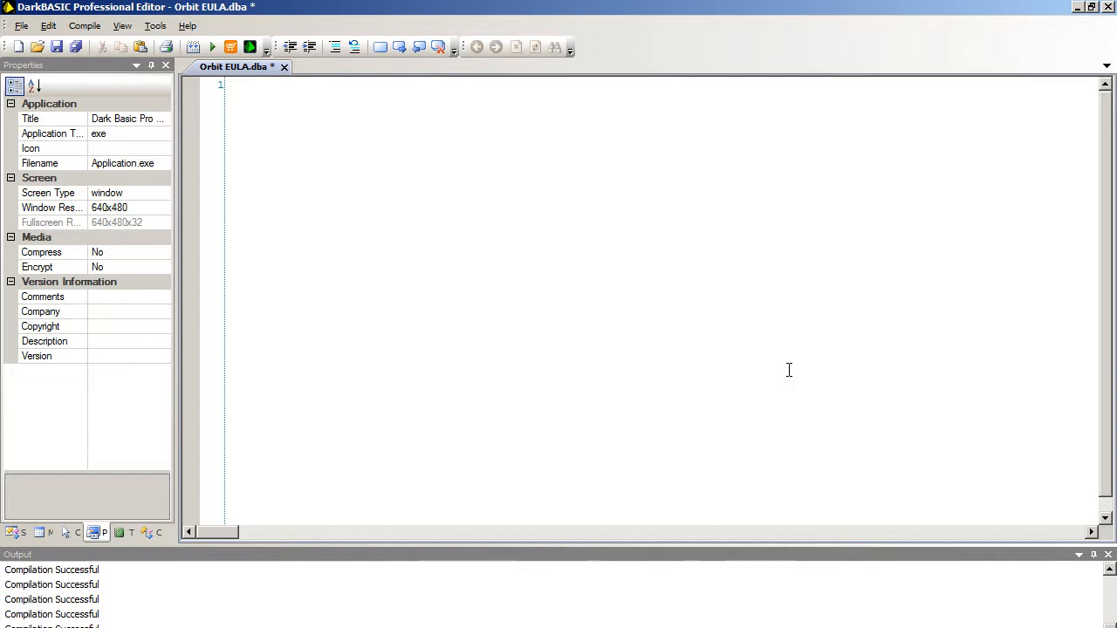
- Write Sync On, Sync Rate 60, Backdrop On, Color Backdrop 0 and Autocam Off
type("Sync On")
type("Sync Rate 60")
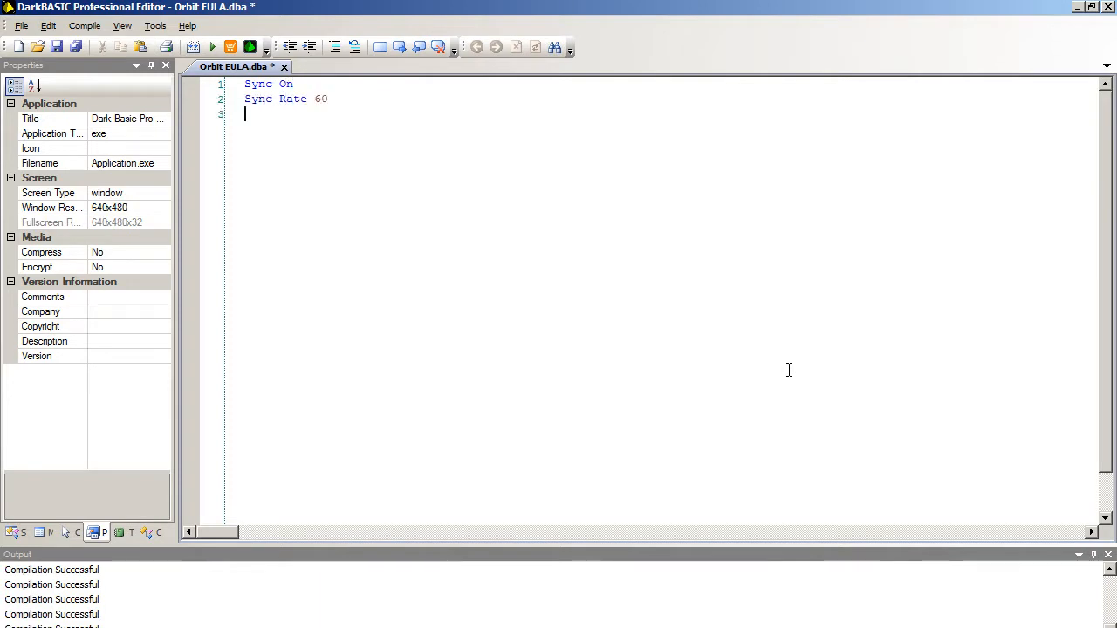
type("Backdrop On")
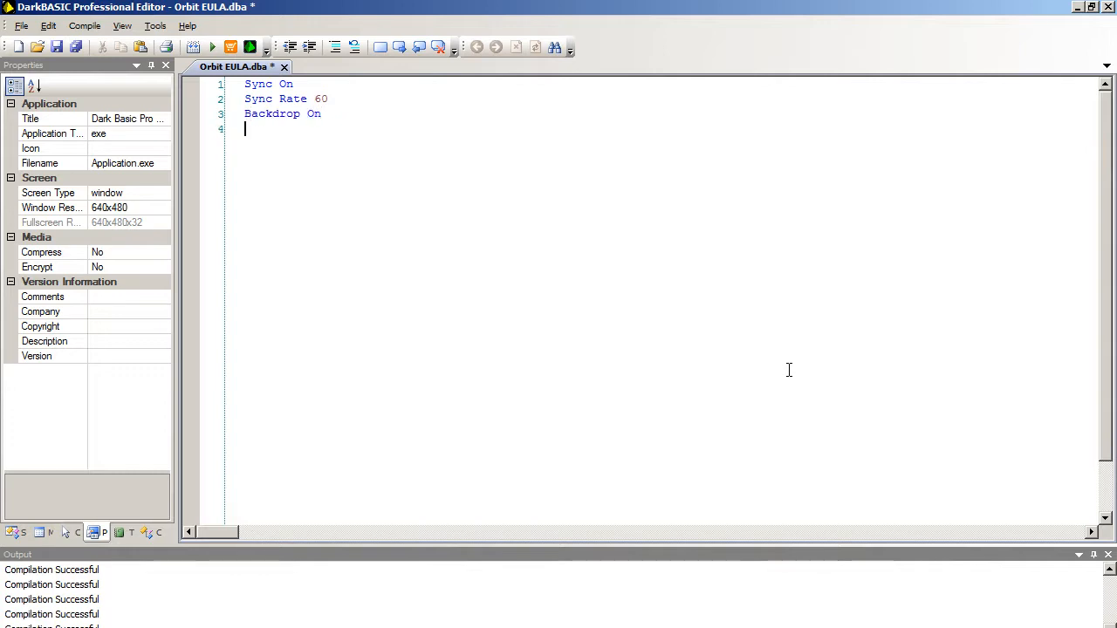
type("Color Back")
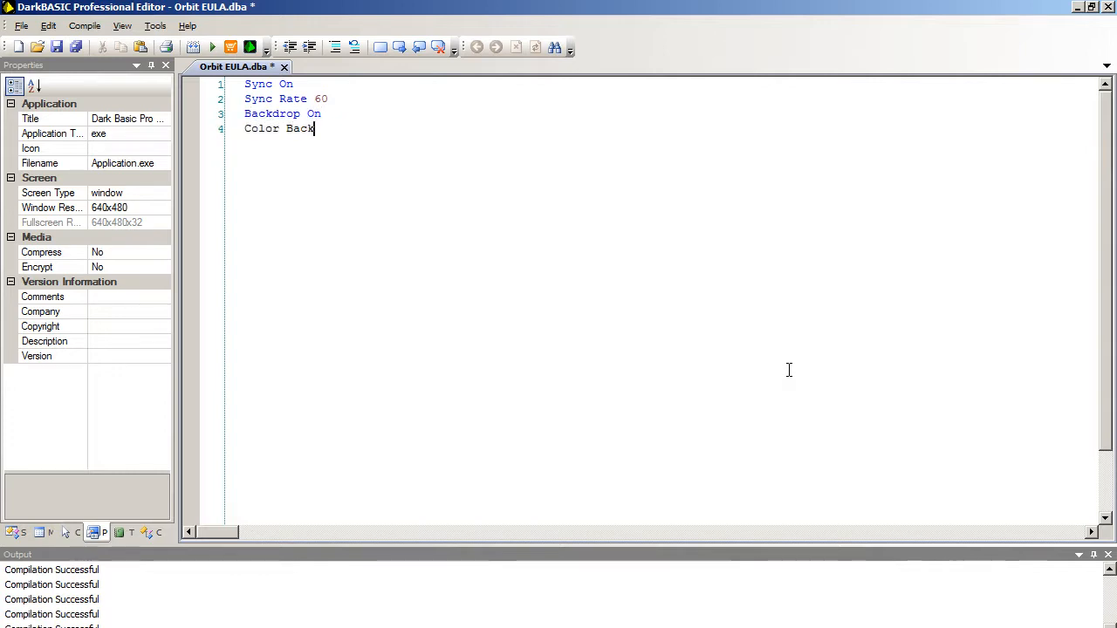
type("drop 0")
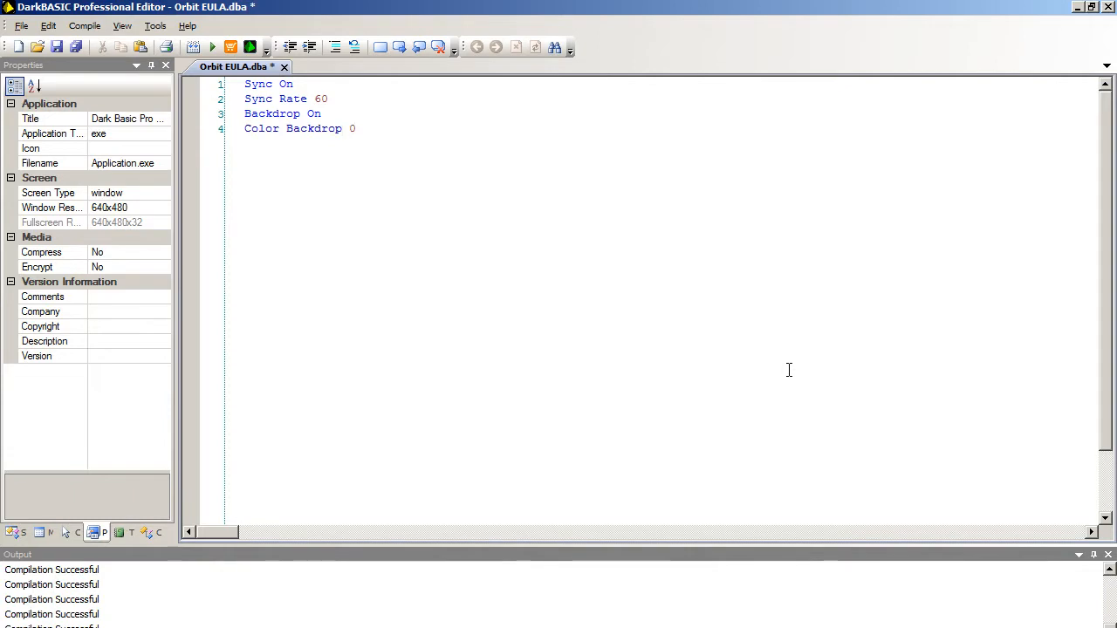
type("Autocam")
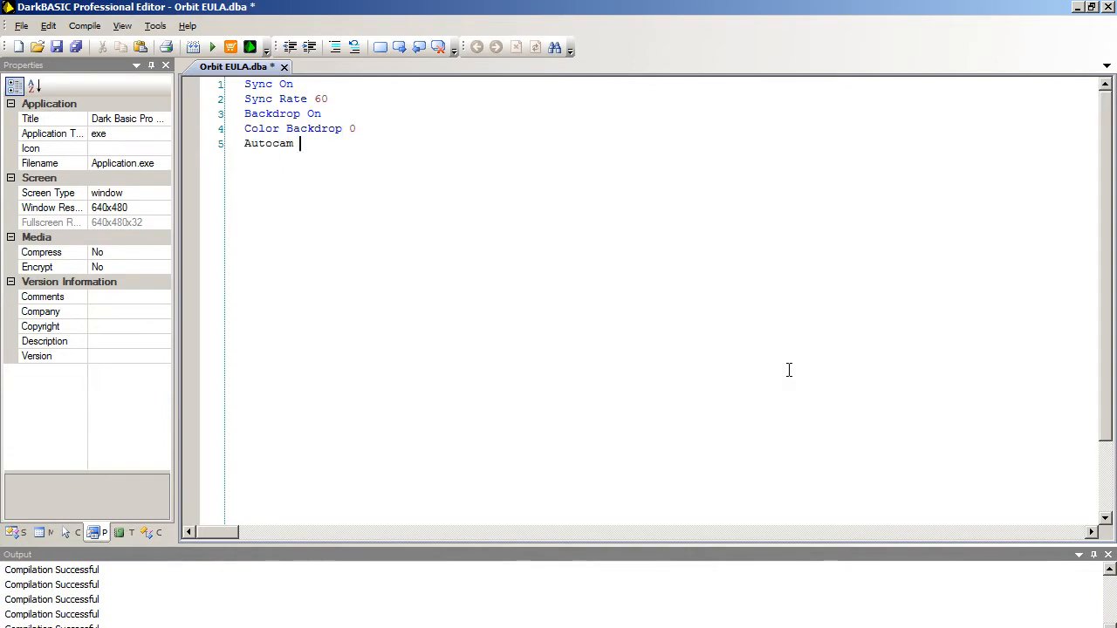
type("Off")
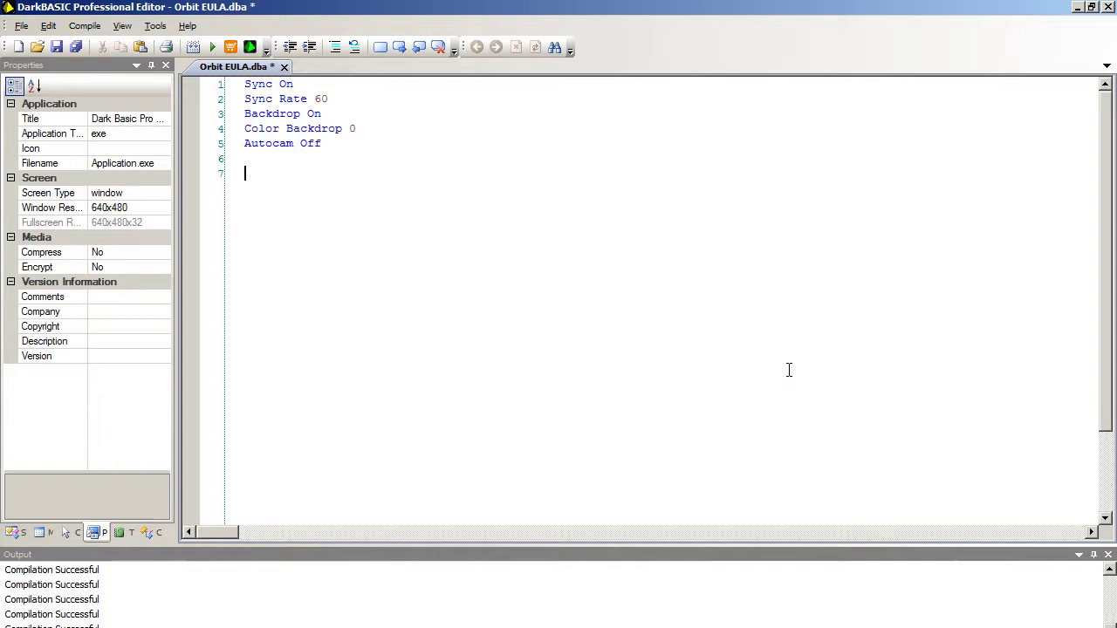
- Add Pitch Camera Down 0, 90 and Move Camera 0, -50, then a new line
type("Pitch")
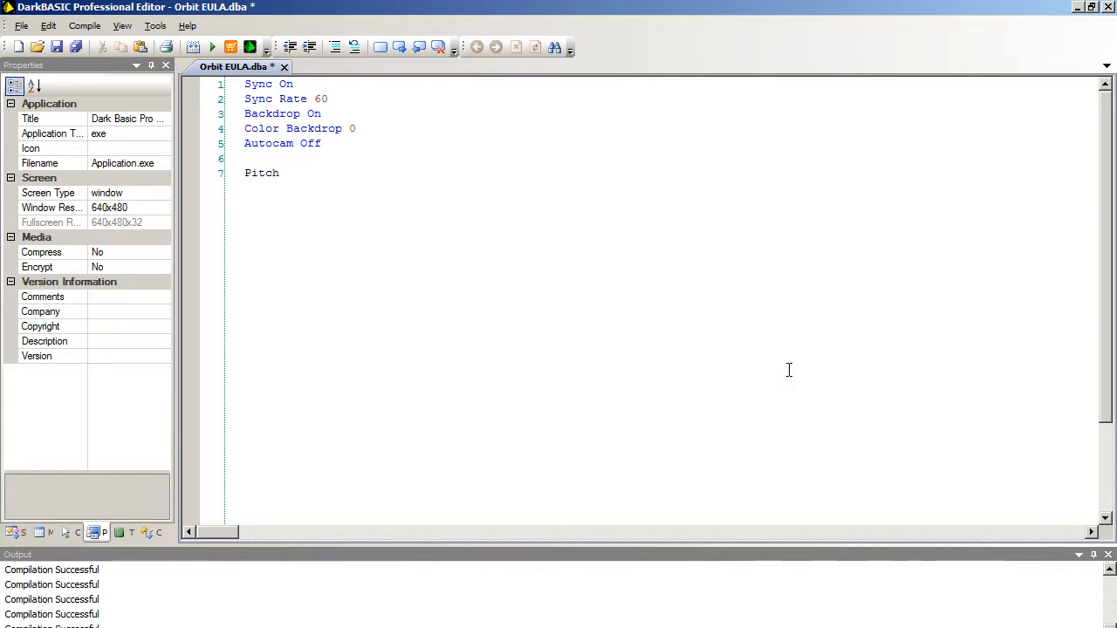
type("Camera Dow")
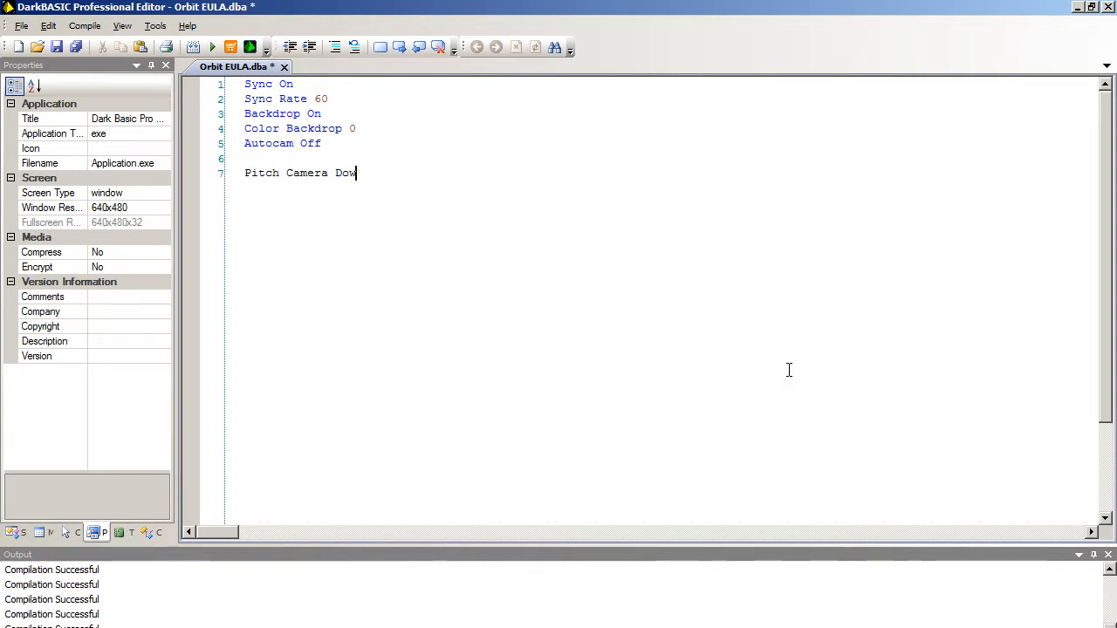
type("n 0,")
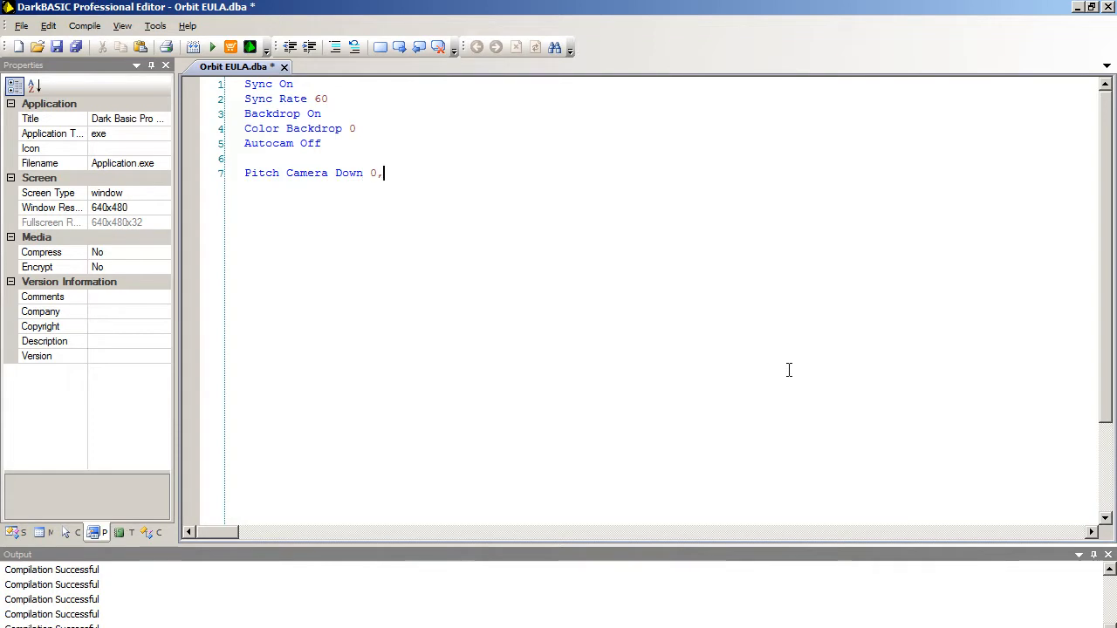
type("90")
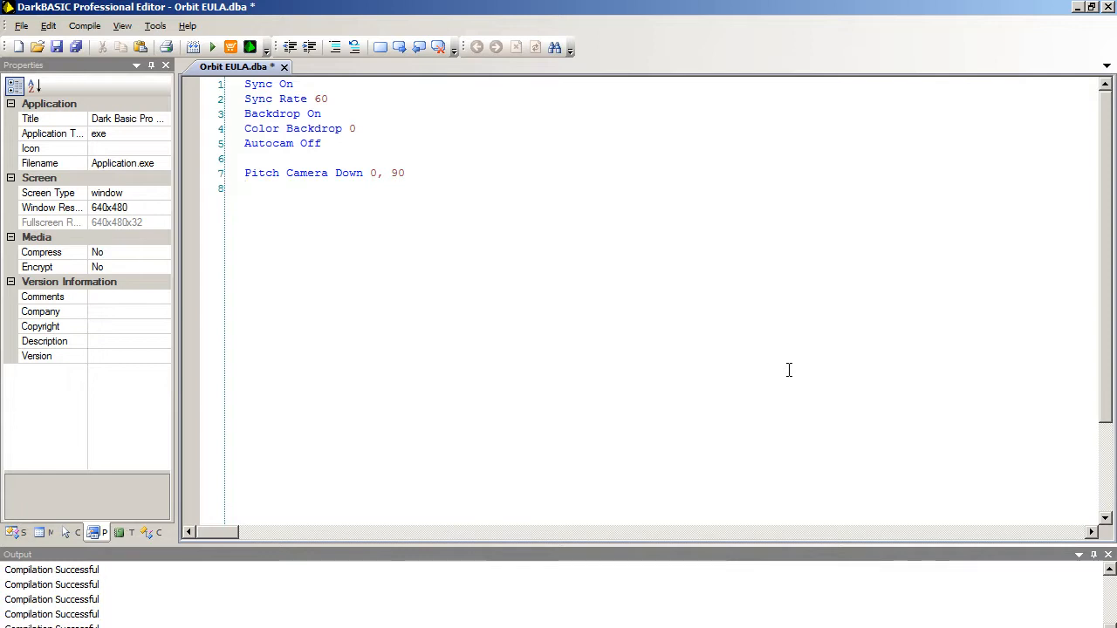
type("Move")
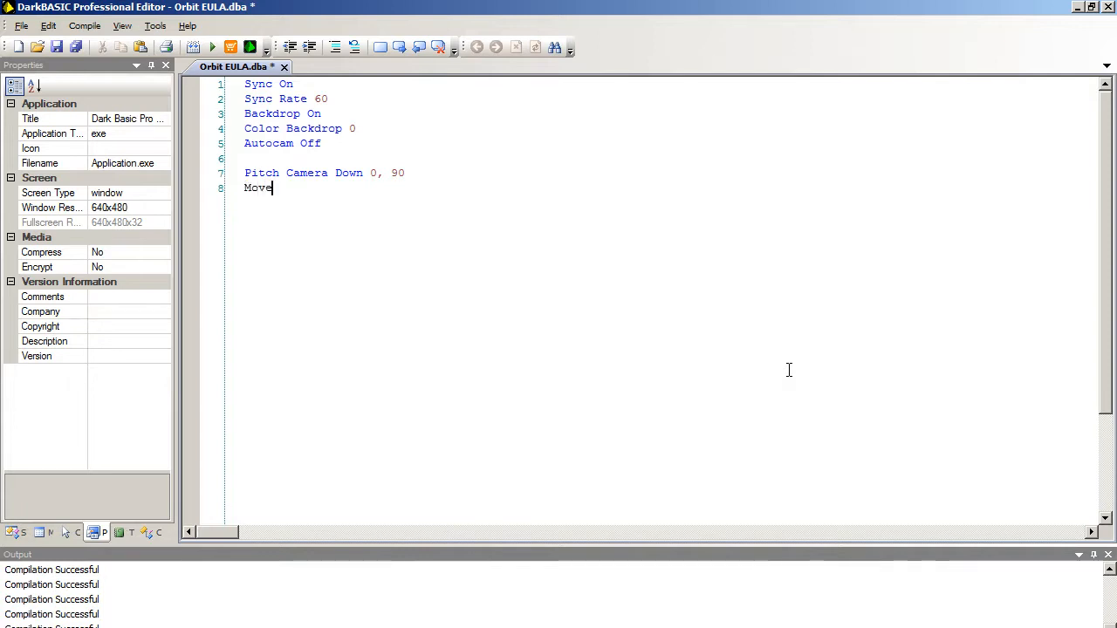
type("Camera")
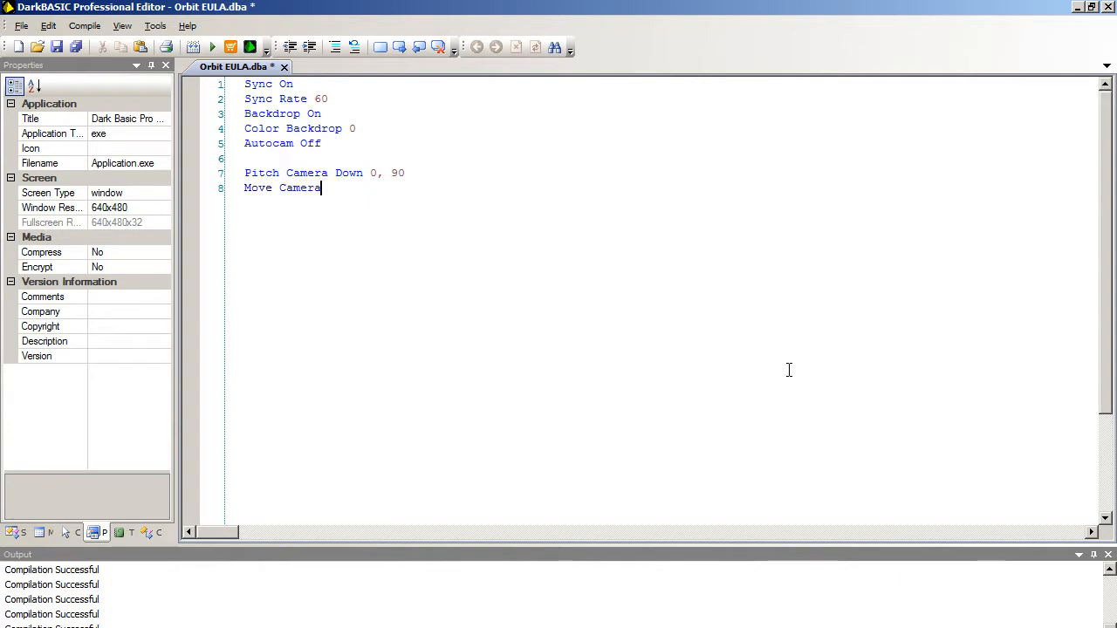
type("0,")
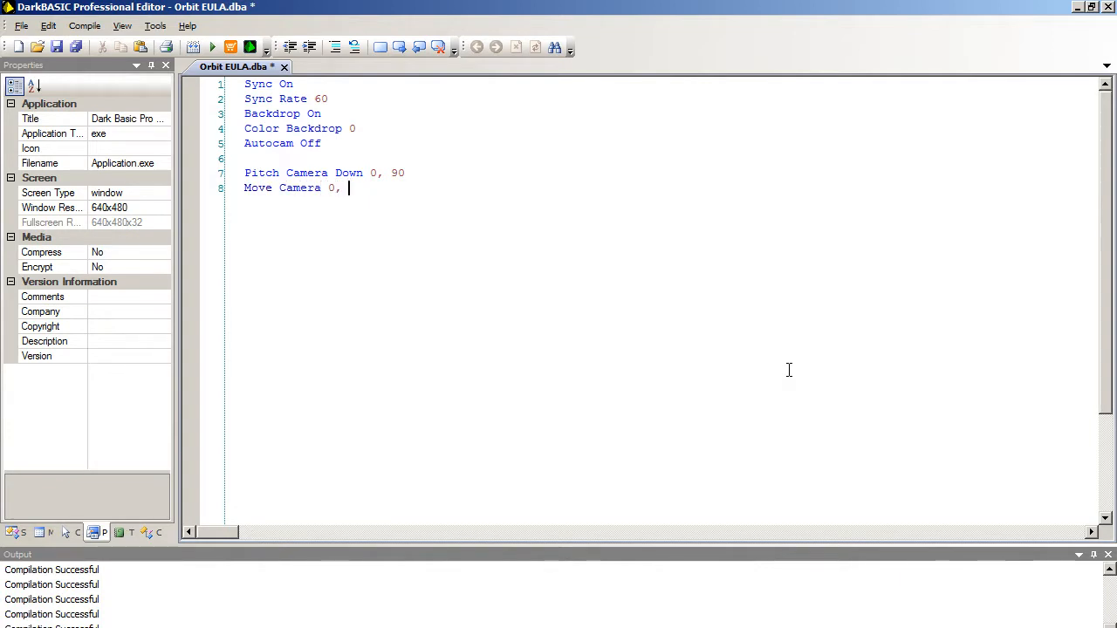
type("-50")
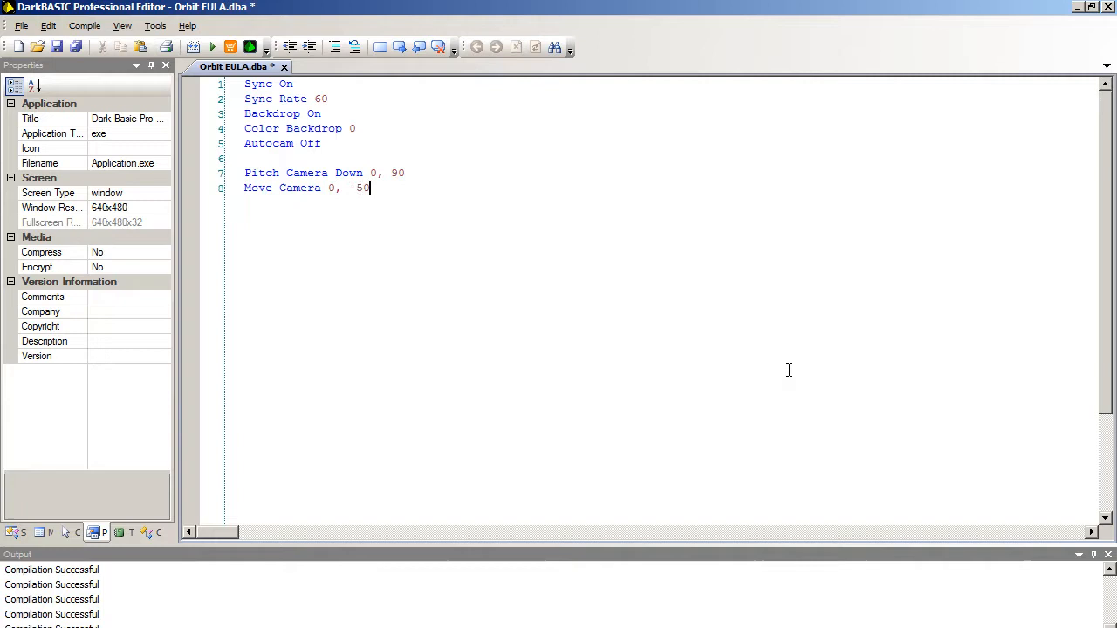
key("Enter")
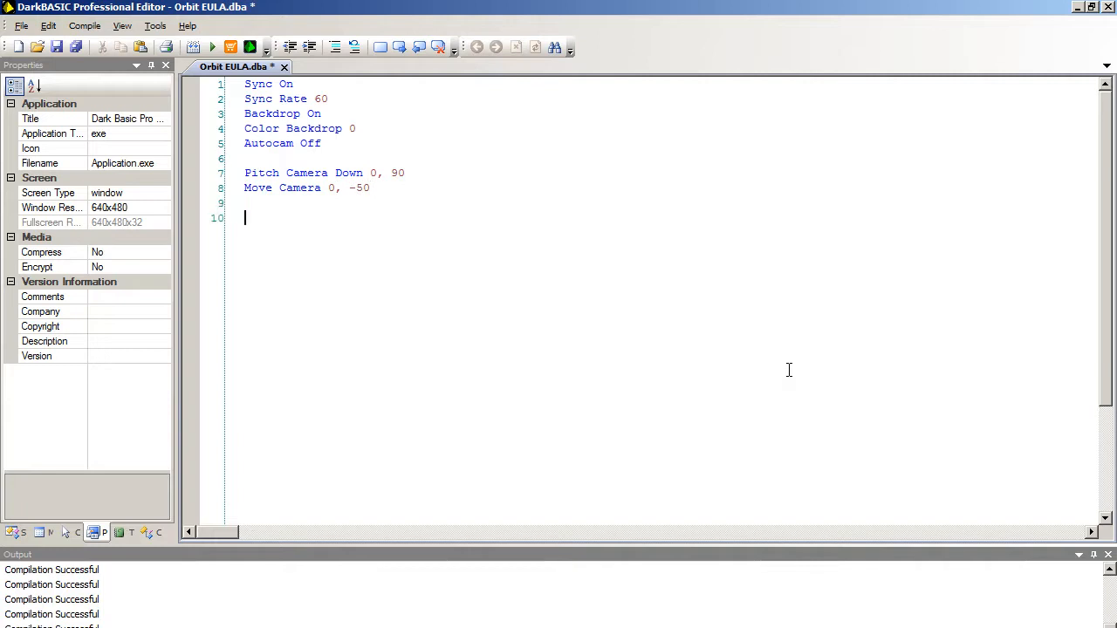
- Write Make Object Sphere 1, 10 and Make Object Sphere 2, 1
type("Make O")
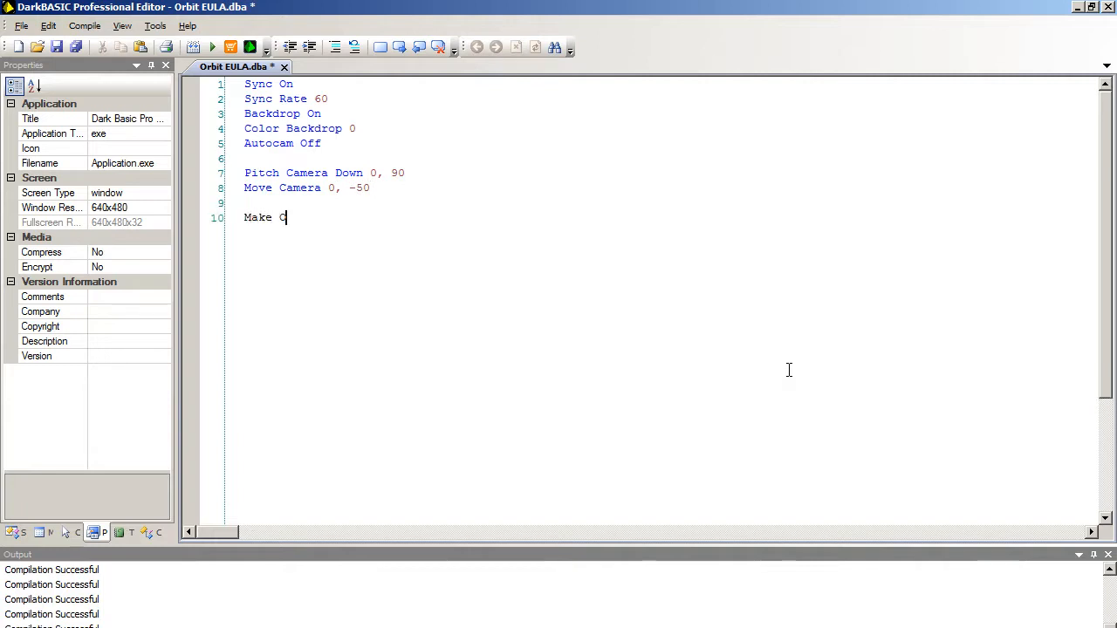
type("bject Sphere")
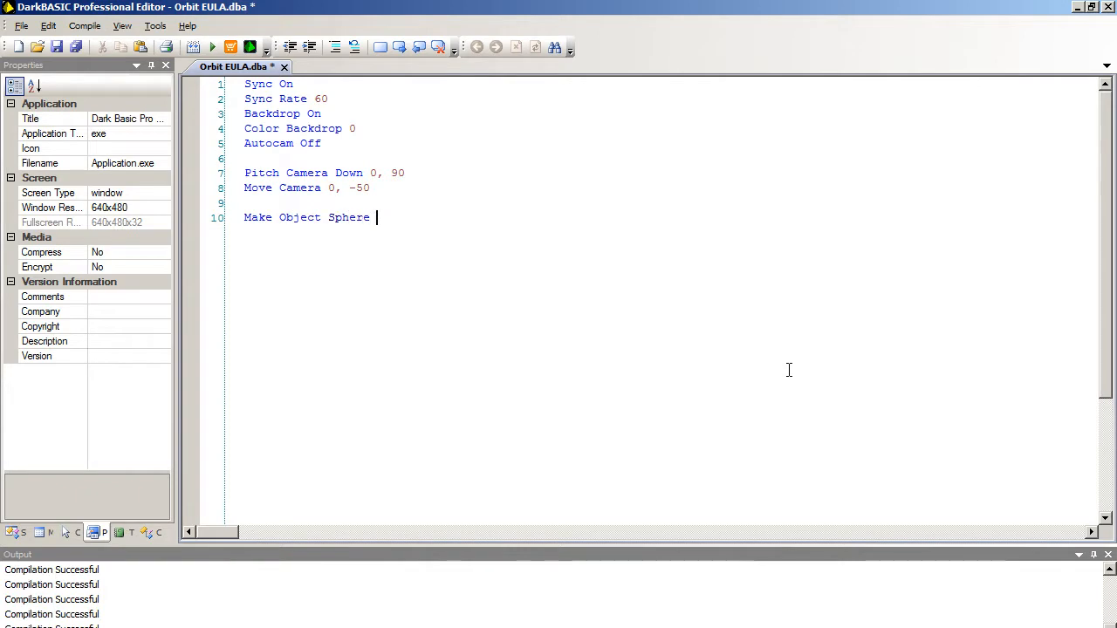
type("1, 10")
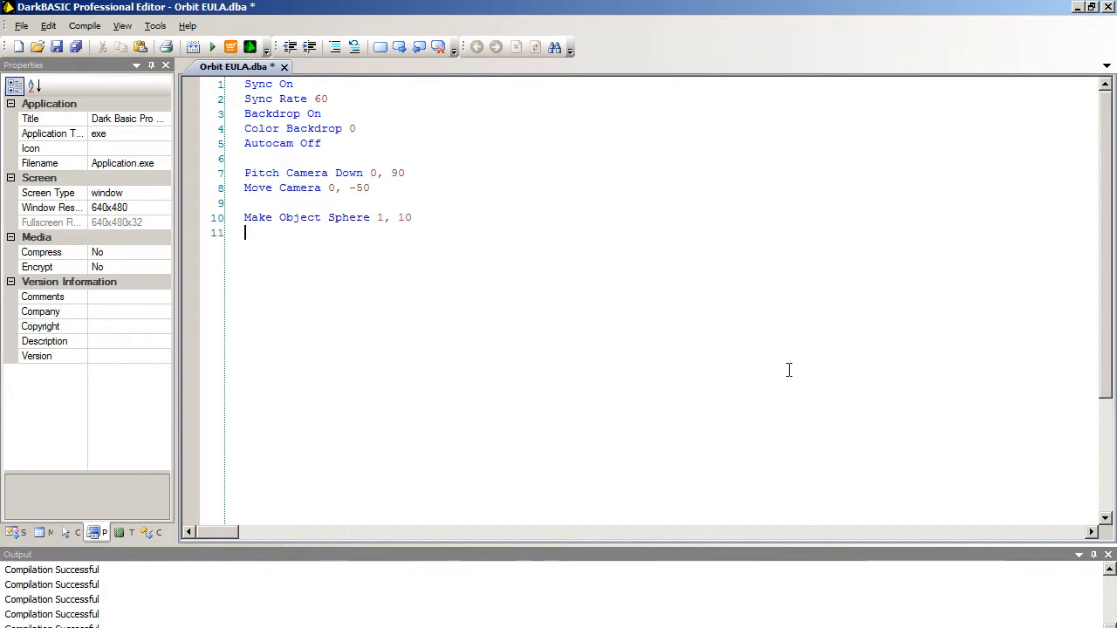
type("Make Object")
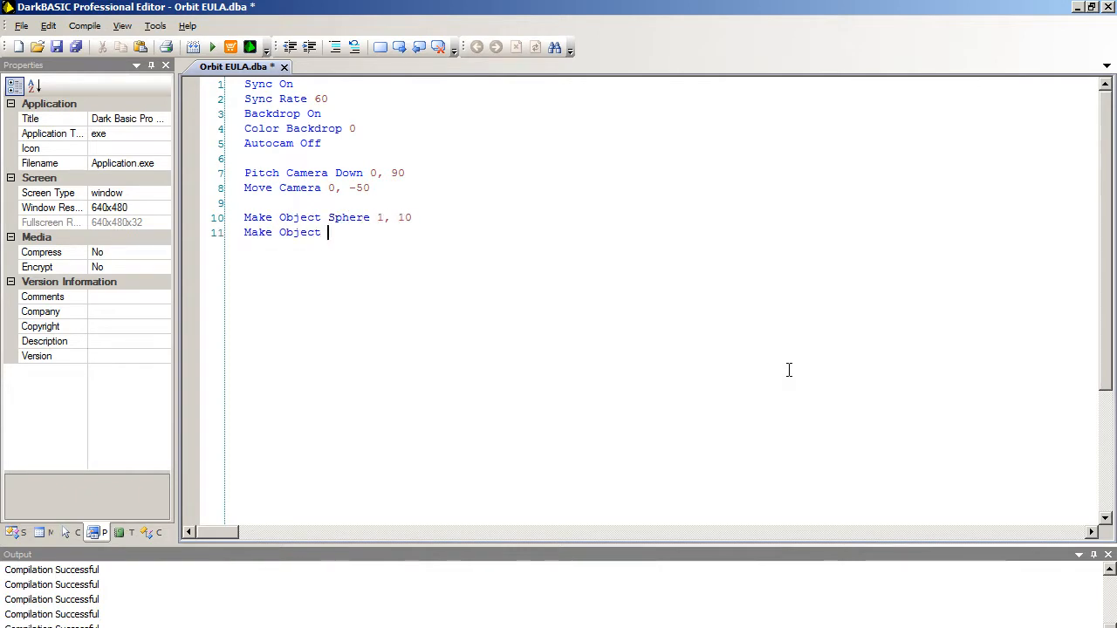
type("Sphere 2, 1")
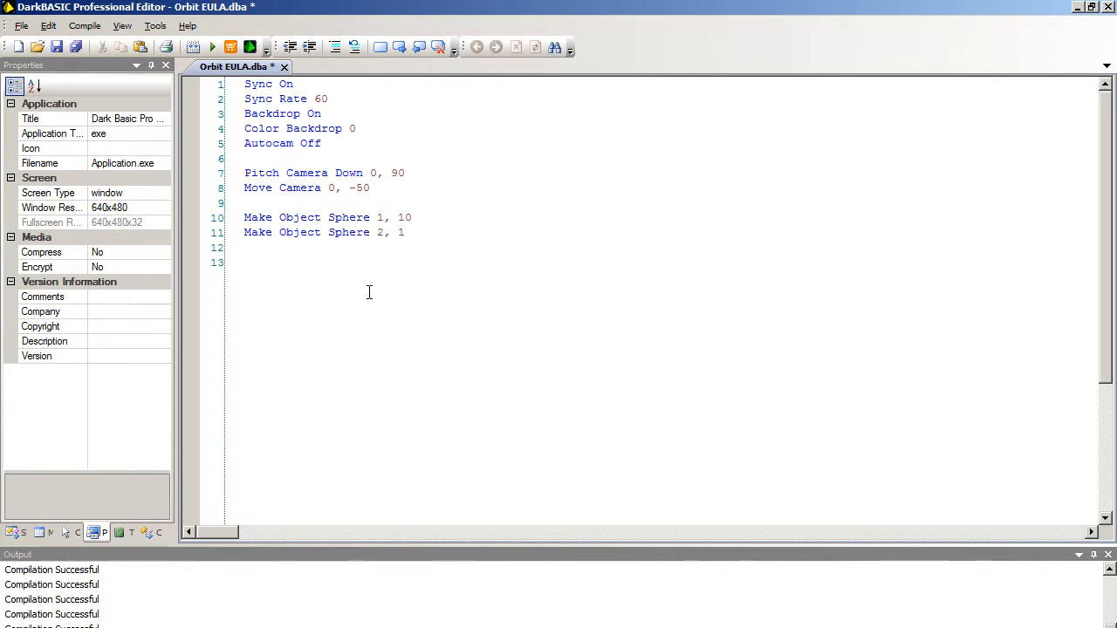
- Add the Move Object line and begin the Do loop
type("Move O")
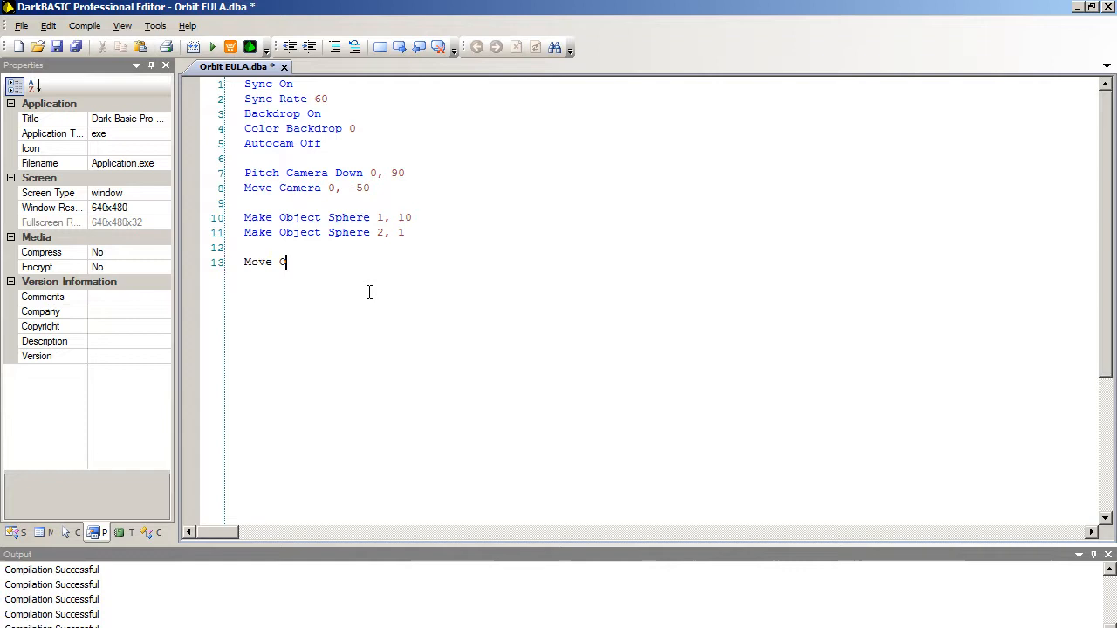
type("bject 1,")
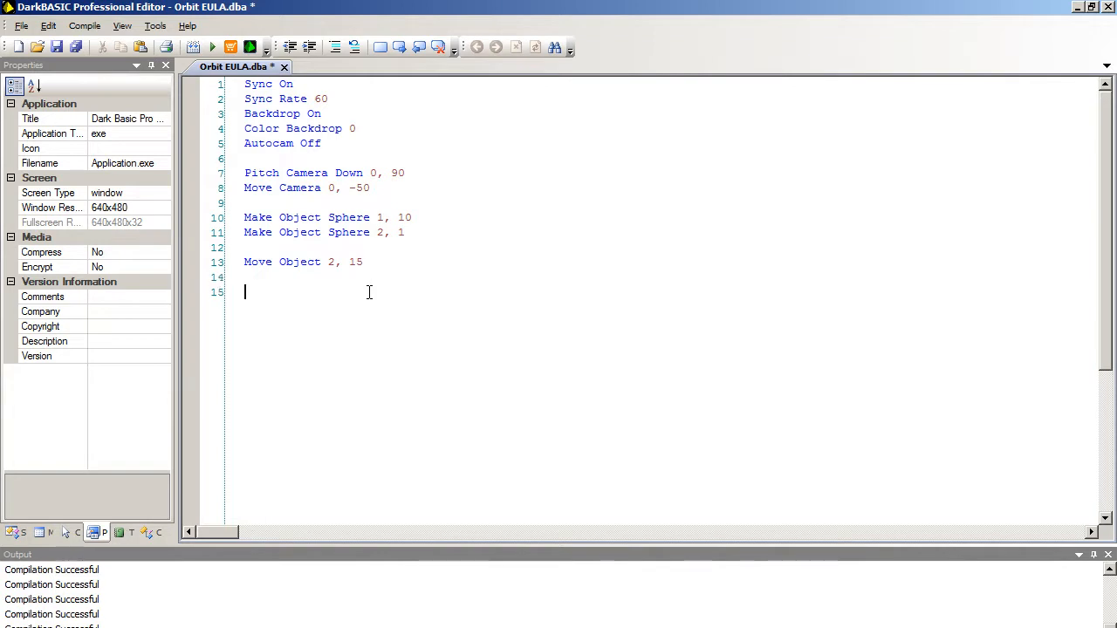
type("Do")
type("Sync")
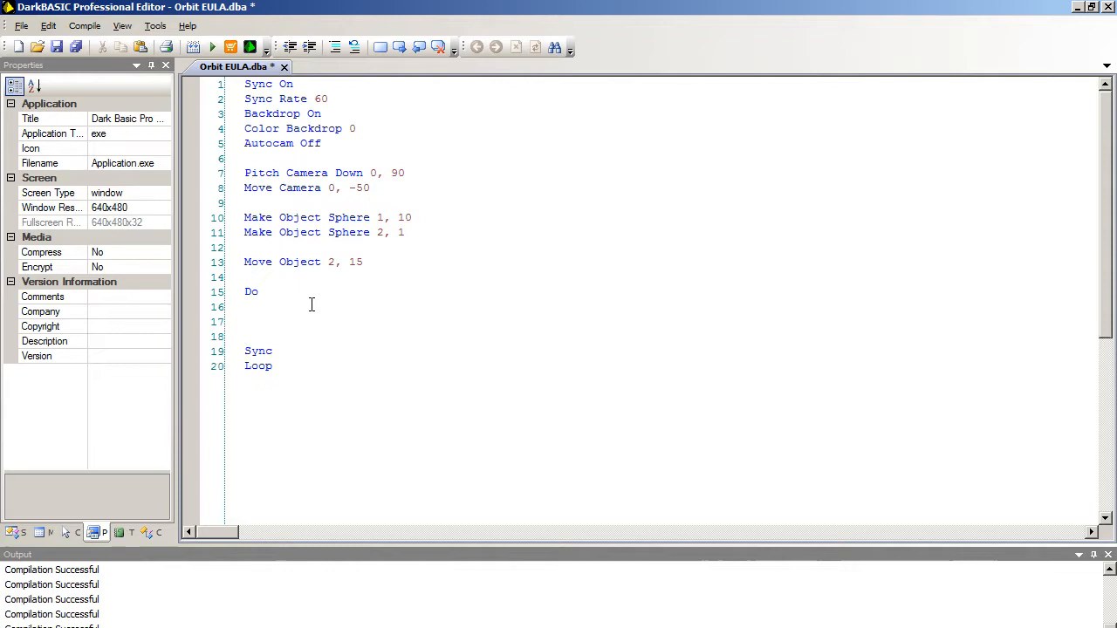
- Inside the Do loop, add Move Object 2, -15 and Turn Object Right 2, 1
type("Move Object")
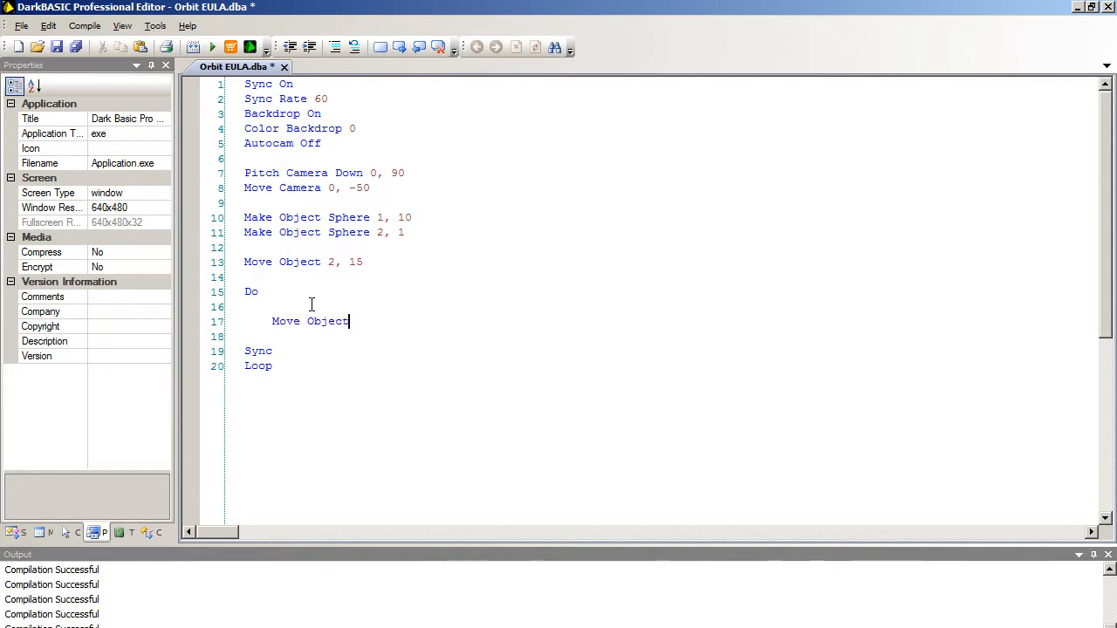
type("2, -15")
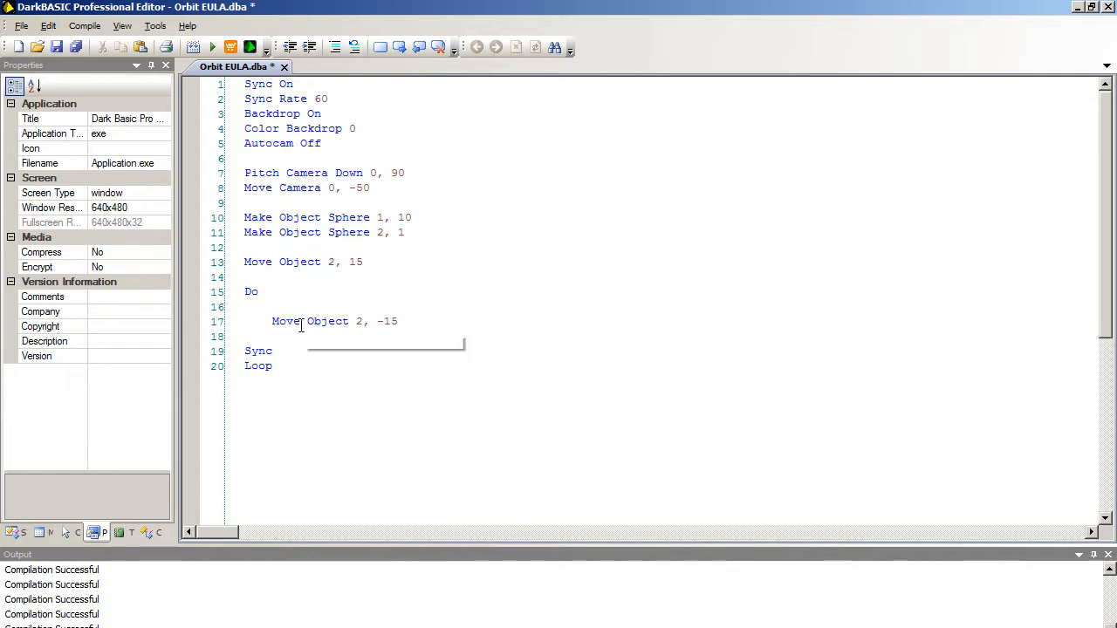
mouse_move(300, 321)
type("Turn Object Ri")
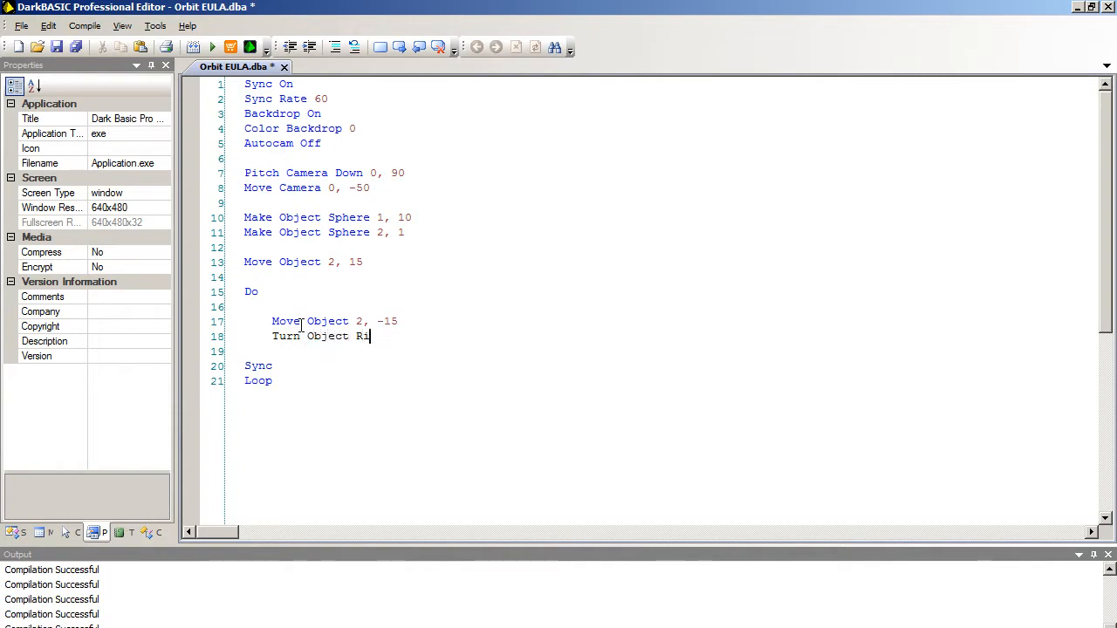
type("ght 2")
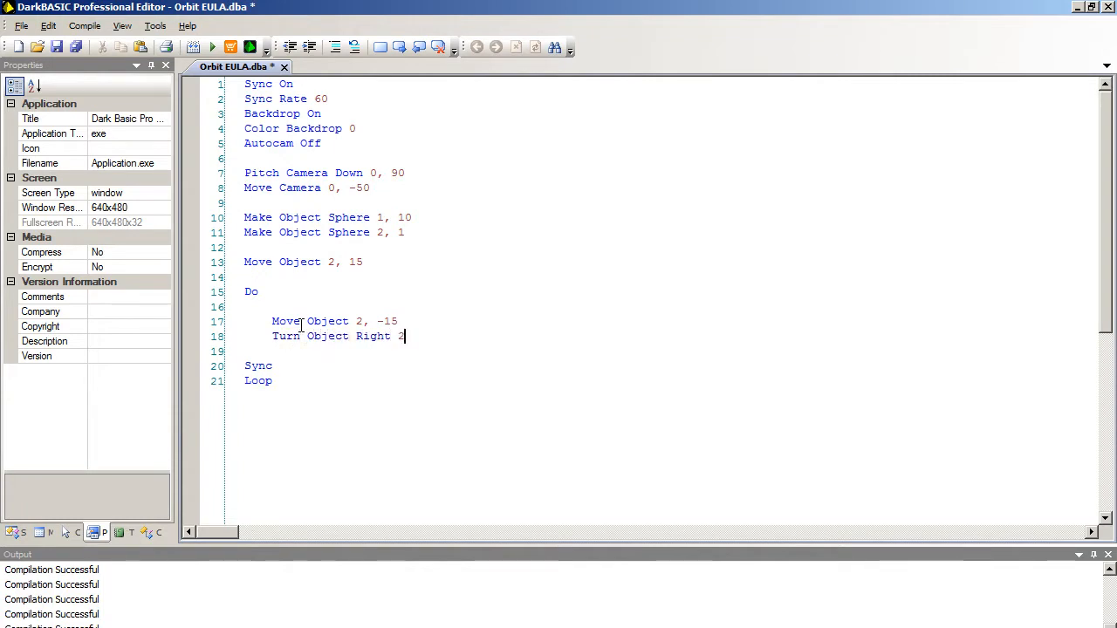
type(", 1")
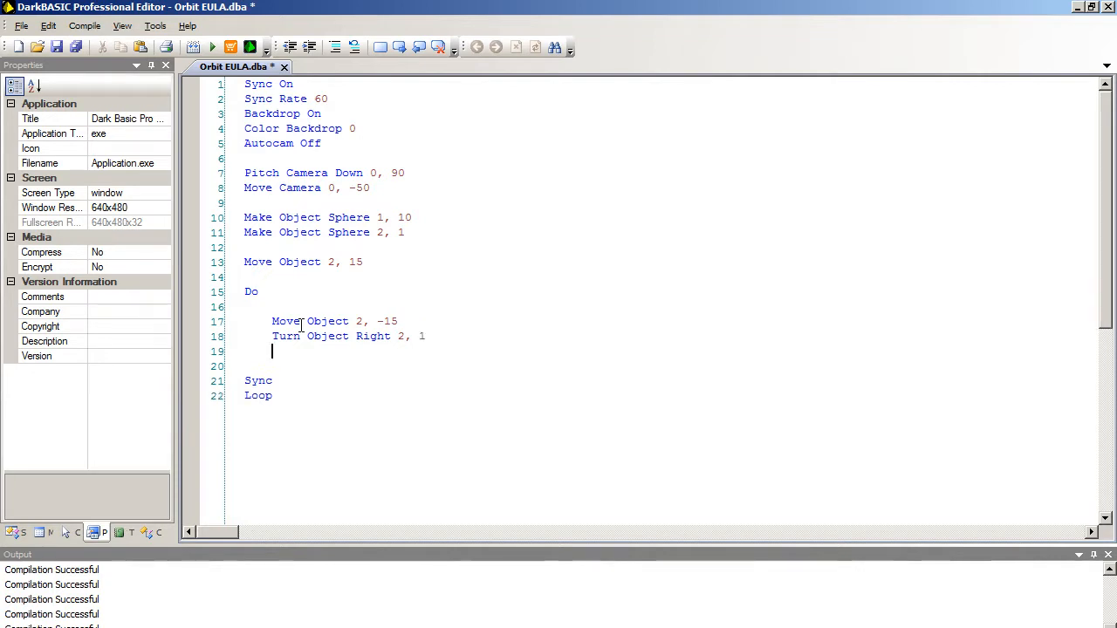
- Add Move Object 2, 15 to move the sphere back out before Sync and Loop
type("Move")
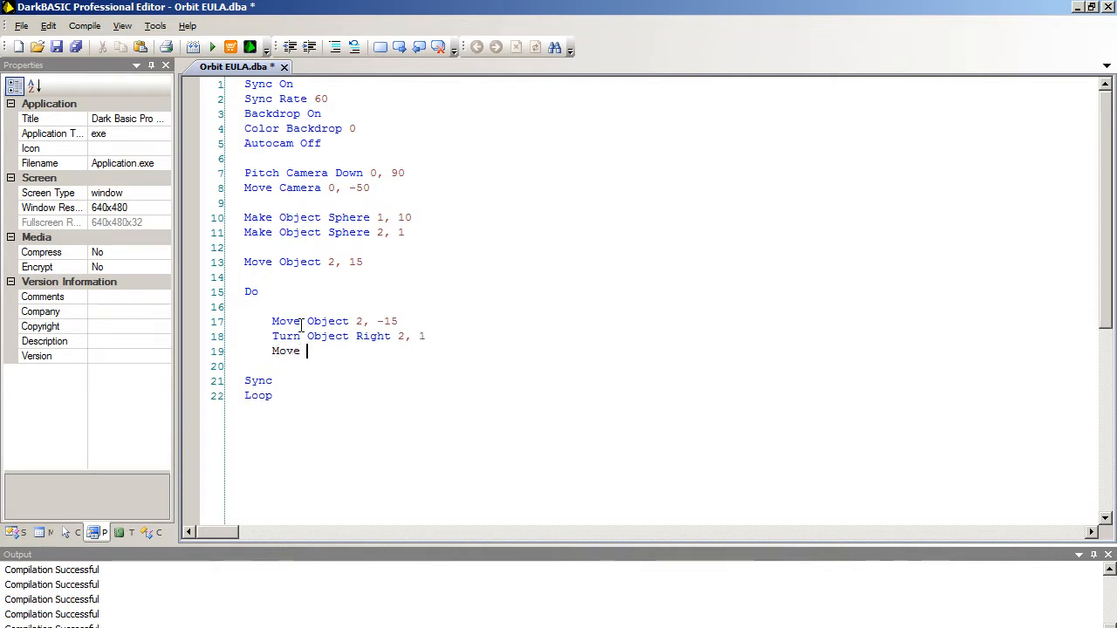
type("Object 2")
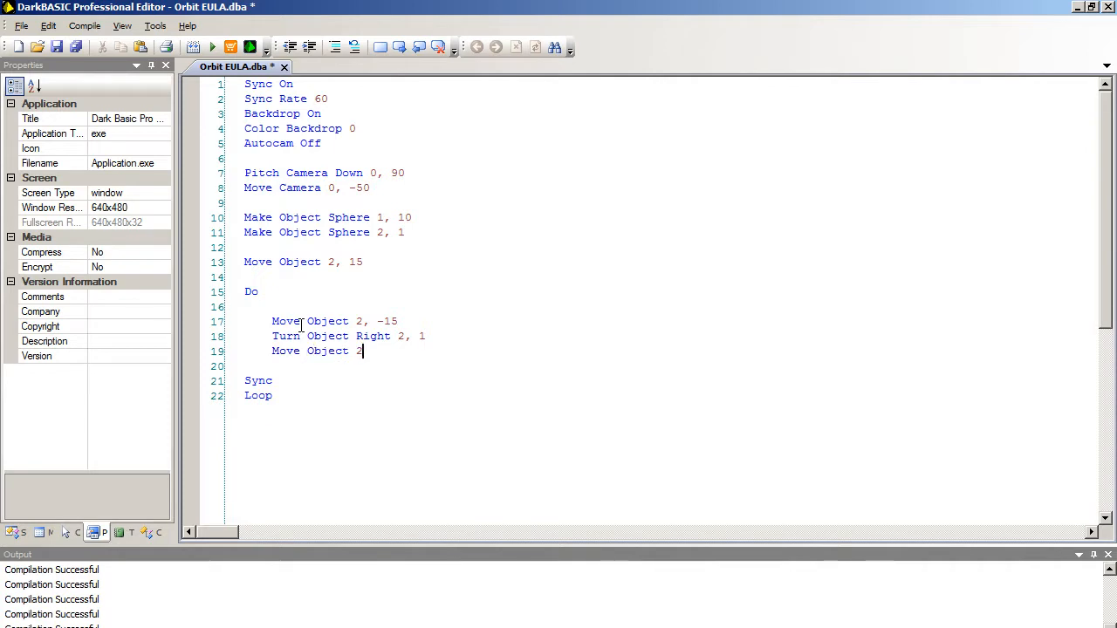
type(", 15")
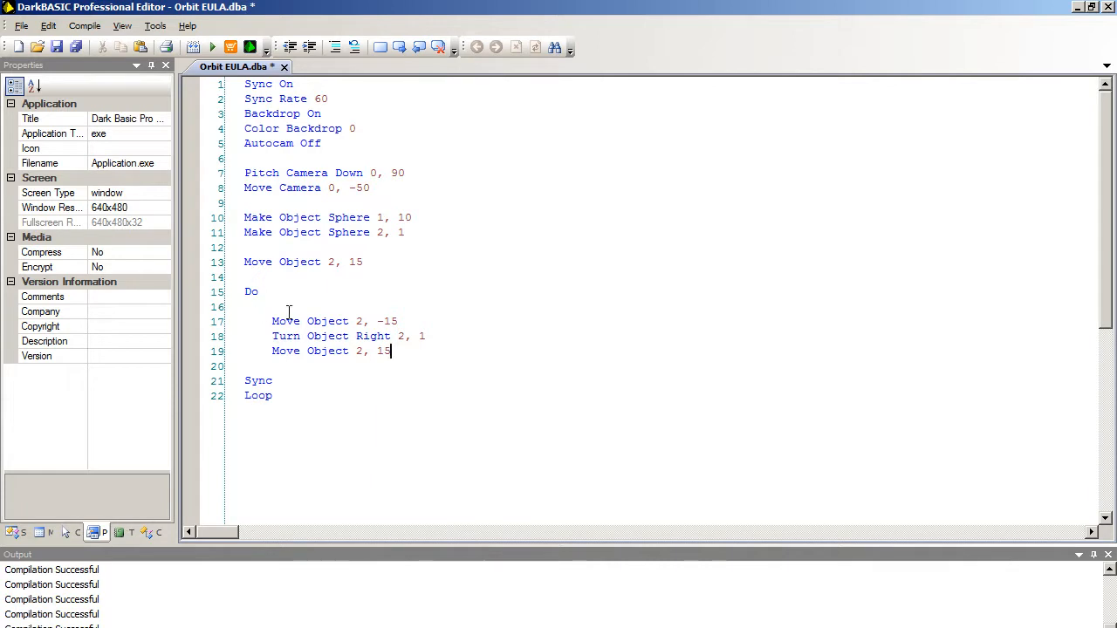
mouse_move(374, 335)
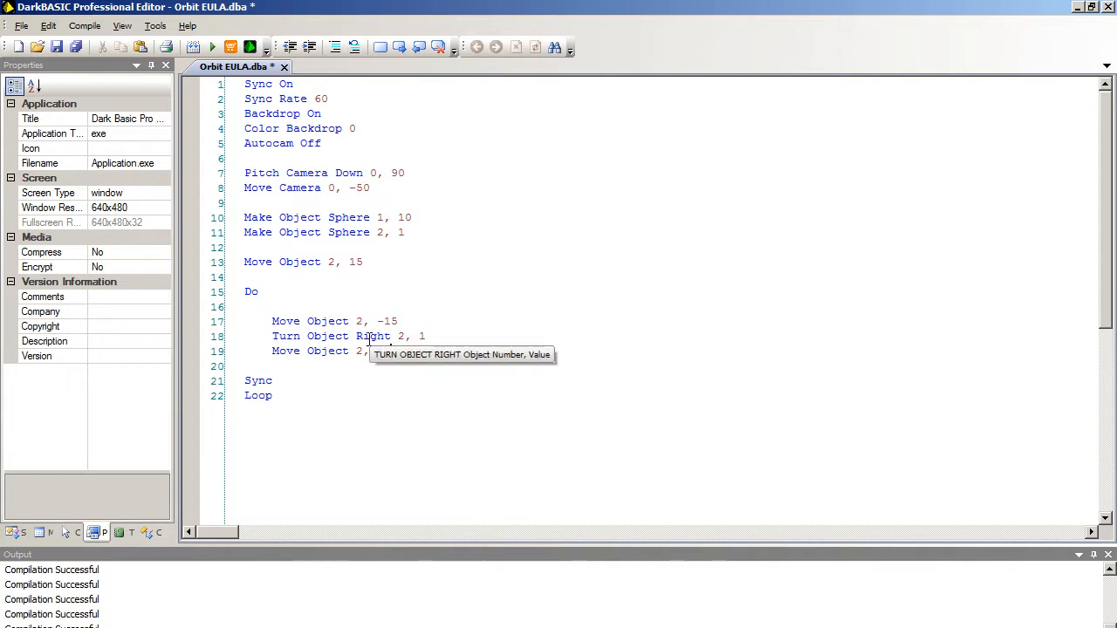
type("15")
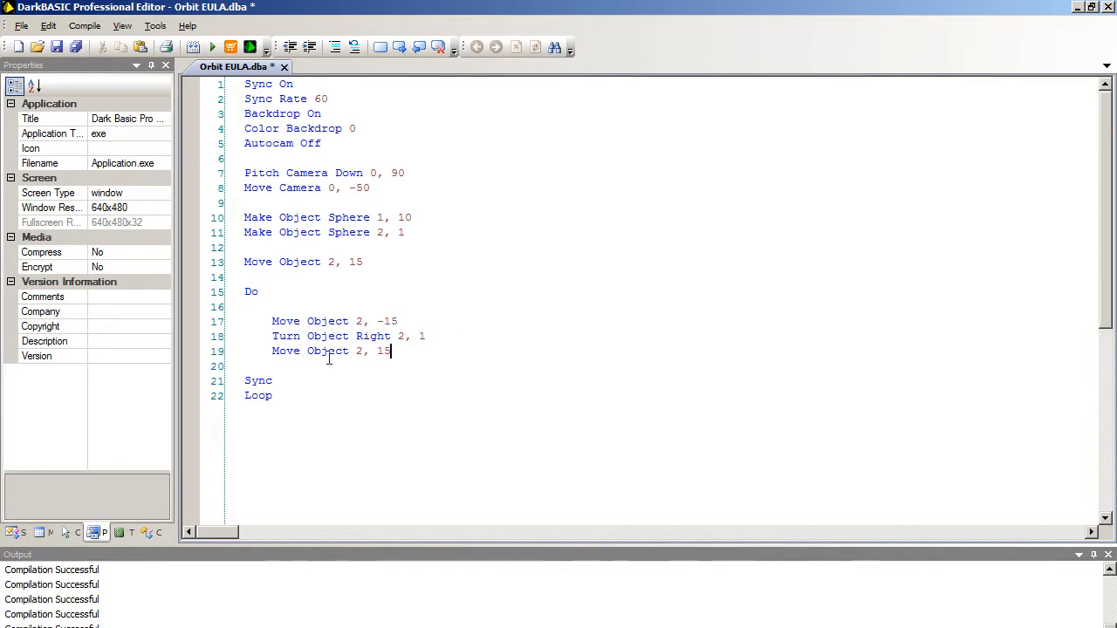
mouse_move(328, 356)
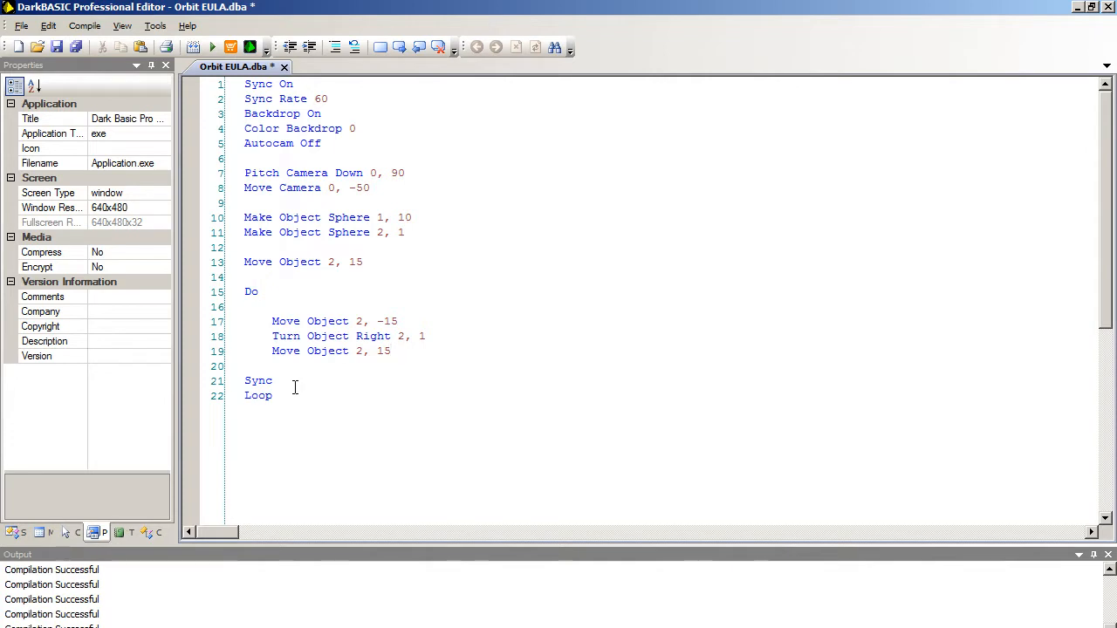
left_click(387, 350)
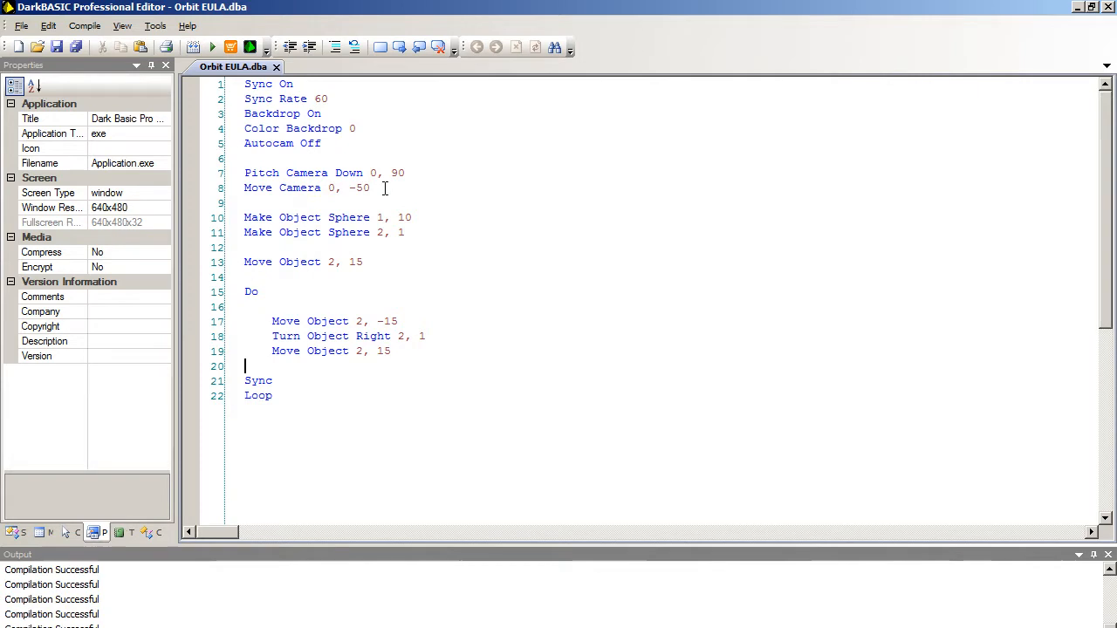
- Compile and run the orbit program (F5)
left_click(213, 49)
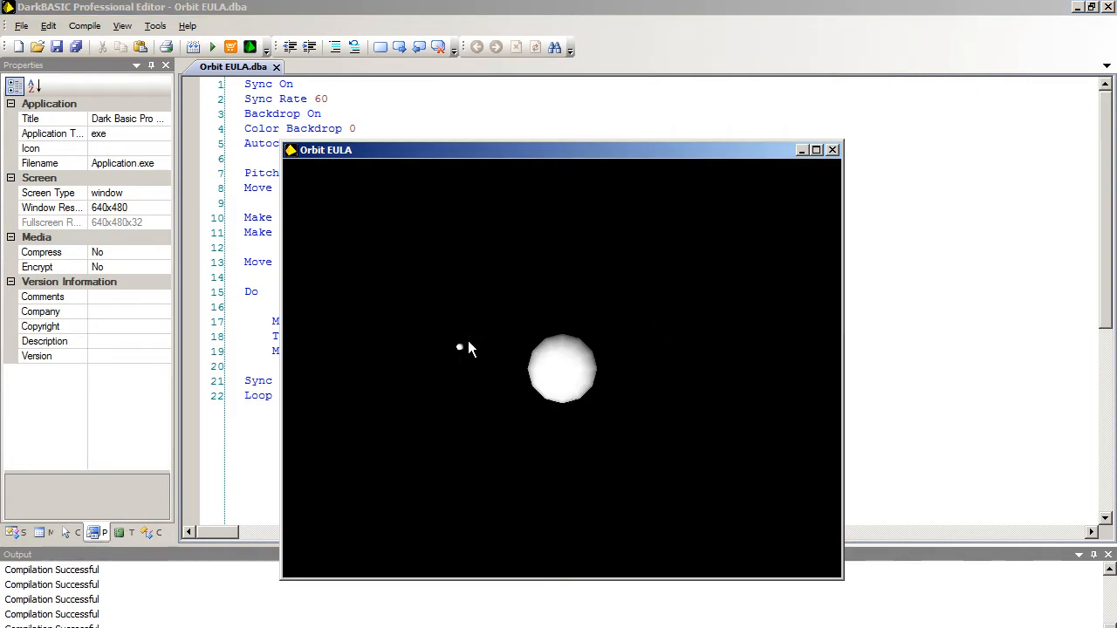
mouse_move(663, 358)
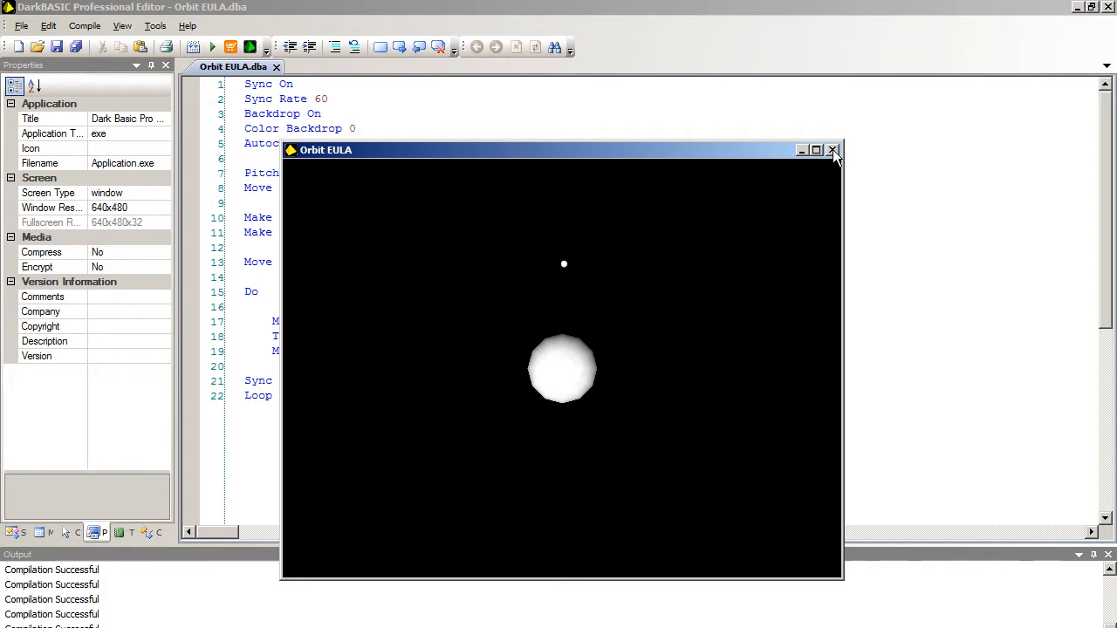
- Close the running Orbit EULA window, returning to the editor code
left_click(831, 150)
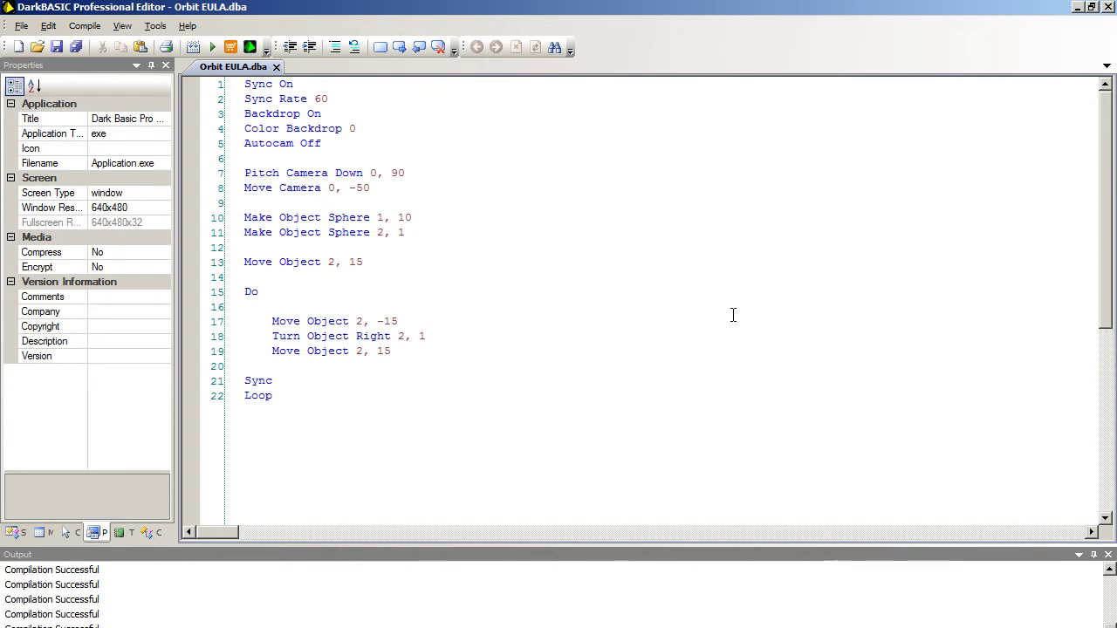
mouse_move(928, 510)
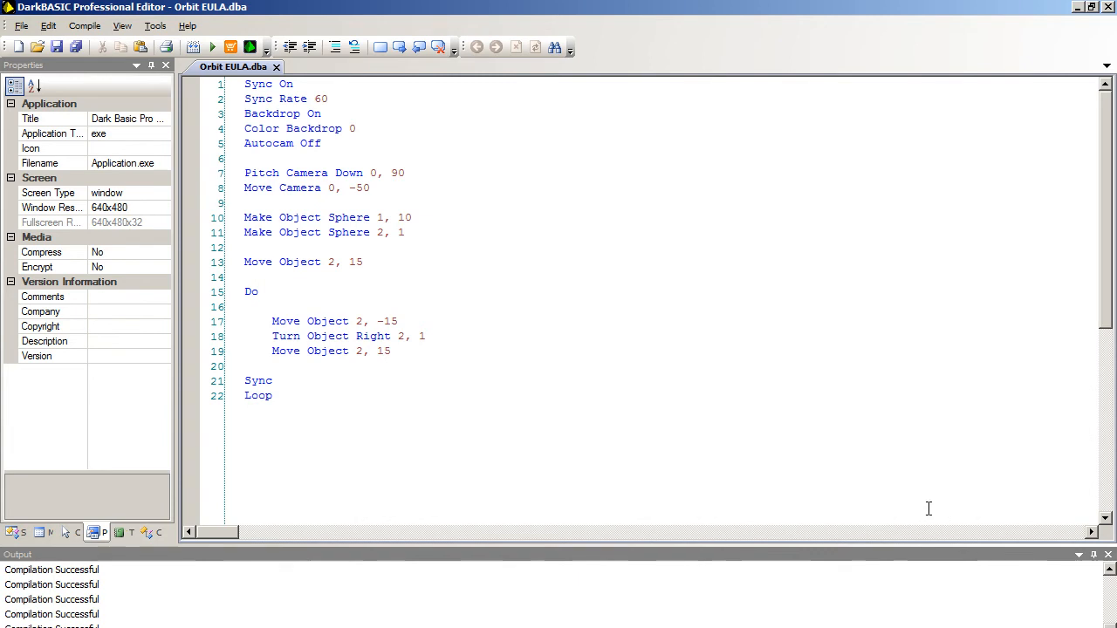